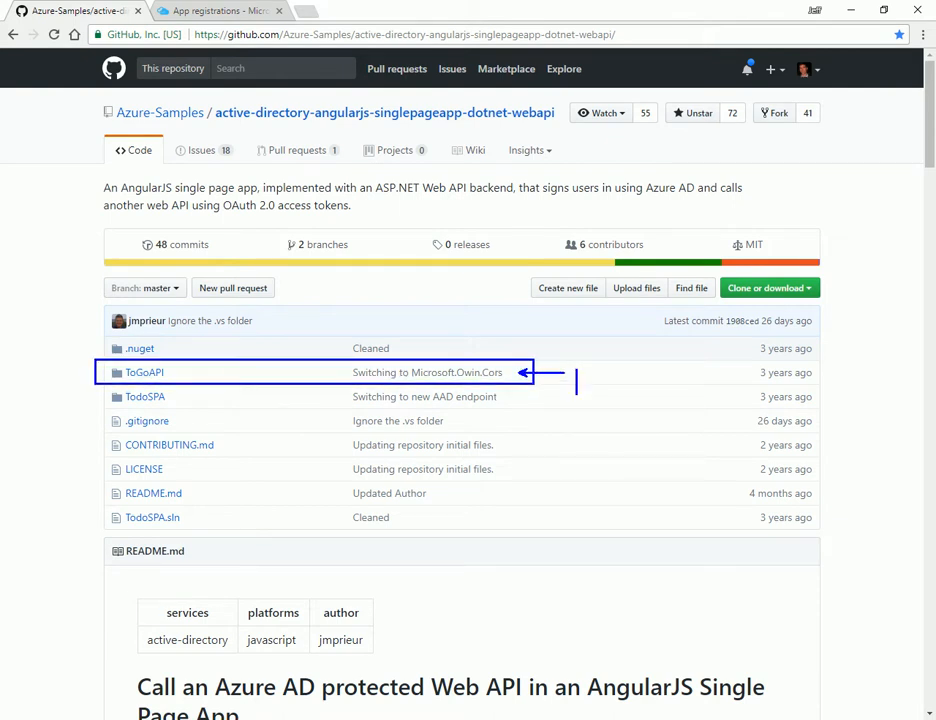
Step: Open TodoSPA.sln from the extracted AAD/ADAL repository folder in Visual Studio
{"action": "type", "text": "AAD"}
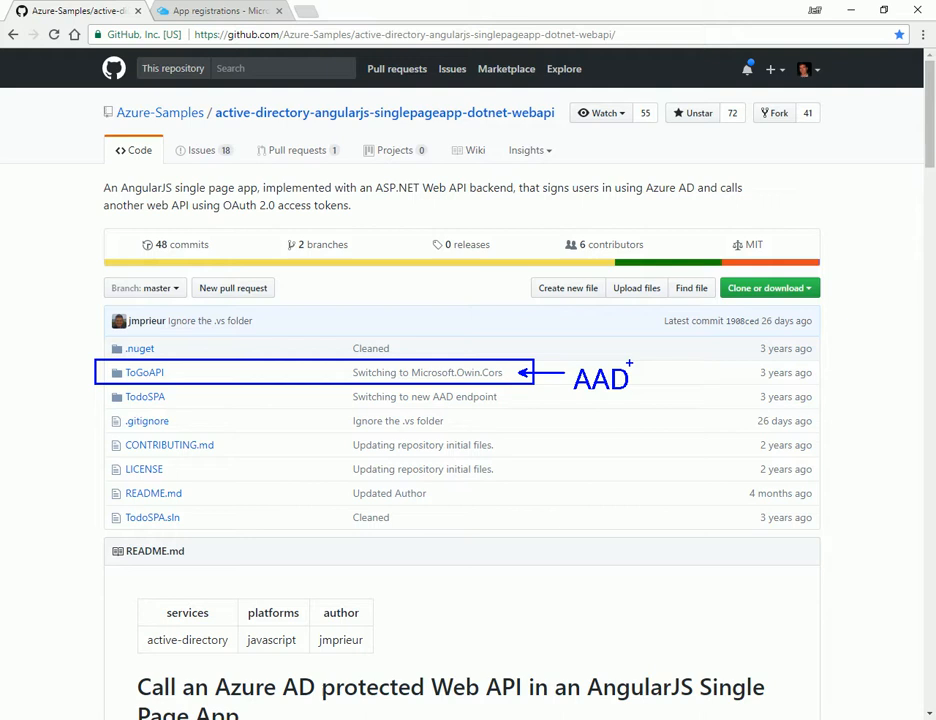
{"action": "mouse_move", "coordinate": [96, 388]}
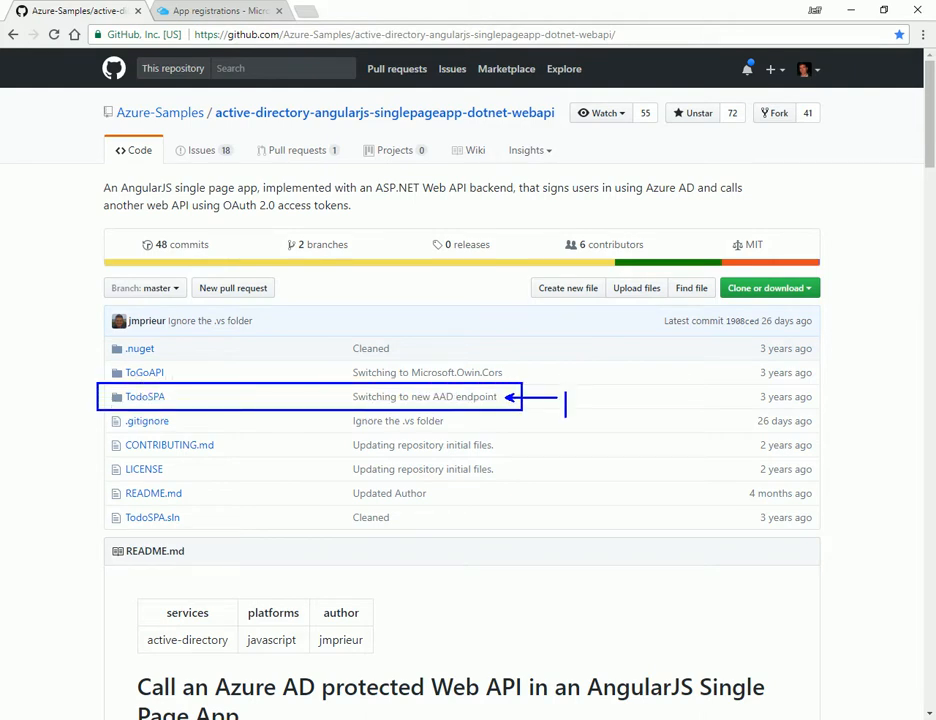
{"action": "type", "text": "ADAL"}
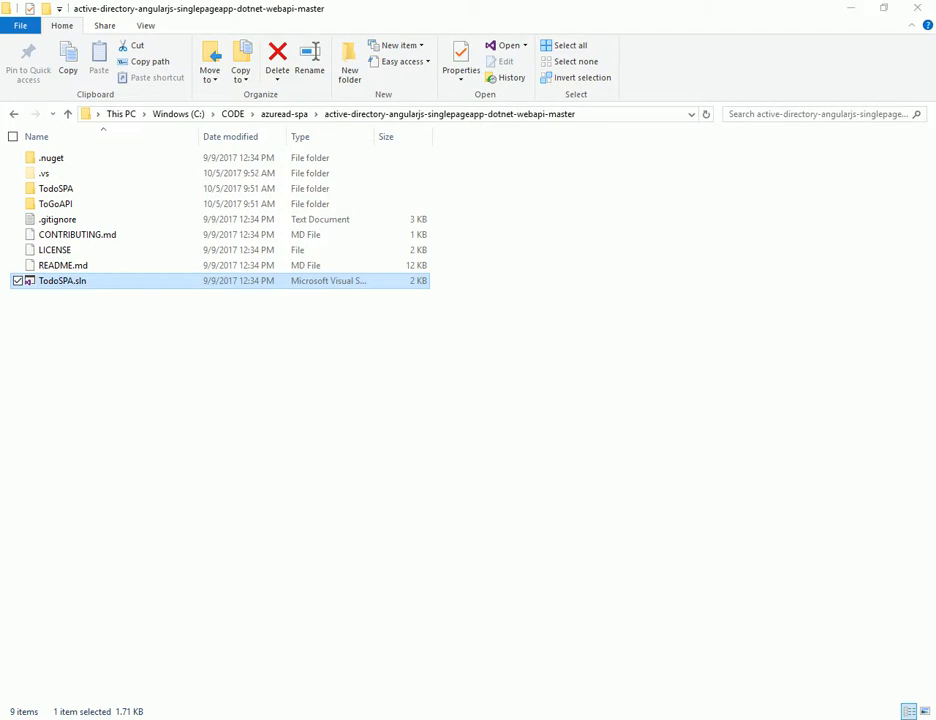
{"action": "double_click", "coordinate": [56, 280]}
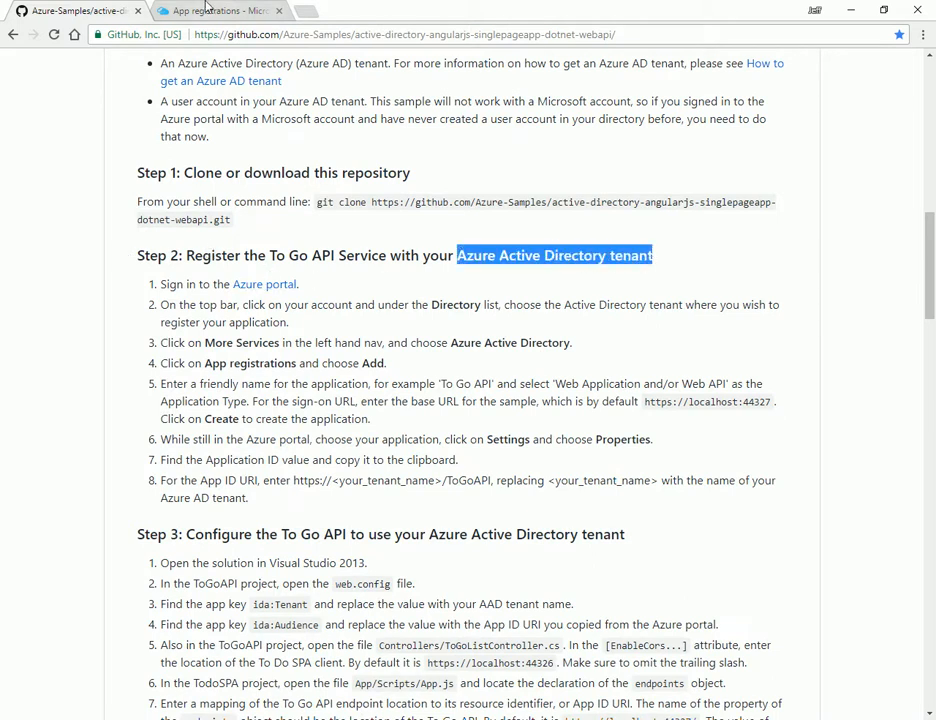
Step: Start a new application registration under Azure Active Directory > App registrations
{"action": "left_click", "coordinate": [210, 16]}
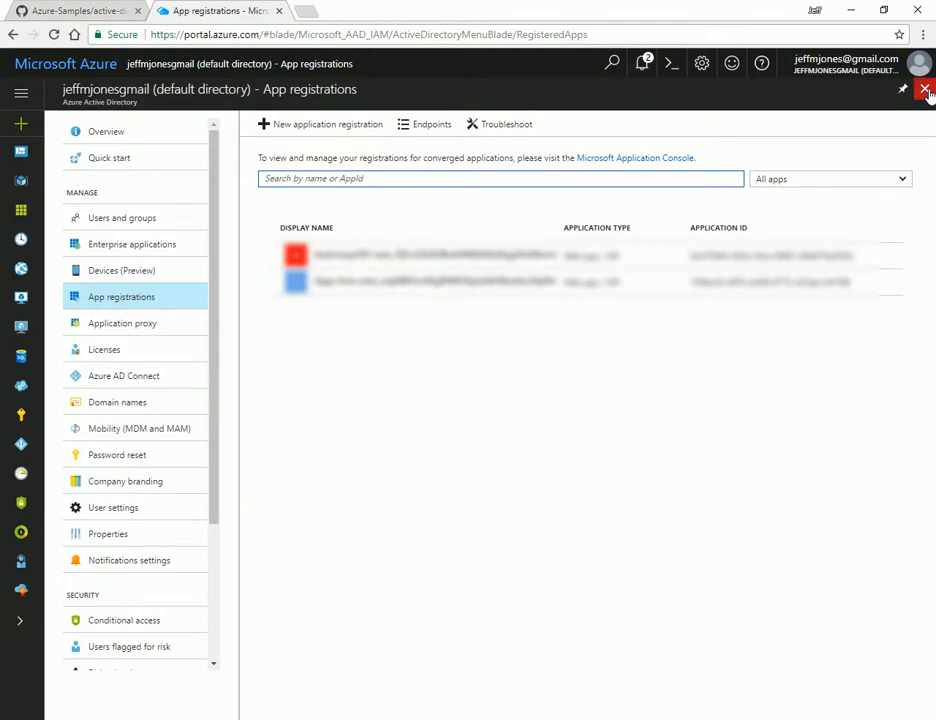
{"action": "left_click", "coordinate": [928, 92]}
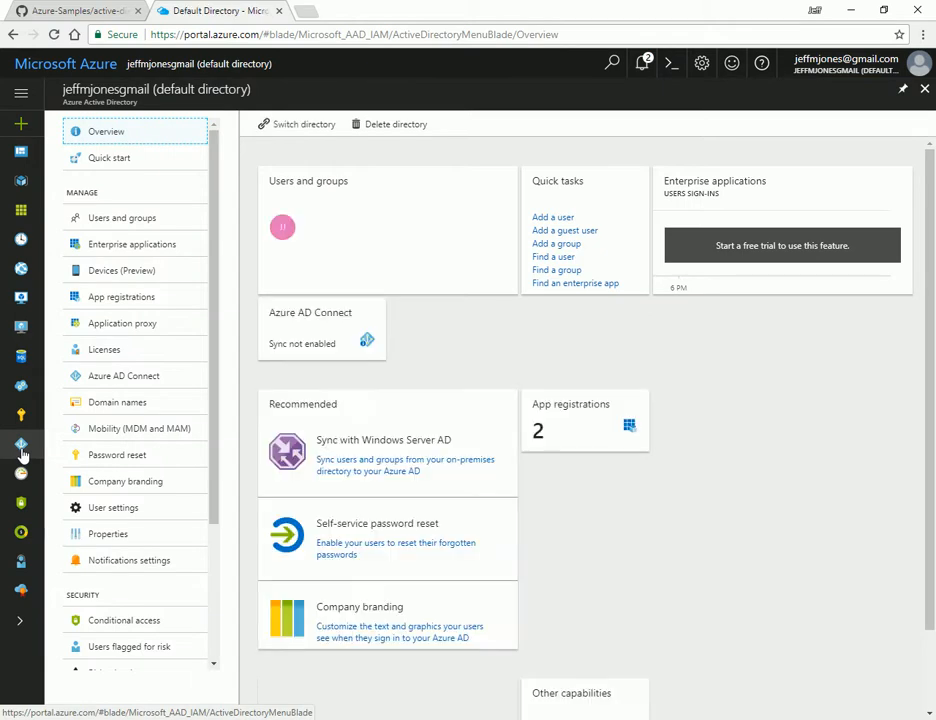
{"action": "left_click", "coordinate": [122, 296]}
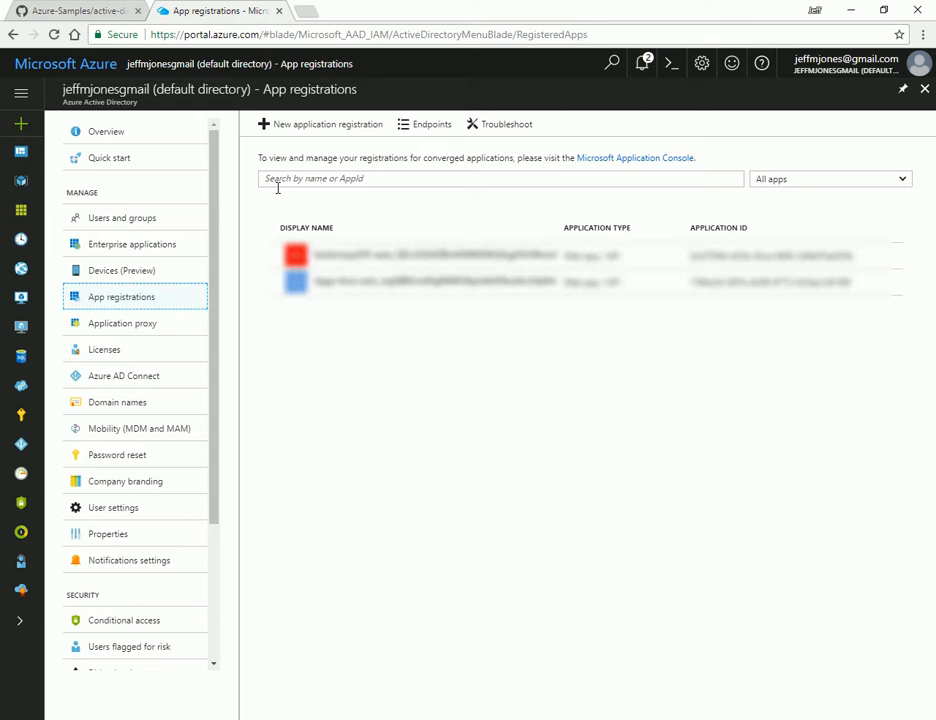
{"action": "left_click", "coordinate": [320, 124]}
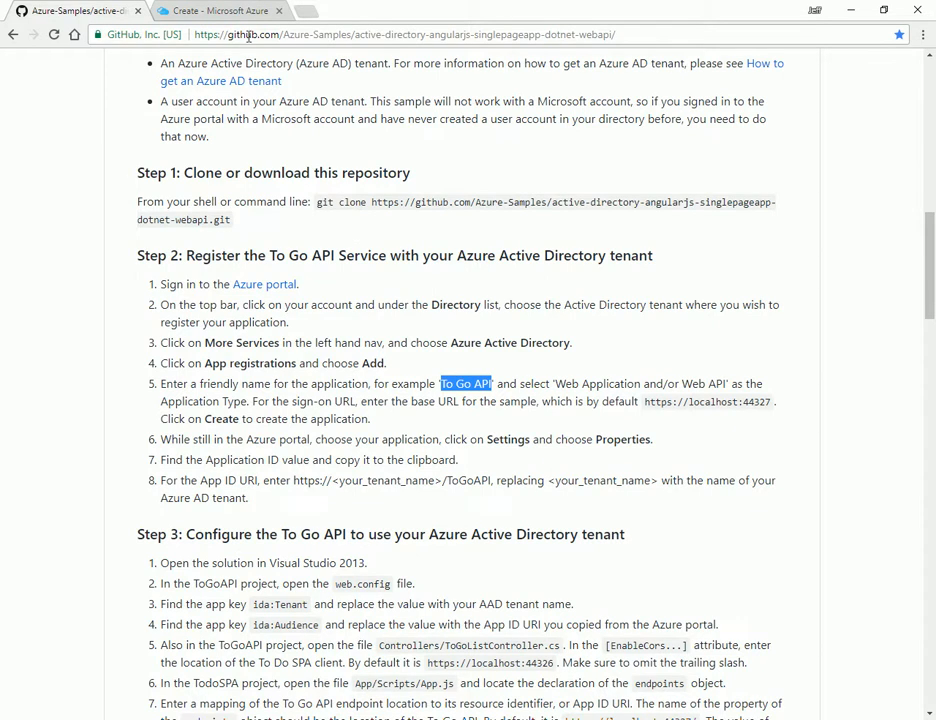
{"action": "left_click", "coordinate": [210, 12]}
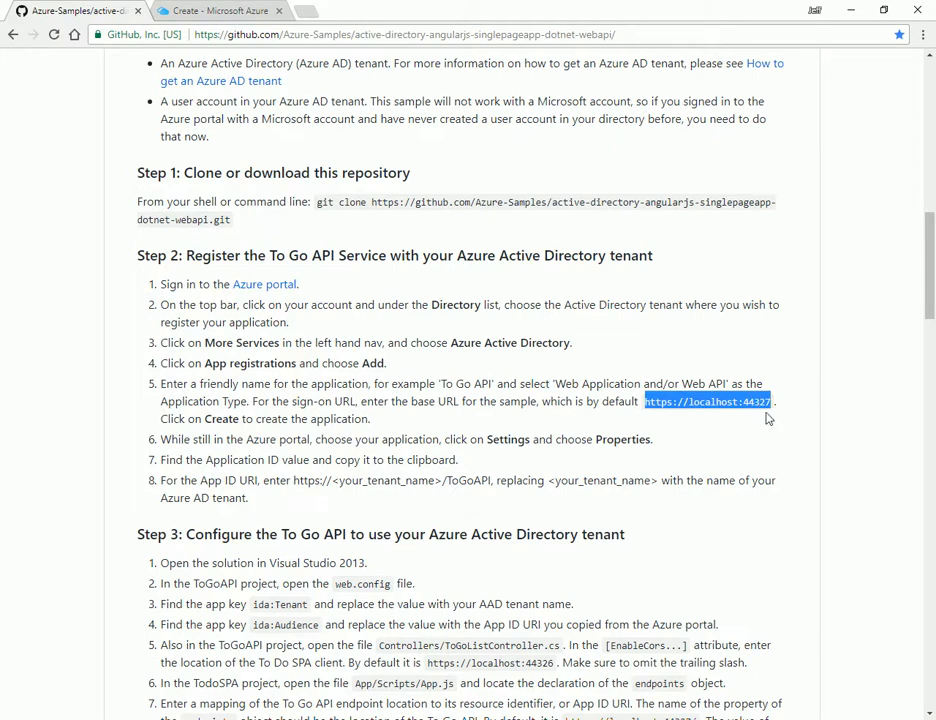
{"action": "left_click", "coordinate": [230, 12]}
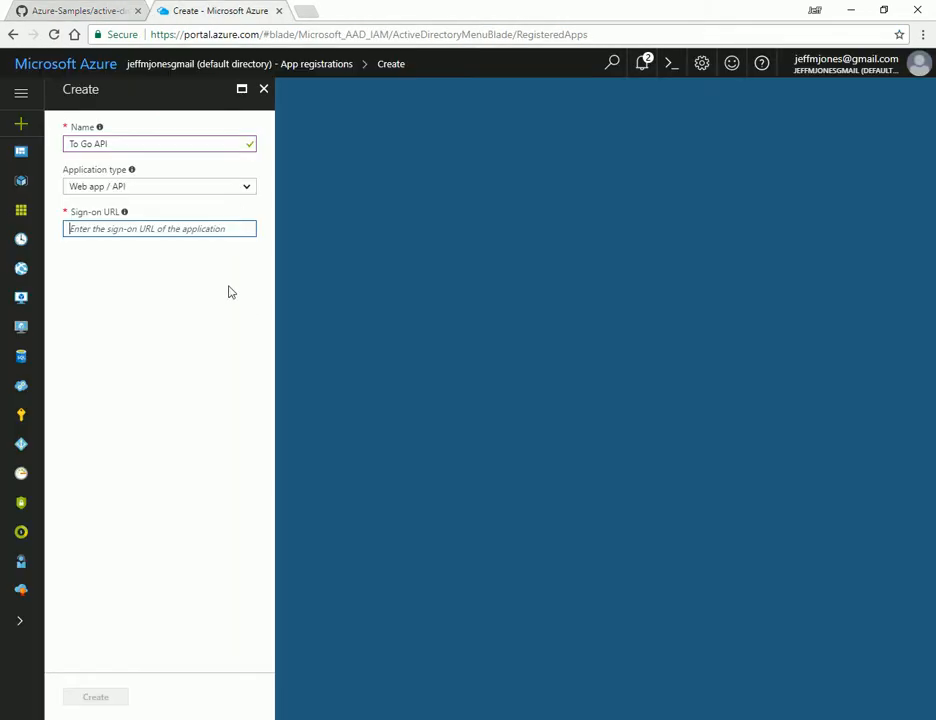
{"action": "type", "text": "https://localhost:44327"}
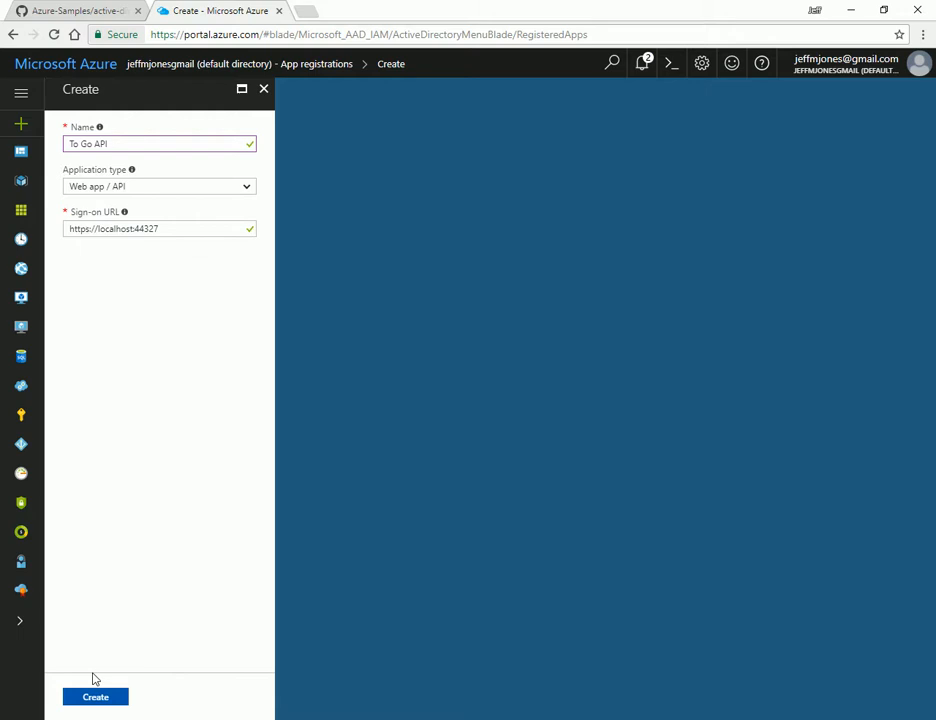
{"action": "left_click", "coordinate": [96, 696]}
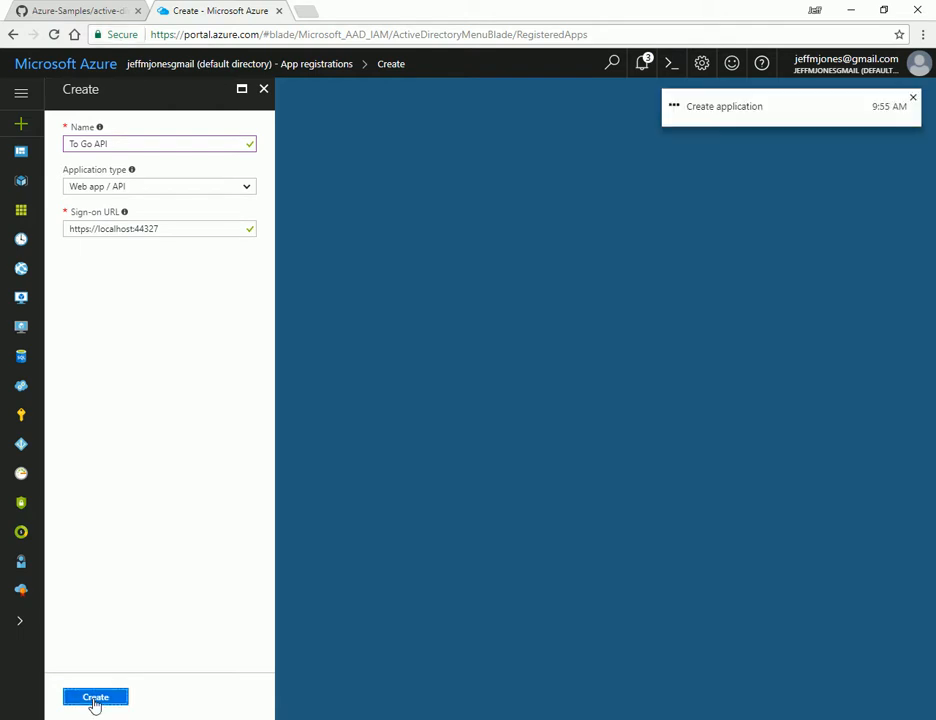
{"action": "left_click", "coordinate": [96, 696]}
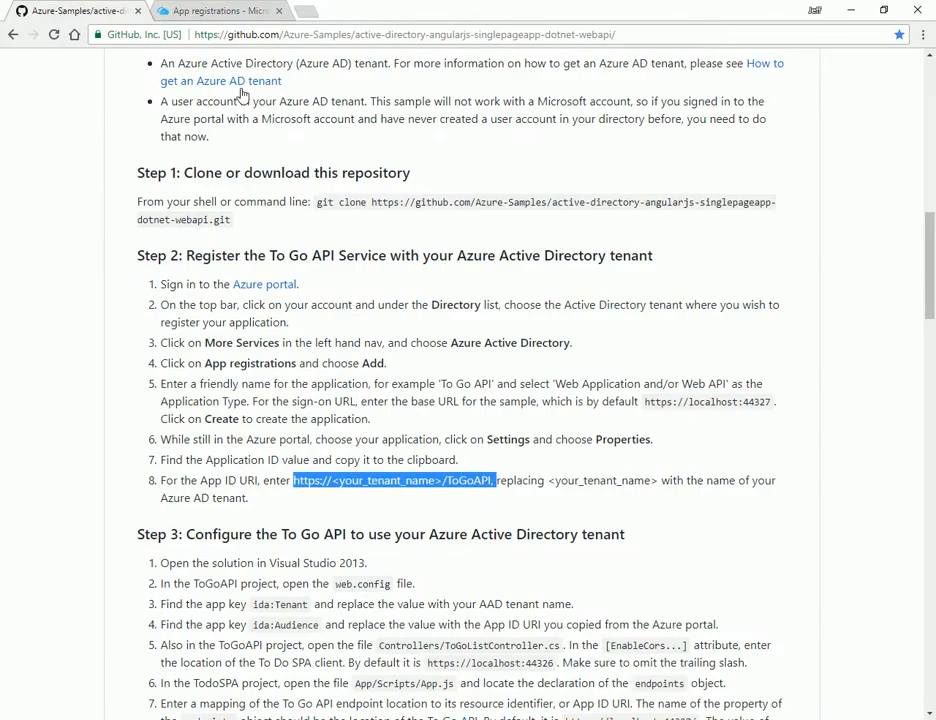
{"action": "left_click", "coordinate": [230, 22]}
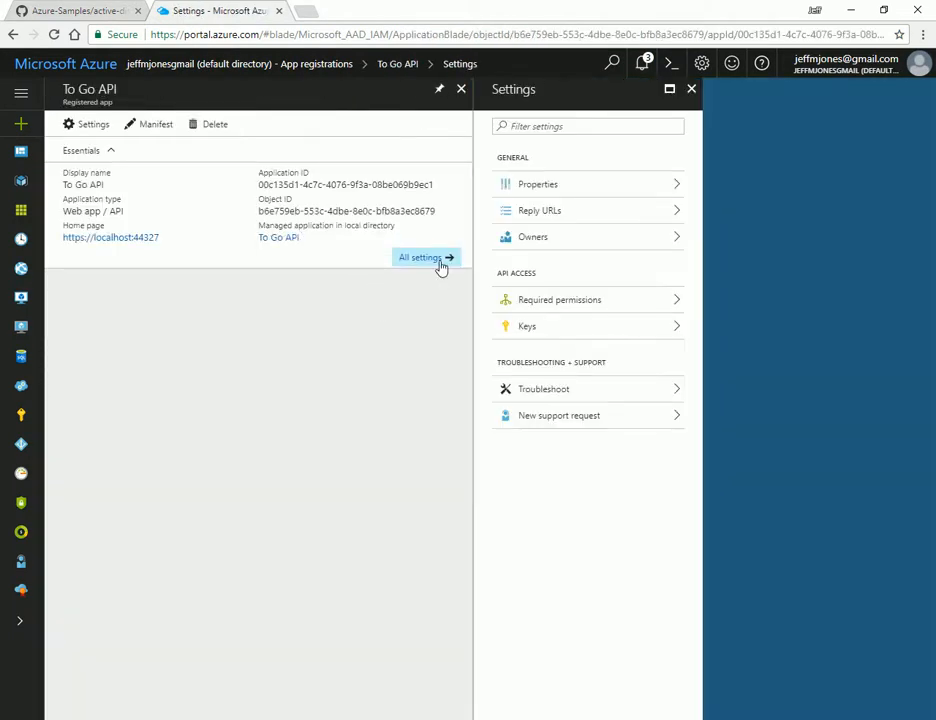
{"action": "left_click", "coordinate": [538, 184]}
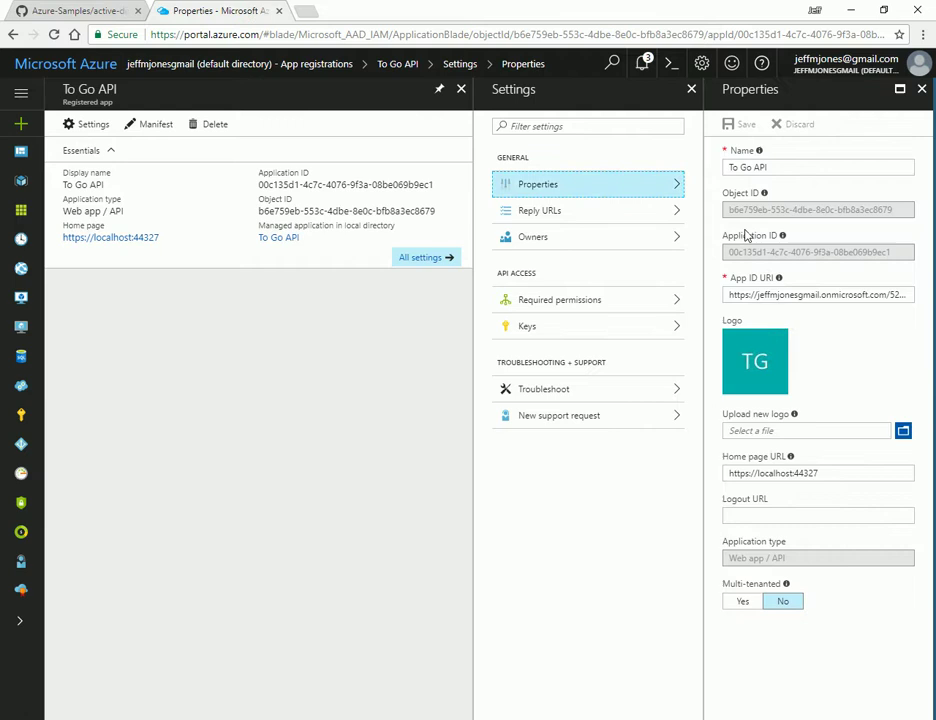
{"action": "left_click", "coordinate": [818, 294]}
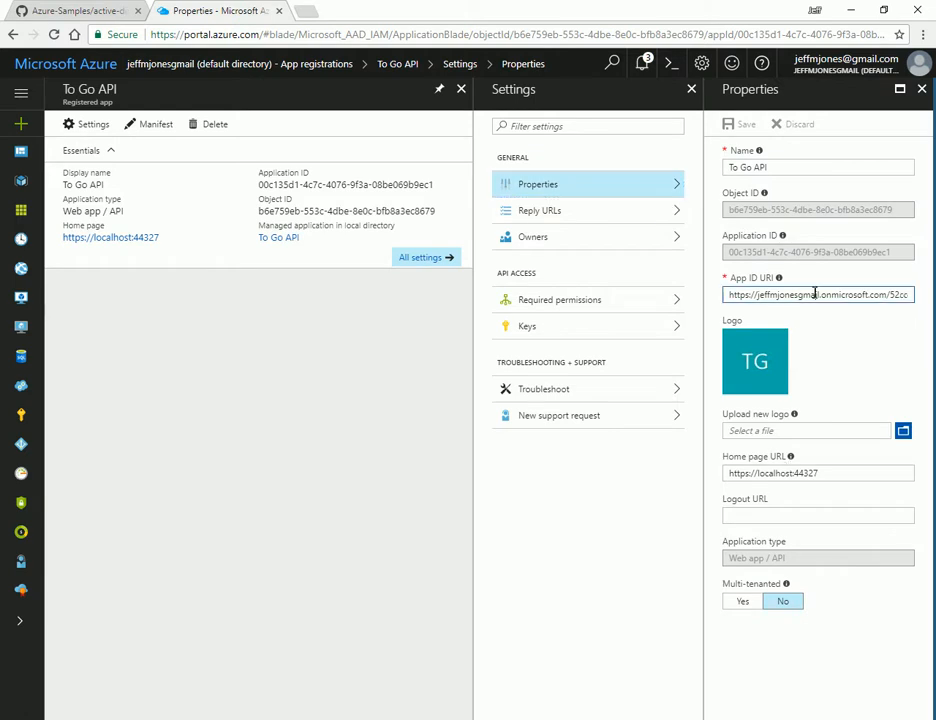
{"action": "mouse_move", "coordinate": [70, 12]}
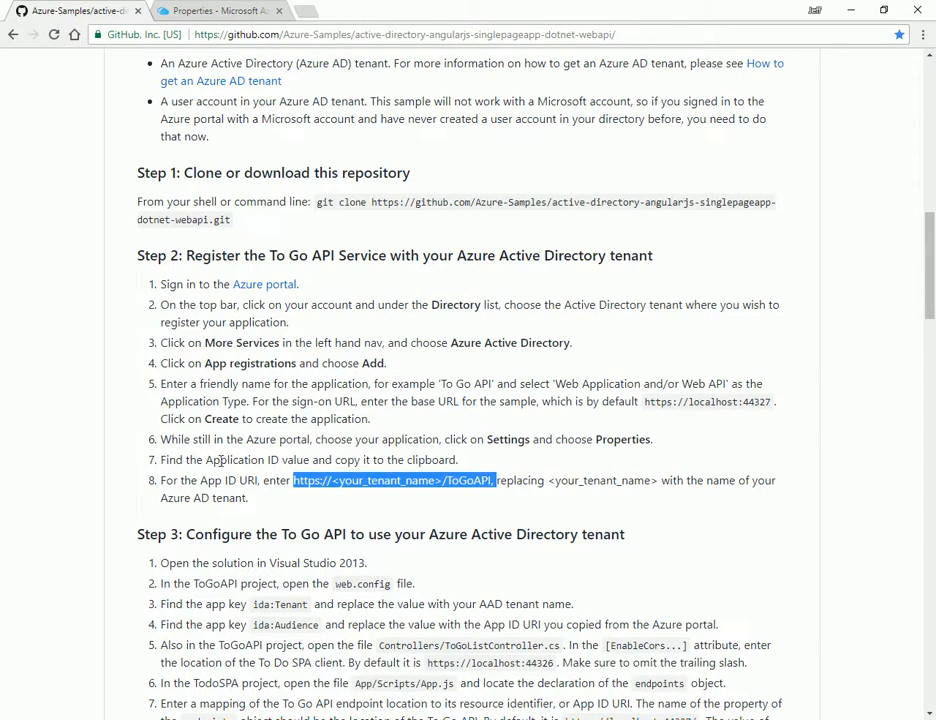
{"action": "left_click", "coordinate": [316, 496]}
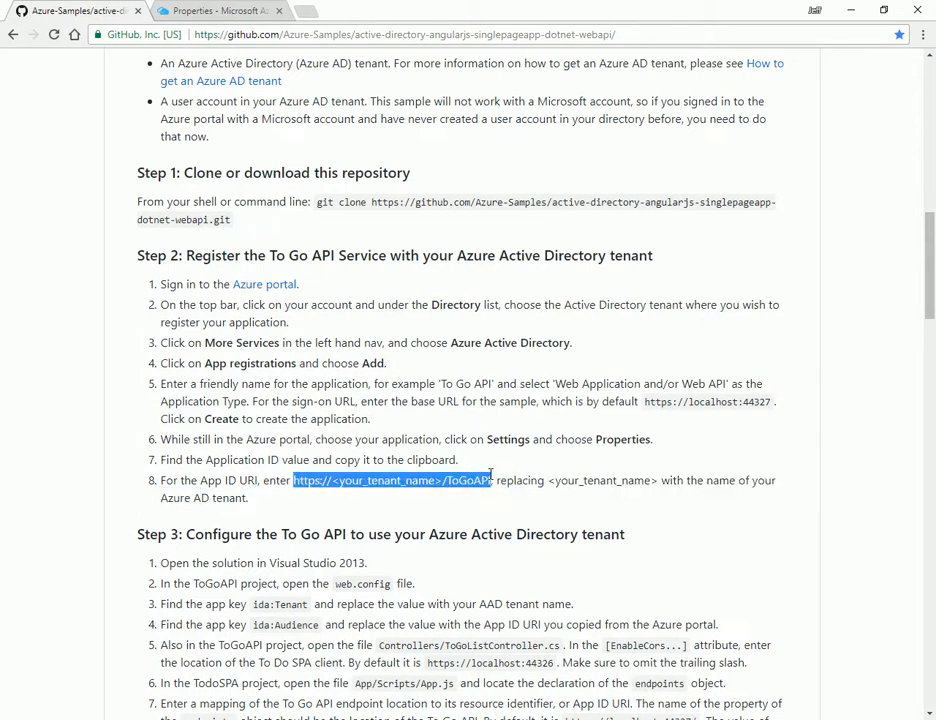
{"action": "left_click", "coordinate": [456, 530]}
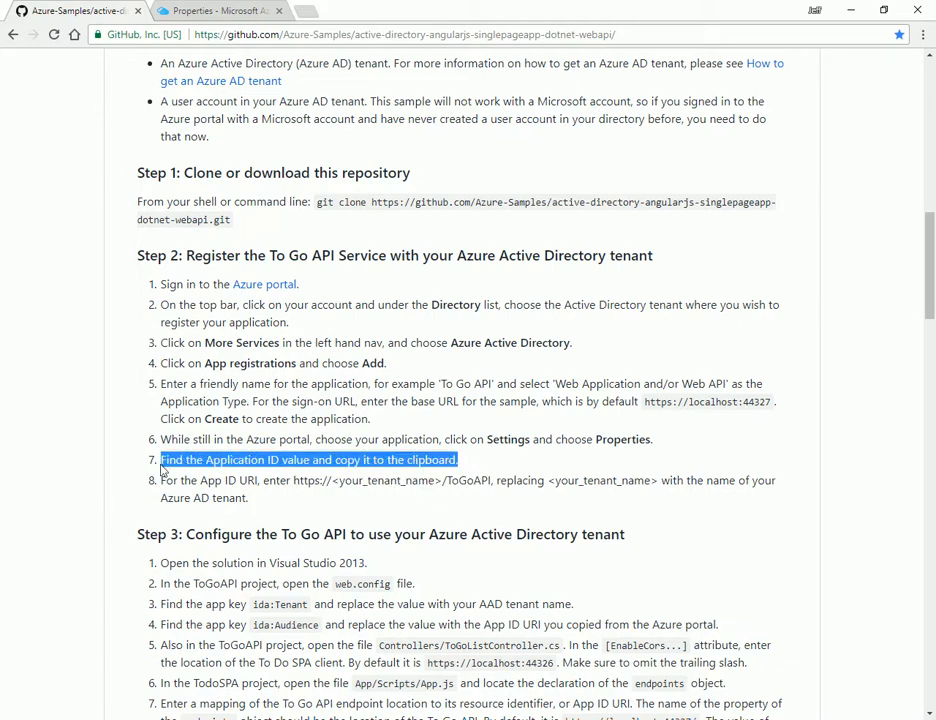
{"action": "left_click", "coordinate": [224, 16]}
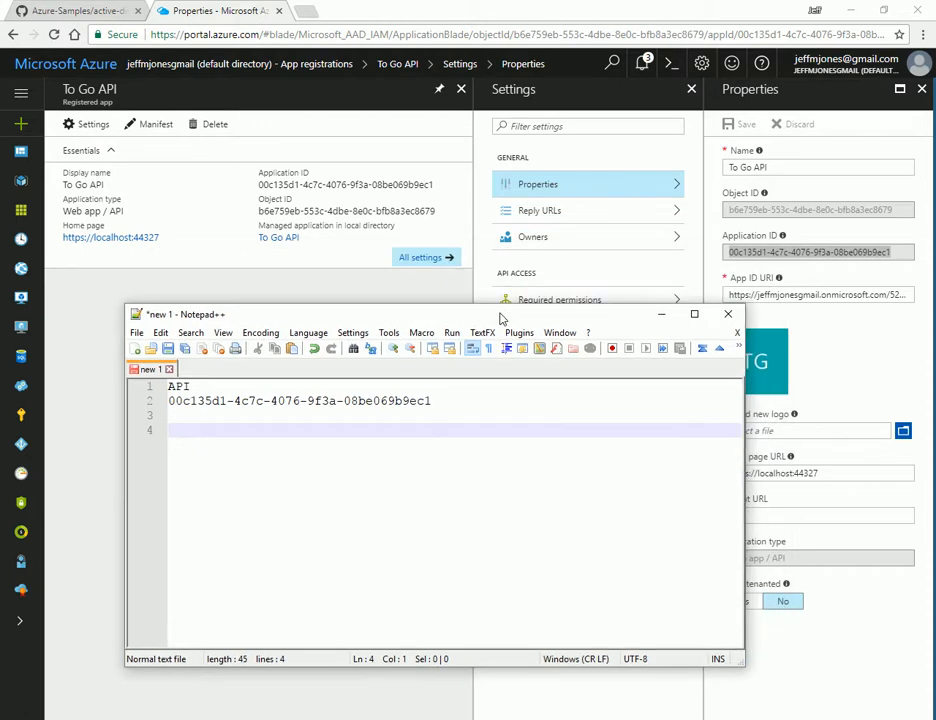
{"action": "mouse_move", "coordinate": [492, 442]}
{"action": "type", "text": "ToGc"}
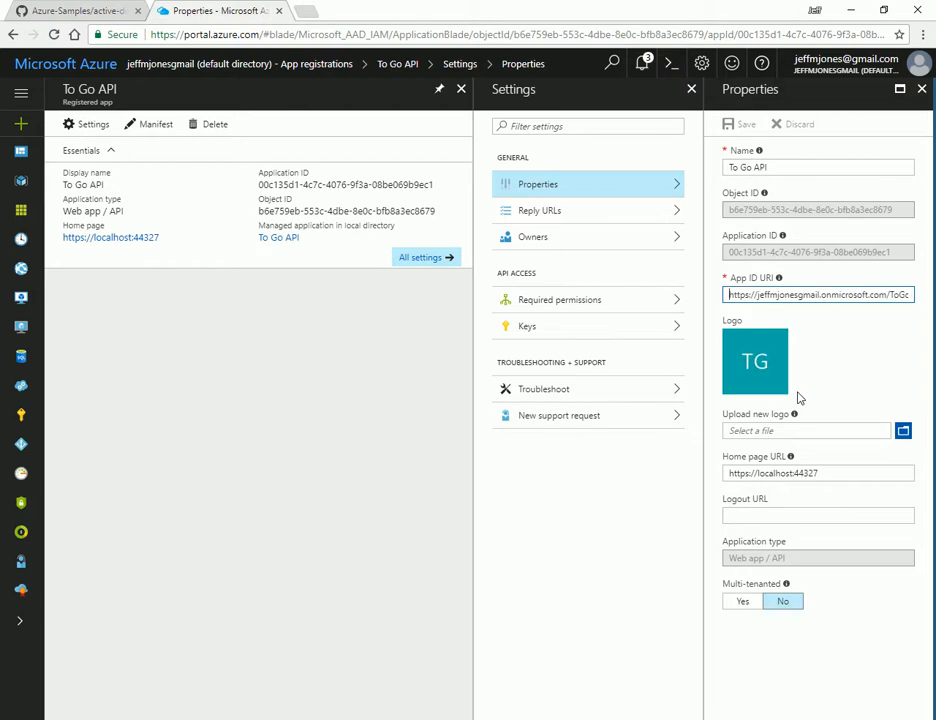
{"action": "mouse_move", "coordinate": [804, 360]}
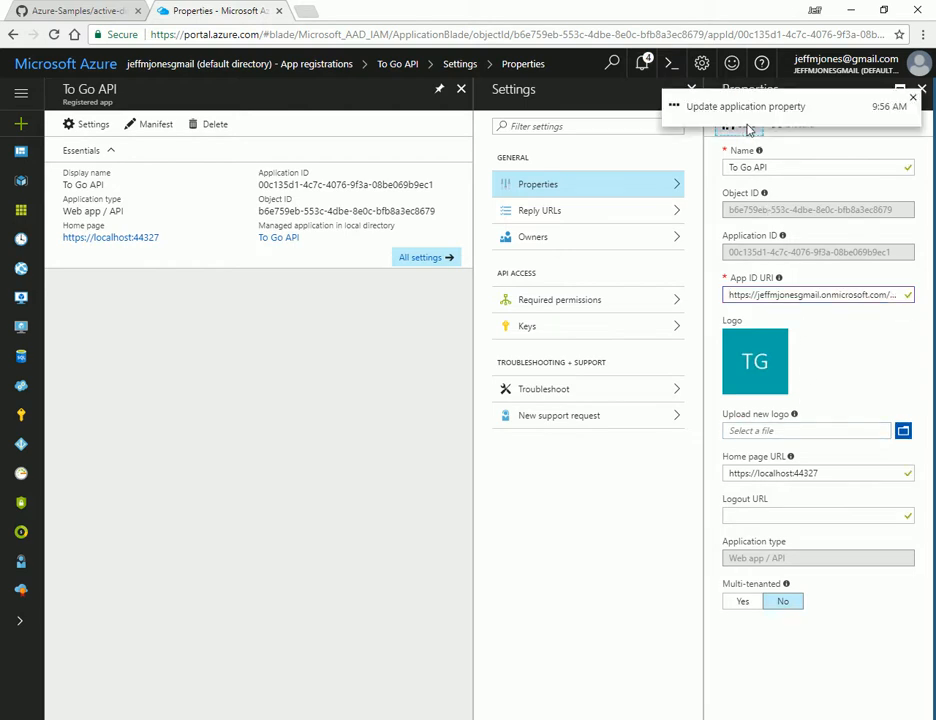
{"action": "left_click", "coordinate": [64, 12]}
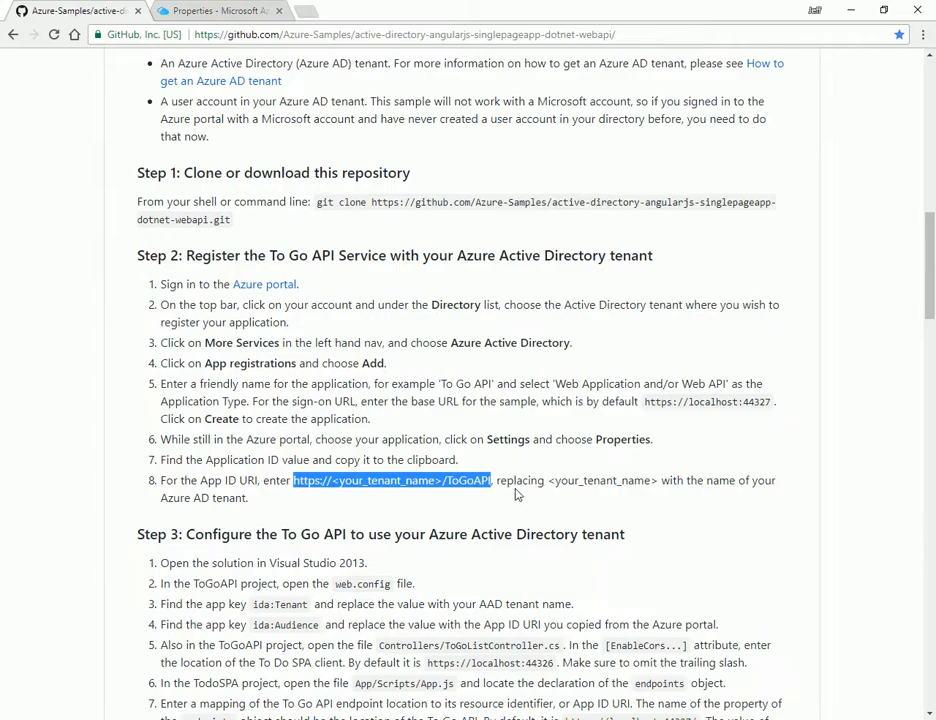
{"action": "scroll", "scroll_direction": "down", "scroll_amount": 3}
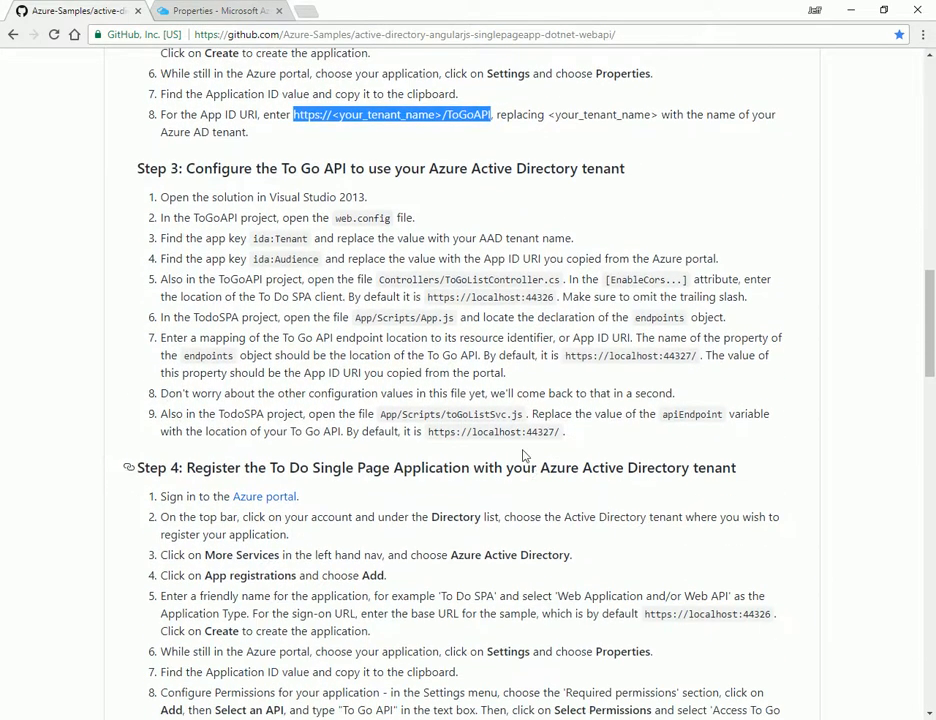
{"action": "mouse_move", "coordinate": [220, 218]}
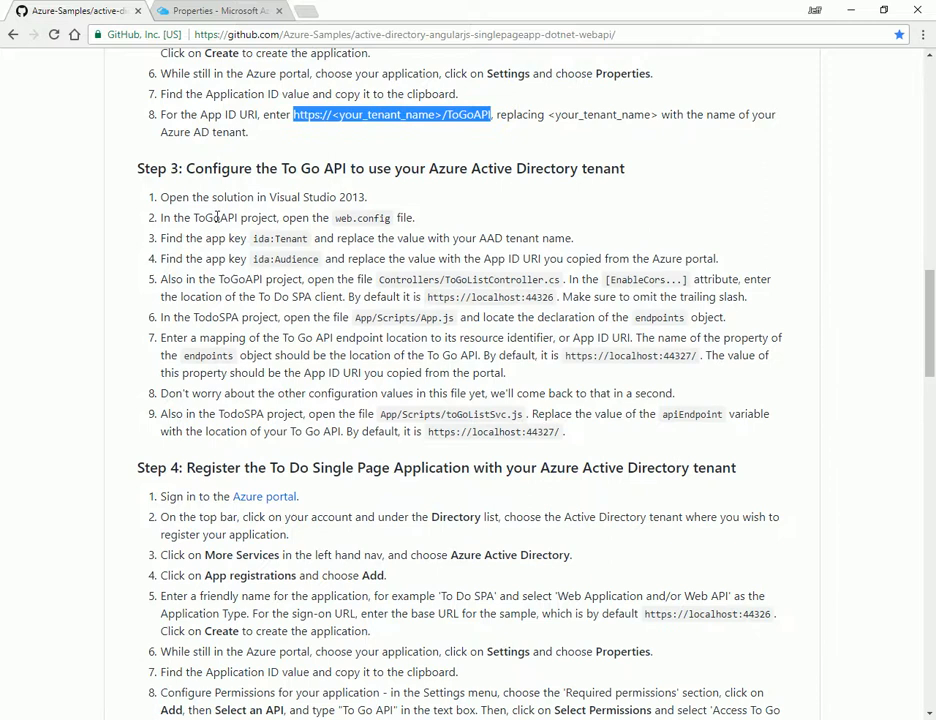
Step: Open the ToGoAPI project's Web.config in the TodoSPA solution
{"action": "double_click", "coordinate": [212, 216]}
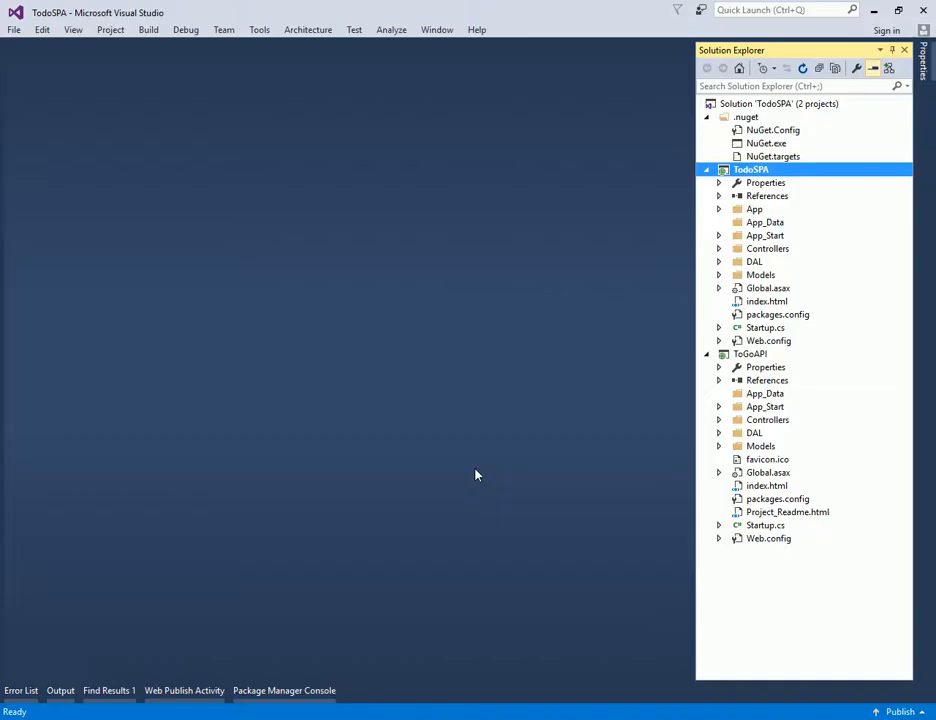
{"action": "left_click", "coordinate": [768, 538]}
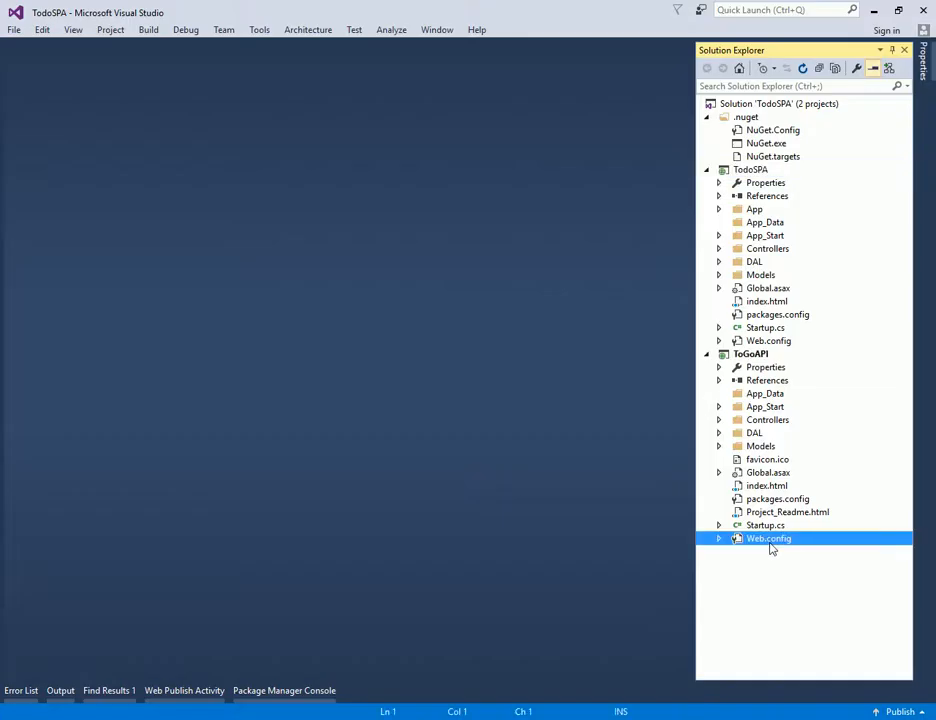
{"action": "double_click", "coordinate": [768, 538]}
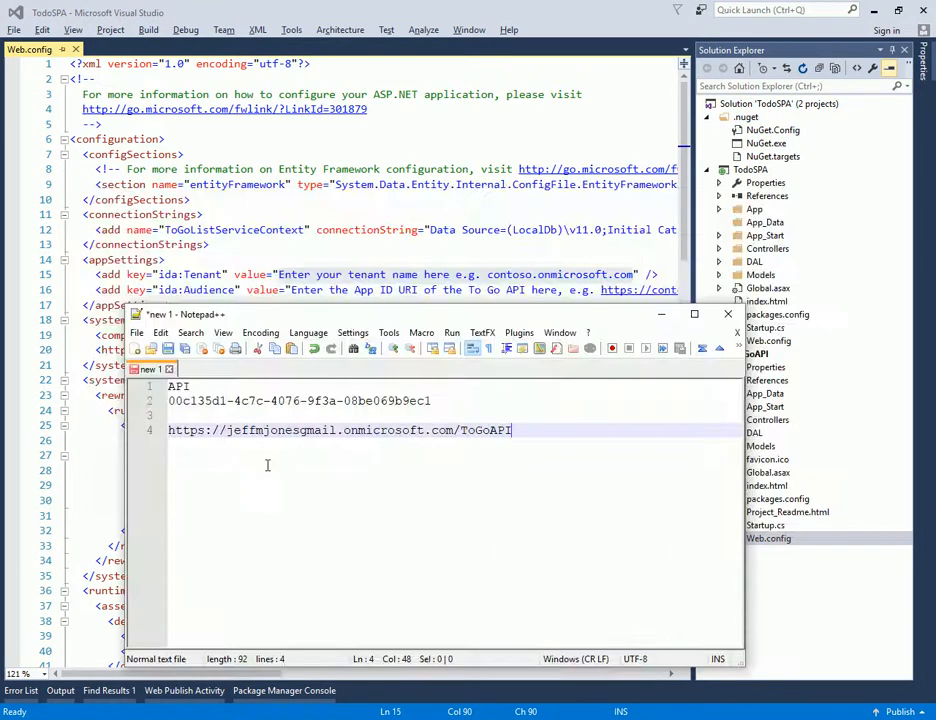
Step: Set ida:Tenant to jeffmjonesgmail.onmicrosoft.com and copy the domain for the audience App ID URI
{"action": "left_click_drag", "start_coordinate": [228, 430], "coordinate": [458, 430]}
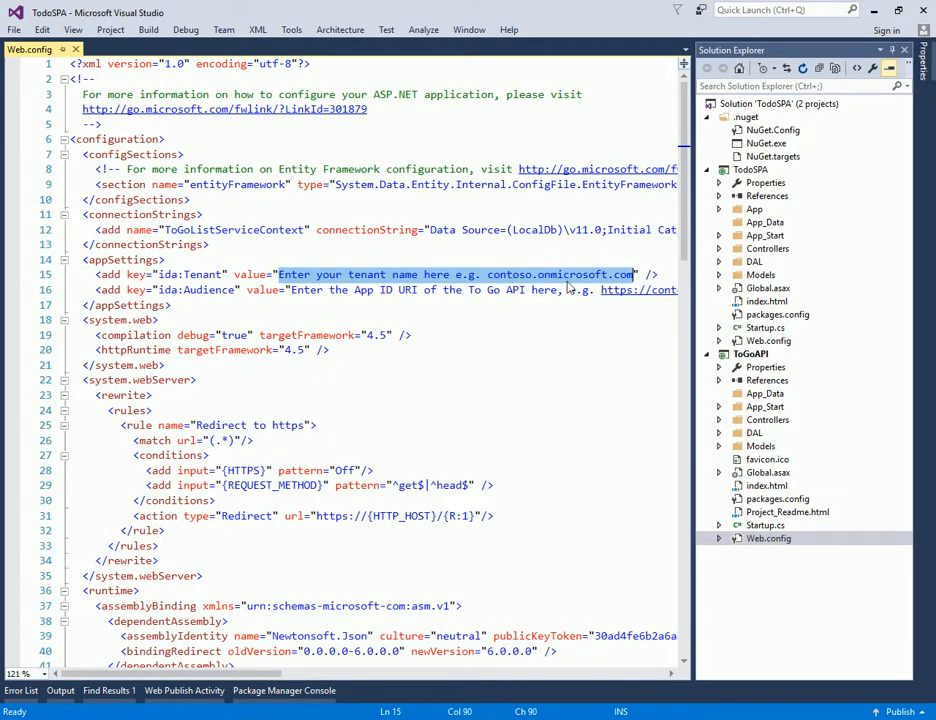
{"action": "type", "text": "jeffmjonesgmail.onmicrosoft.com"}
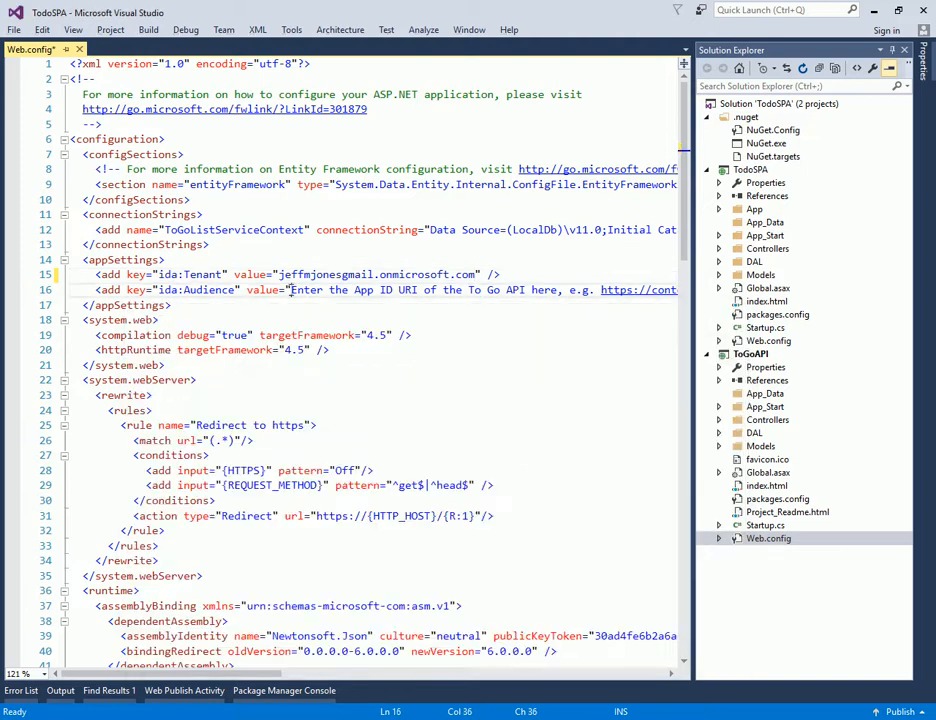
{"action": "scroll", "scroll_direction": "right", "scroll_amount": 3}
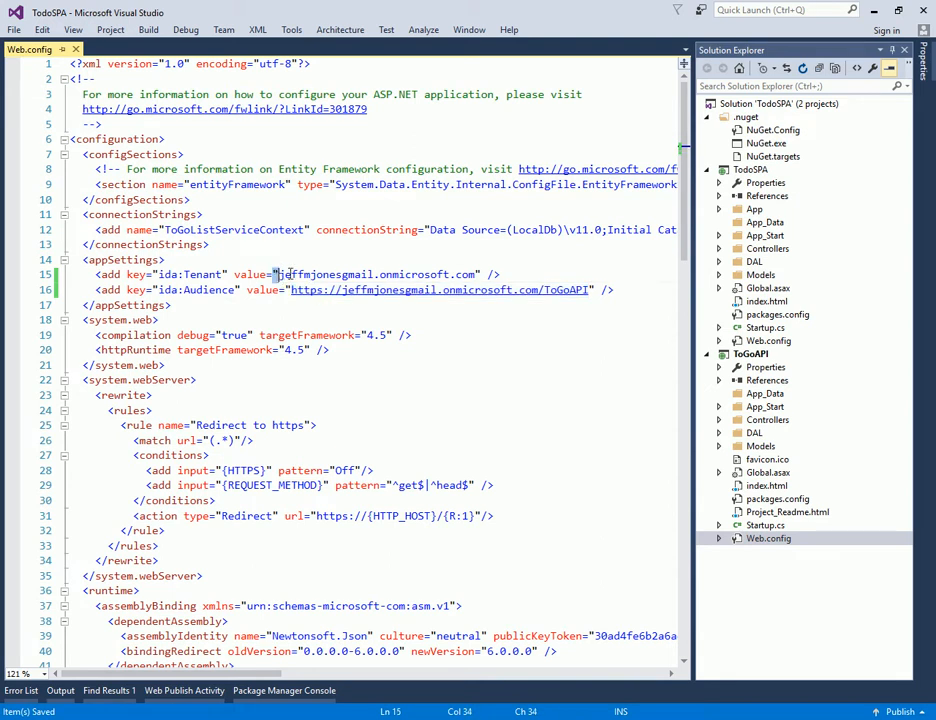
{"action": "double_click", "coordinate": [440, 288]}
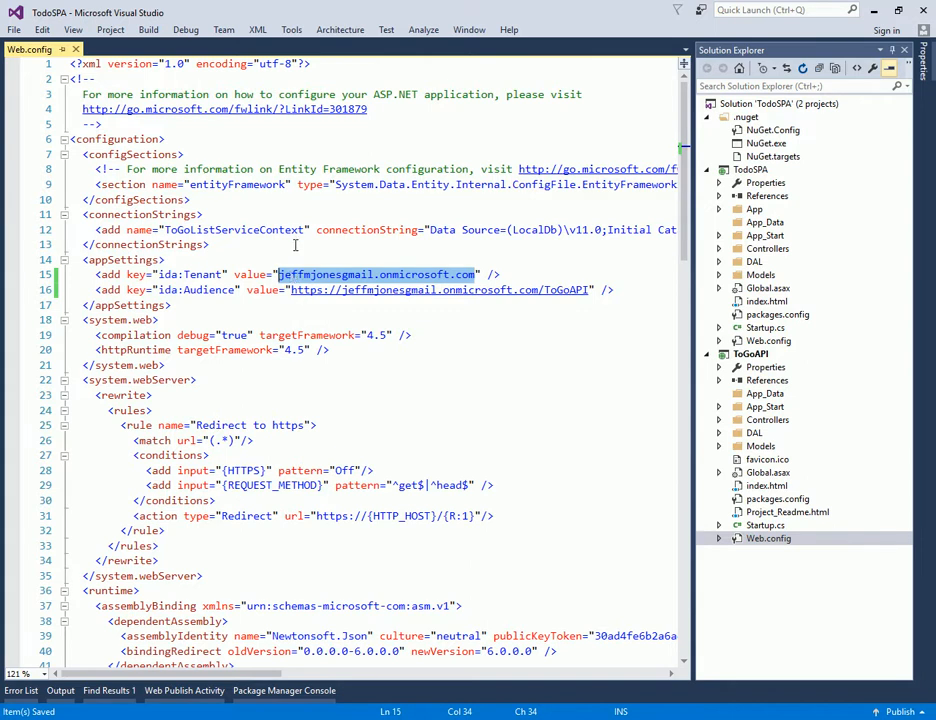
{"action": "key", "text": "alt+tab"}
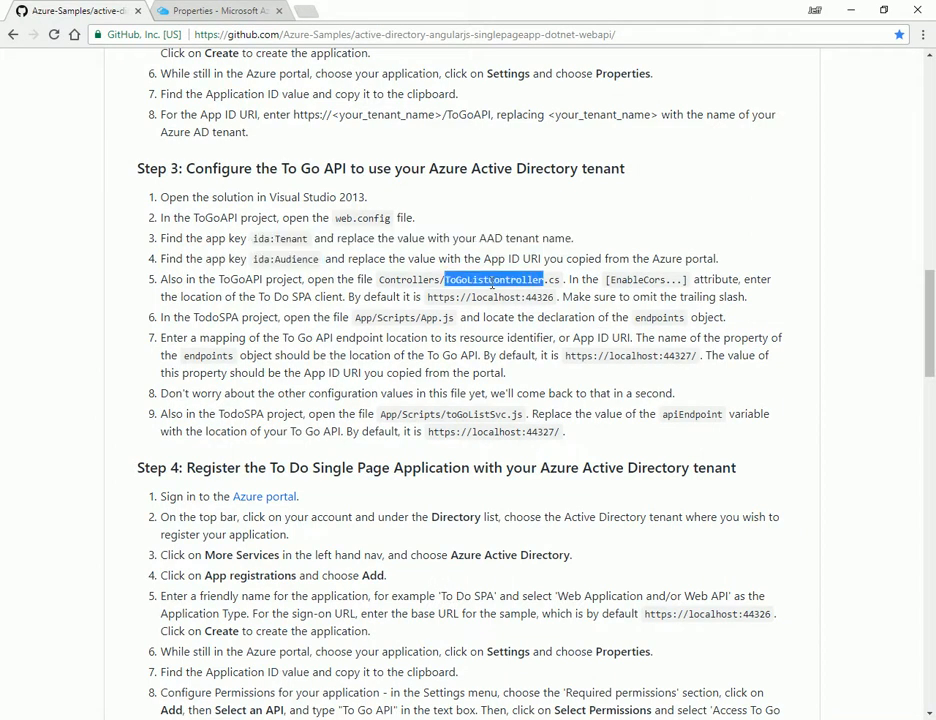
{"action": "left_click", "coordinate": [490, 296]}
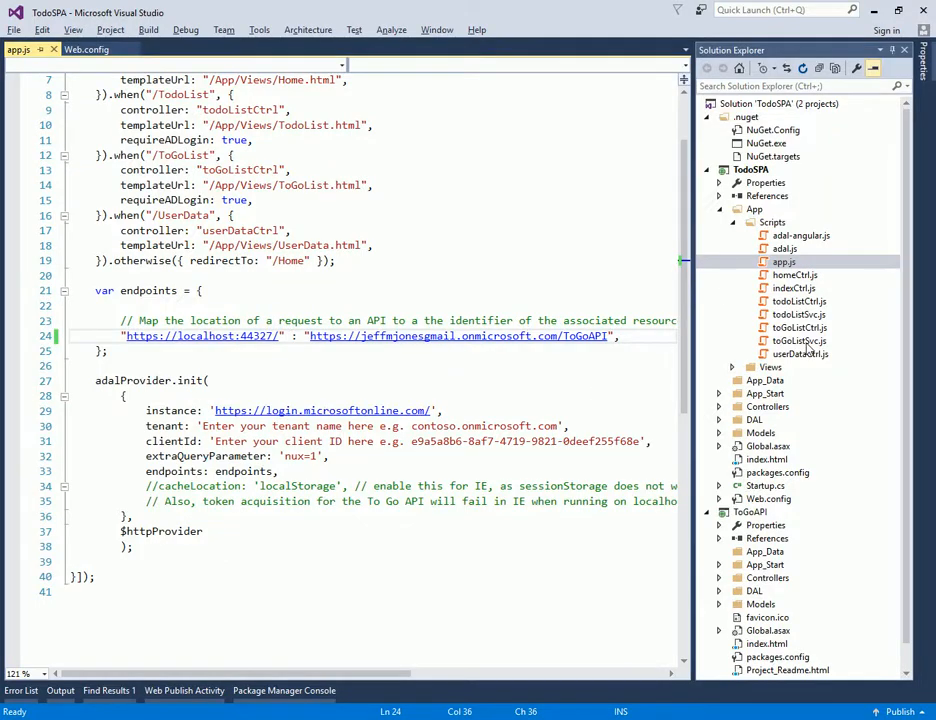
{"action": "double_click", "coordinate": [796, 340]}
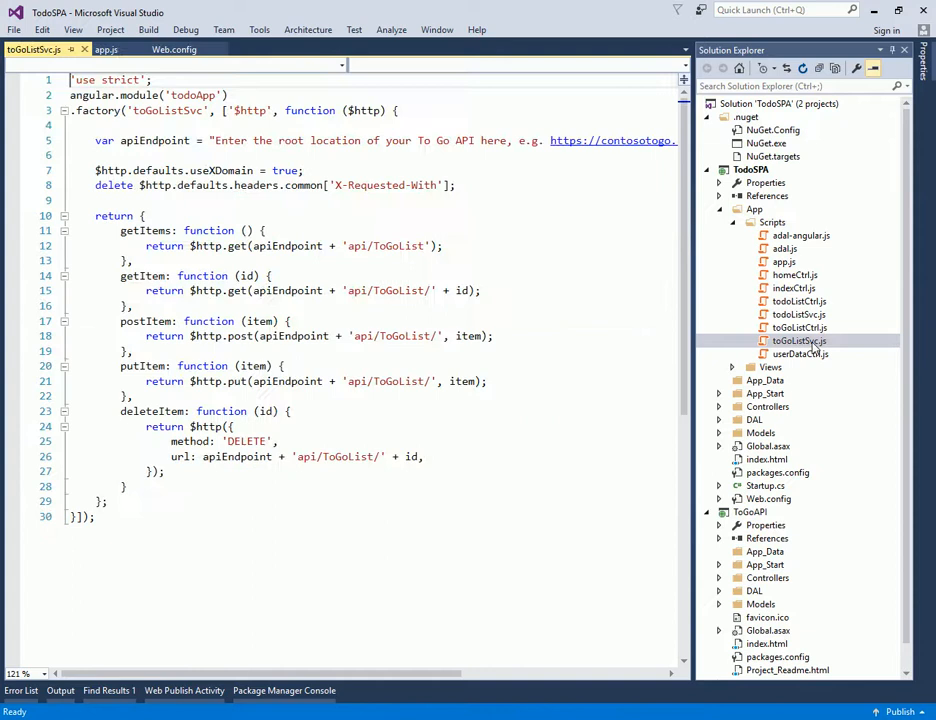
{"action": "left_click", "coordinate": [350, 400]}
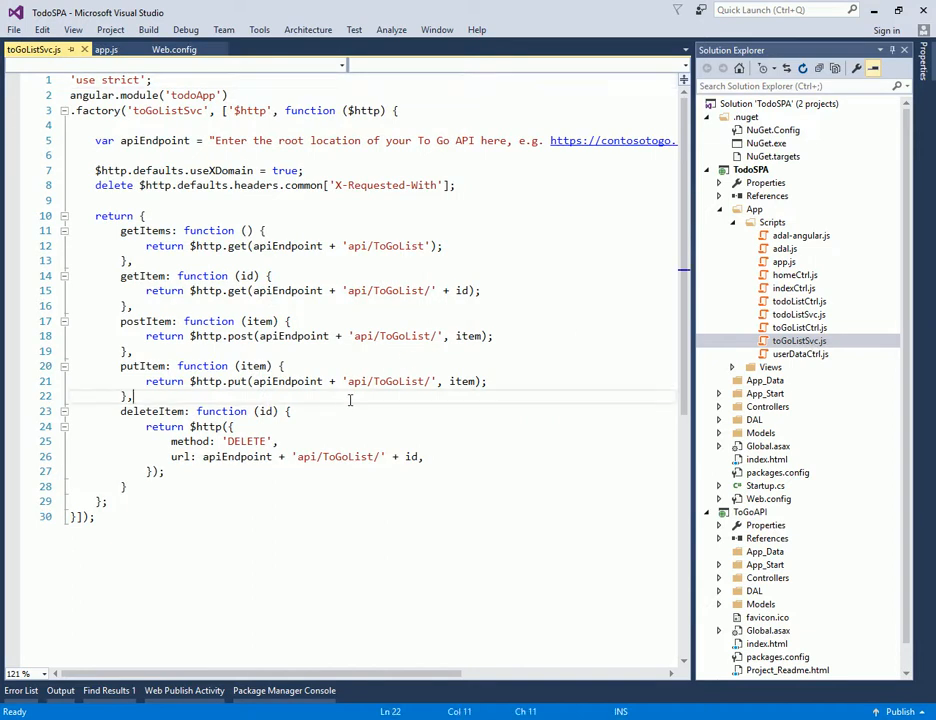
{"action": "mouse_move", "coordinate": [866, 336]}
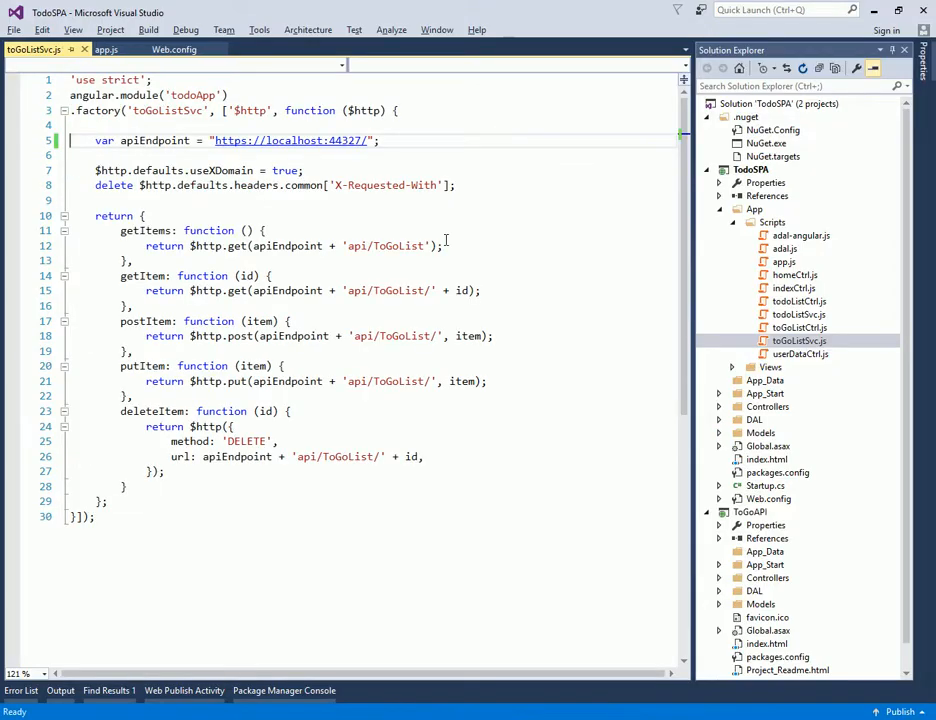
{"action": "double_click", "coordinate": [154, 140]}
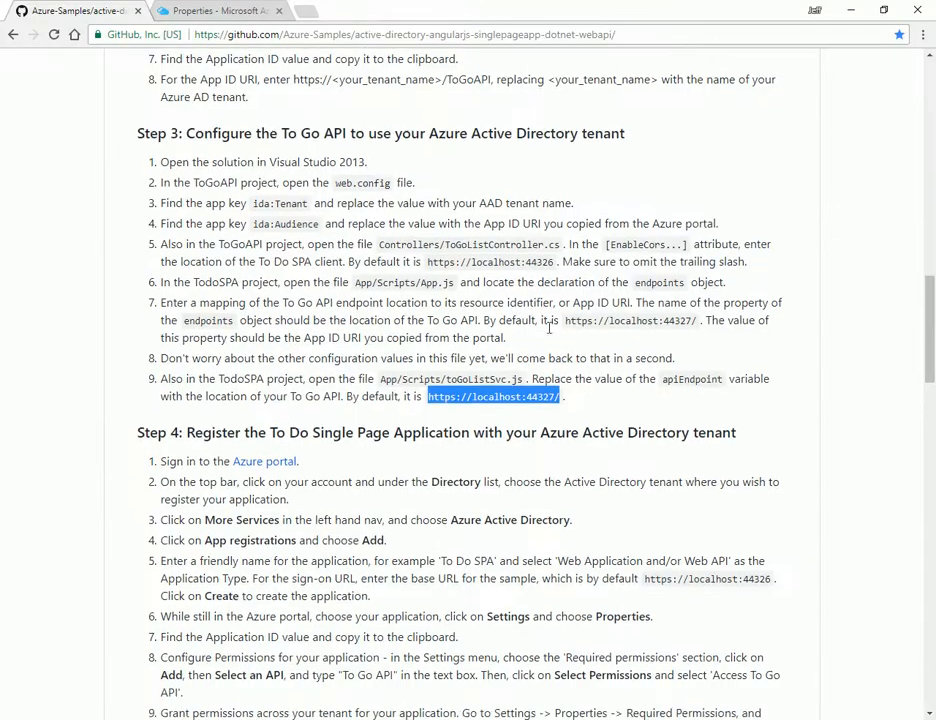
Step: From README Step 4 pick the name To Do SPA and start a new Azure app registration
{"action": "scroll", "scroll_direction": "down", "scroll_amount": 3}
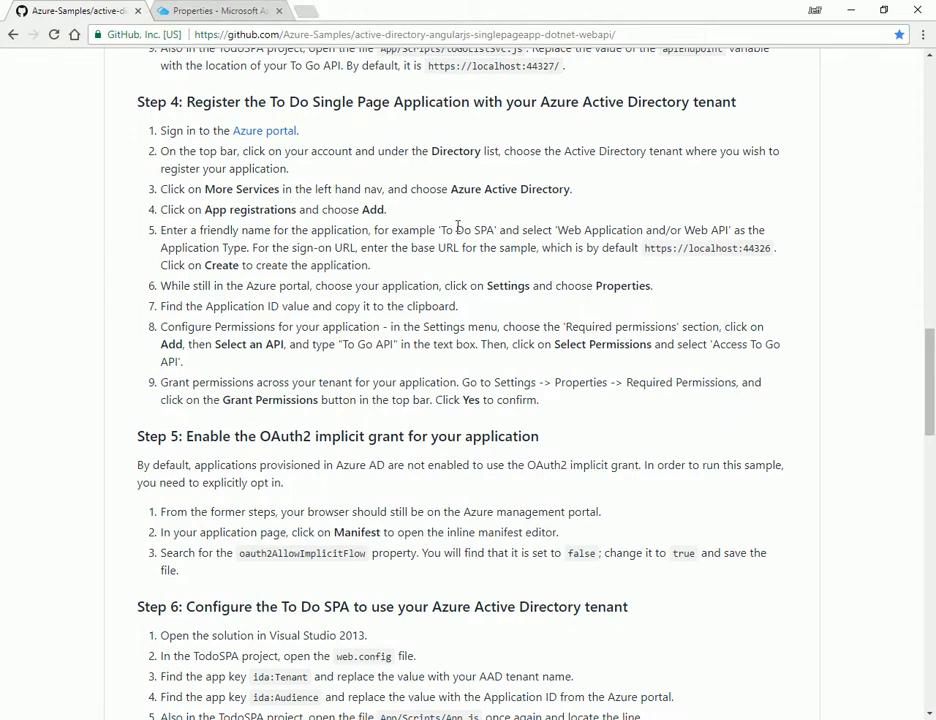
{"action": "double_click", "coordinate": [468, 230]}
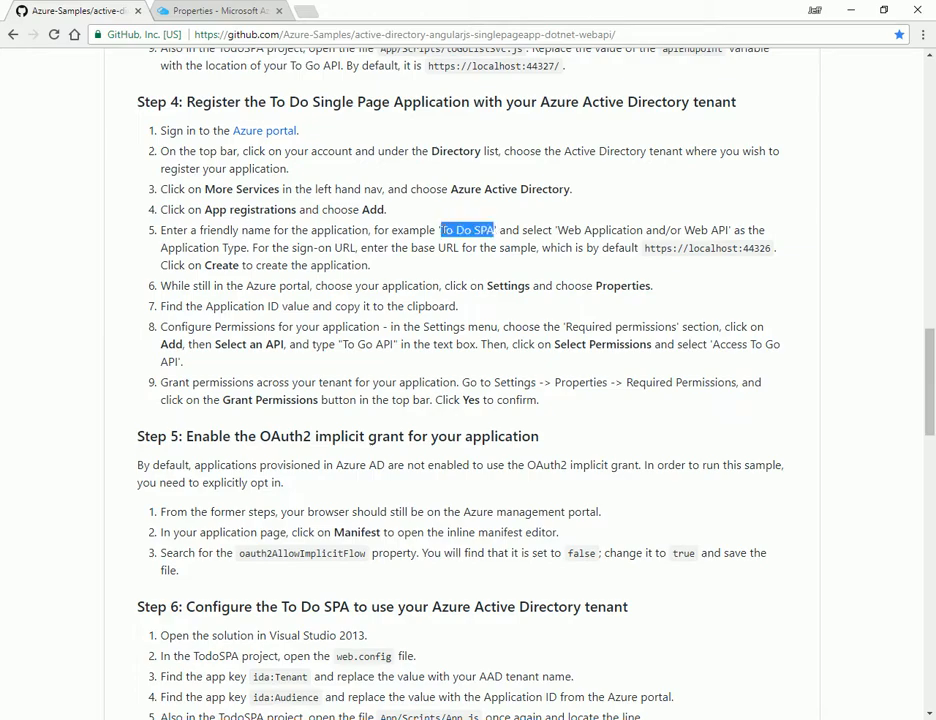
{"action": "left_click", "coordinate": [204, 12]}
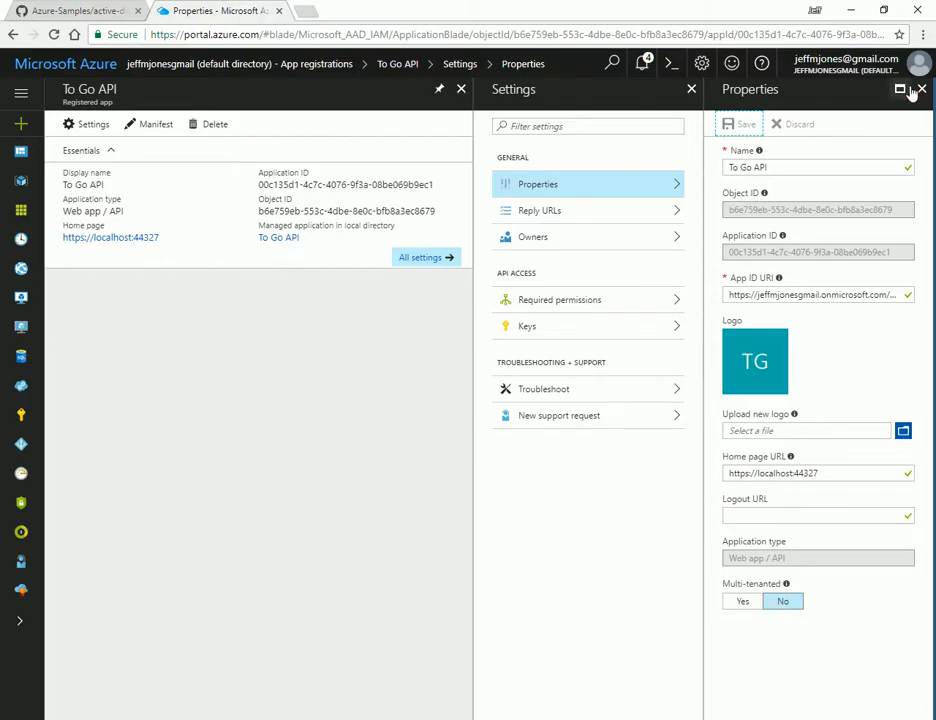
{"action": "left_click", "coordinate": [460, 90]}
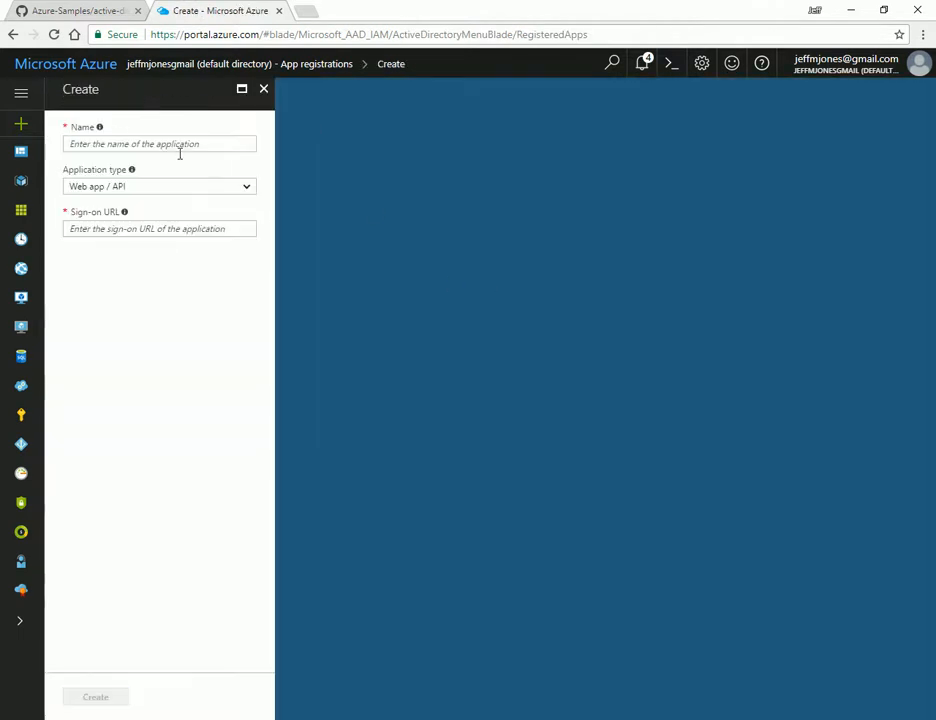
{"action": "type", "text": "To Do SPA"}
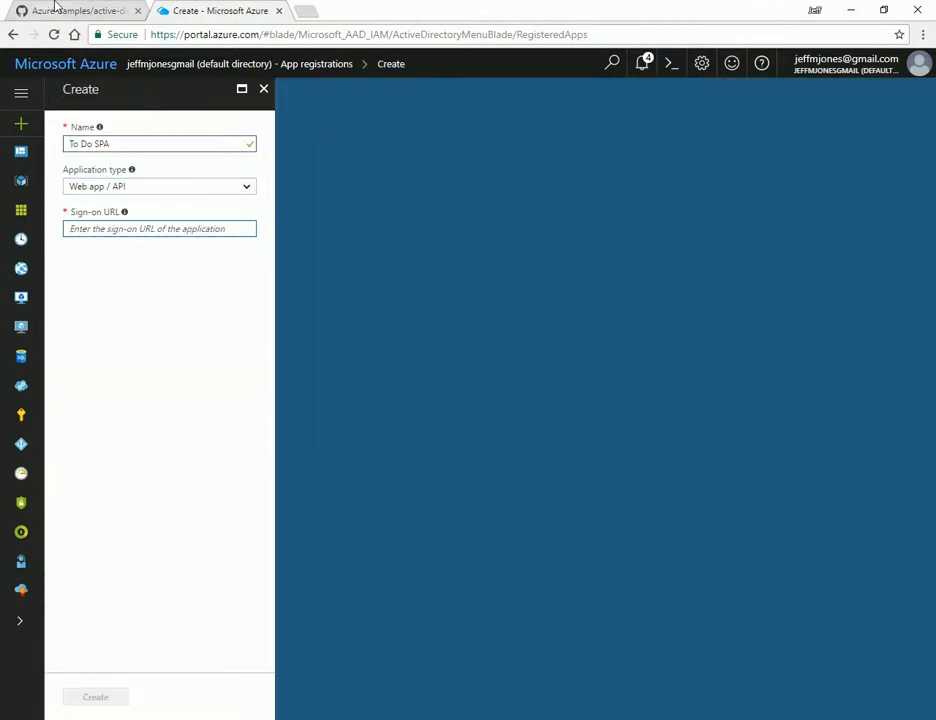
{"action": "left_click", "coordinate": [70, 16]}
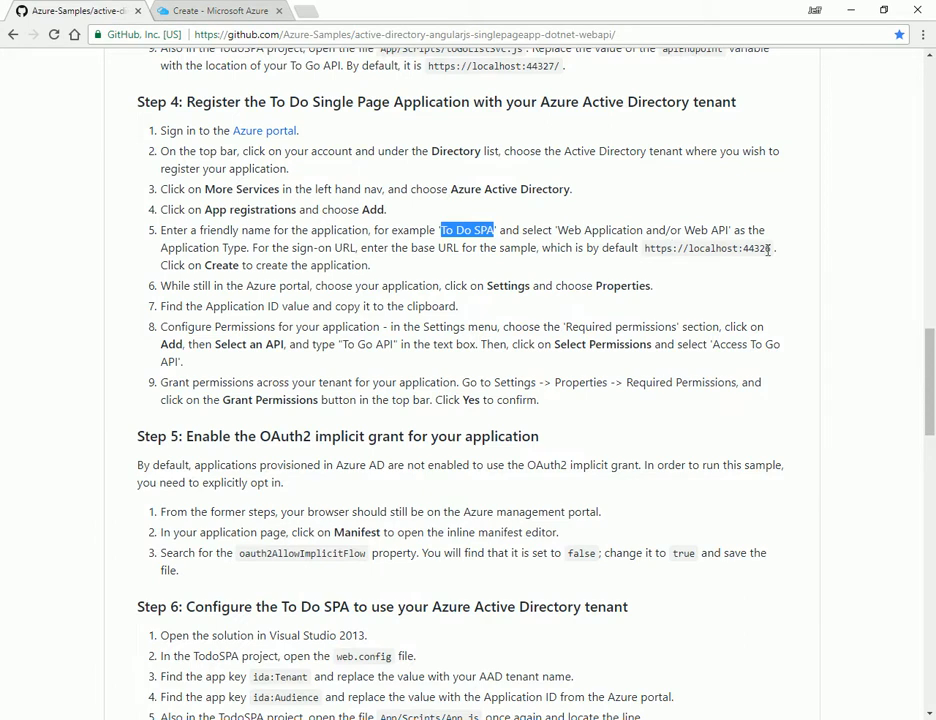
{"action": "double_click", "coordinate": [708, 248]}
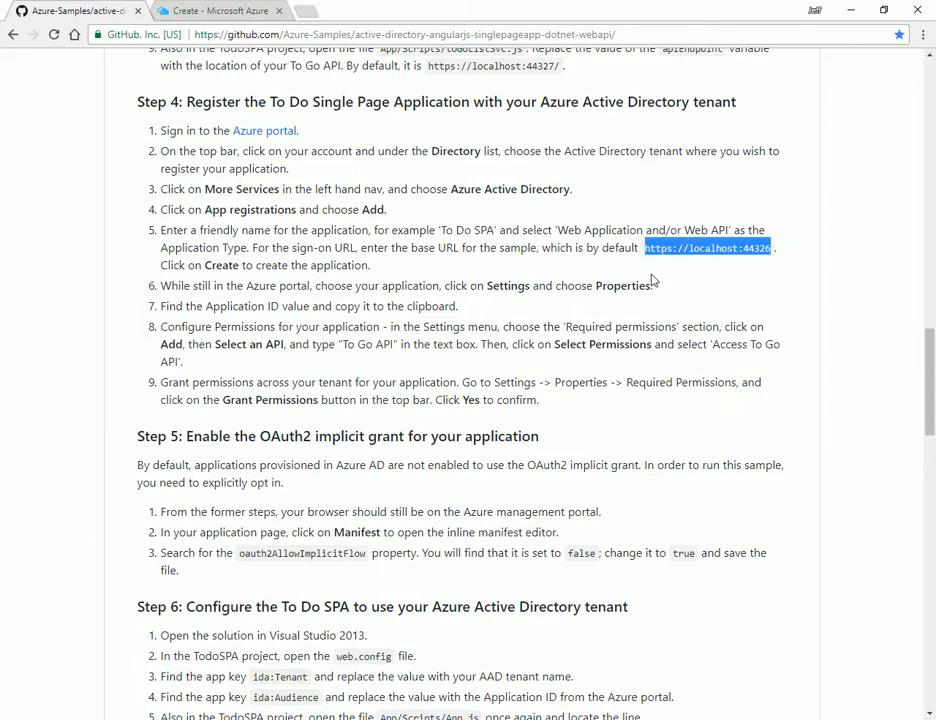
{"action": "left_click", "coordinate": [224, 16]}
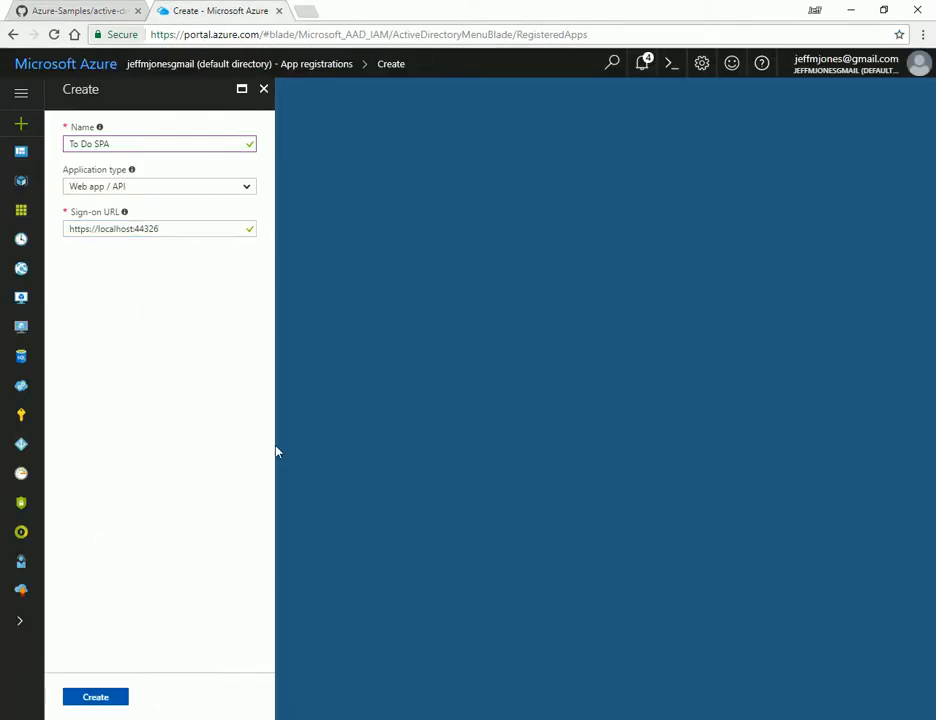
{"action": "left_click", "coordinate": [94, 696]}
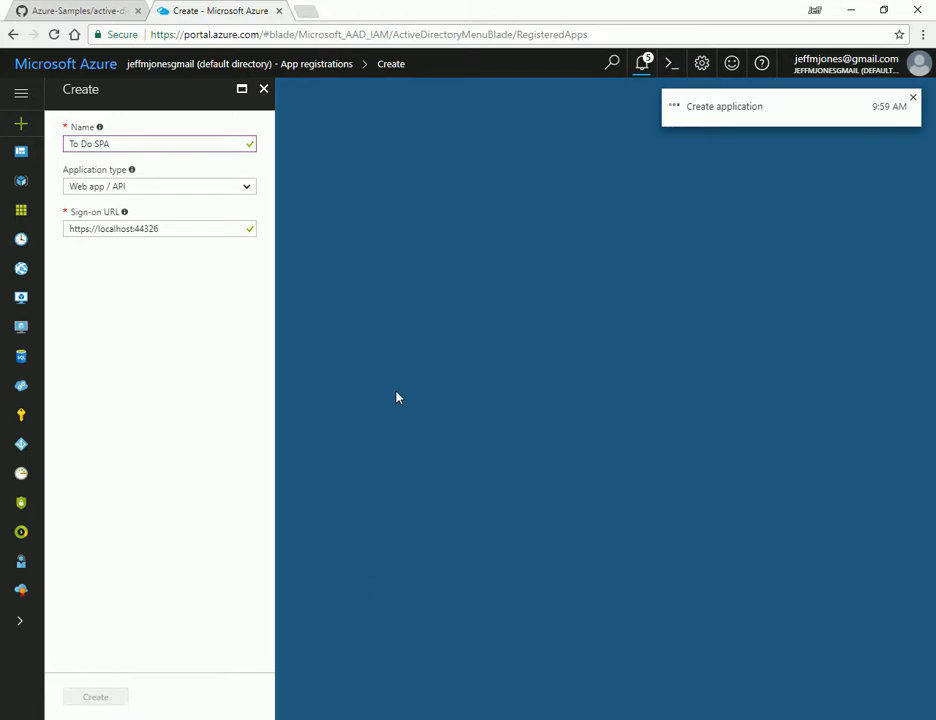
{"action": "left_click", "coordinate": [94, 696]}
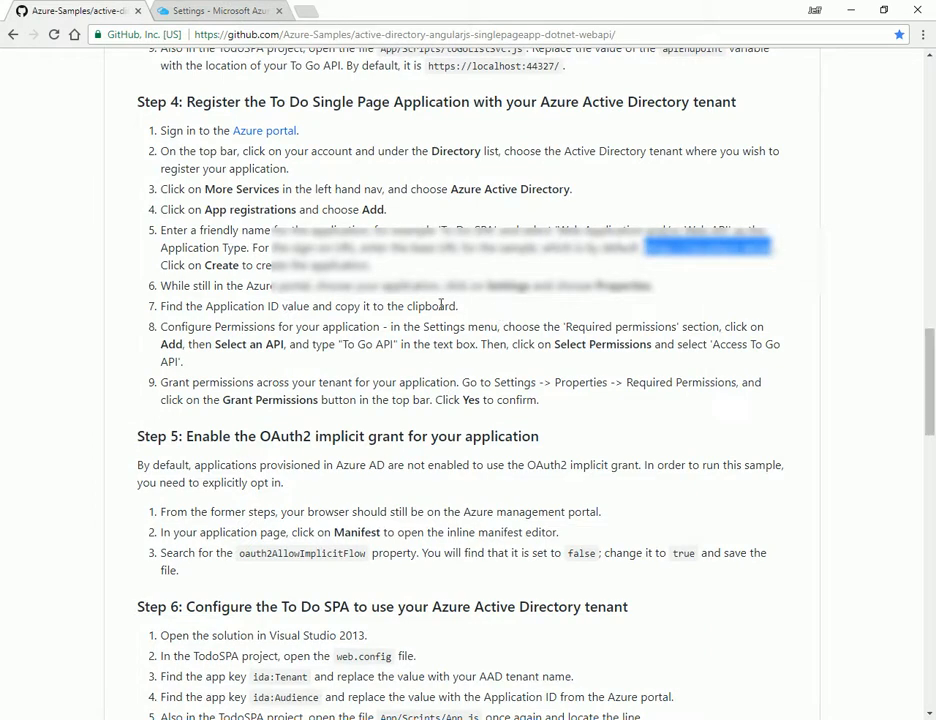
Step: Note To Do SPA's Application ID 8a0c30e3-652e-4884-9eed-379a9d4d5c38 in Notepad++
{"action": "left_click", "coordinate": [236, 16]}
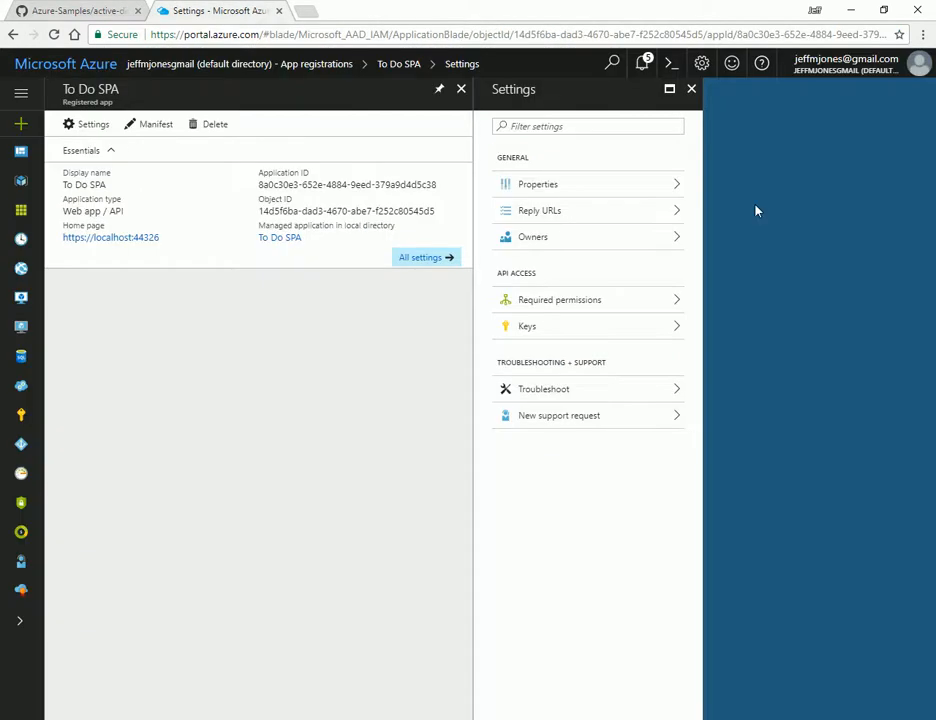
{"action": "left_click", "coordinate": [536, 184]}
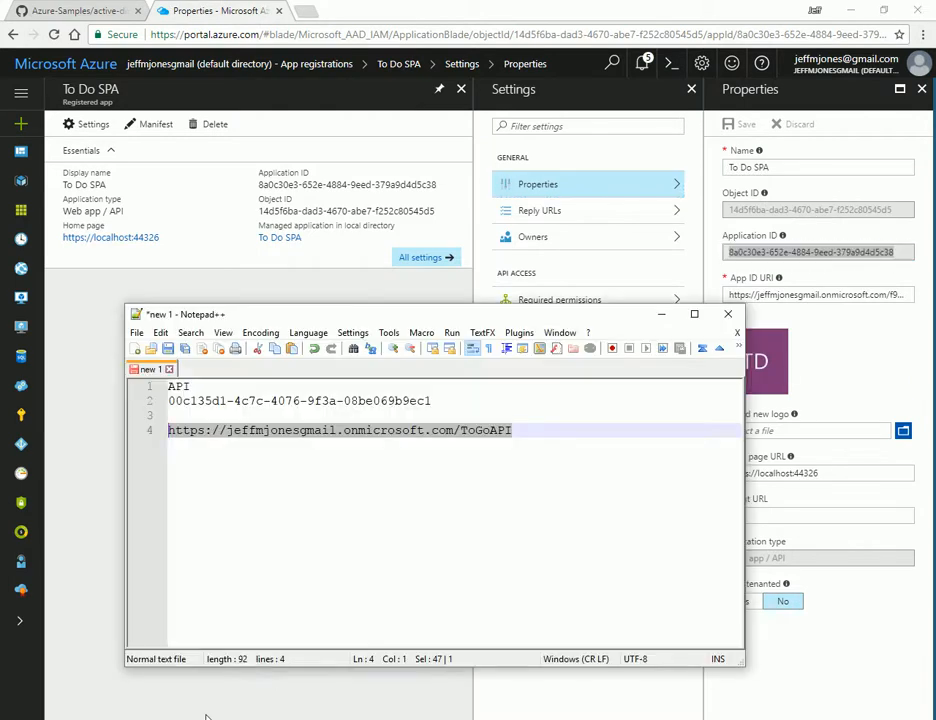
{"action": "type", "text": "SPA"}
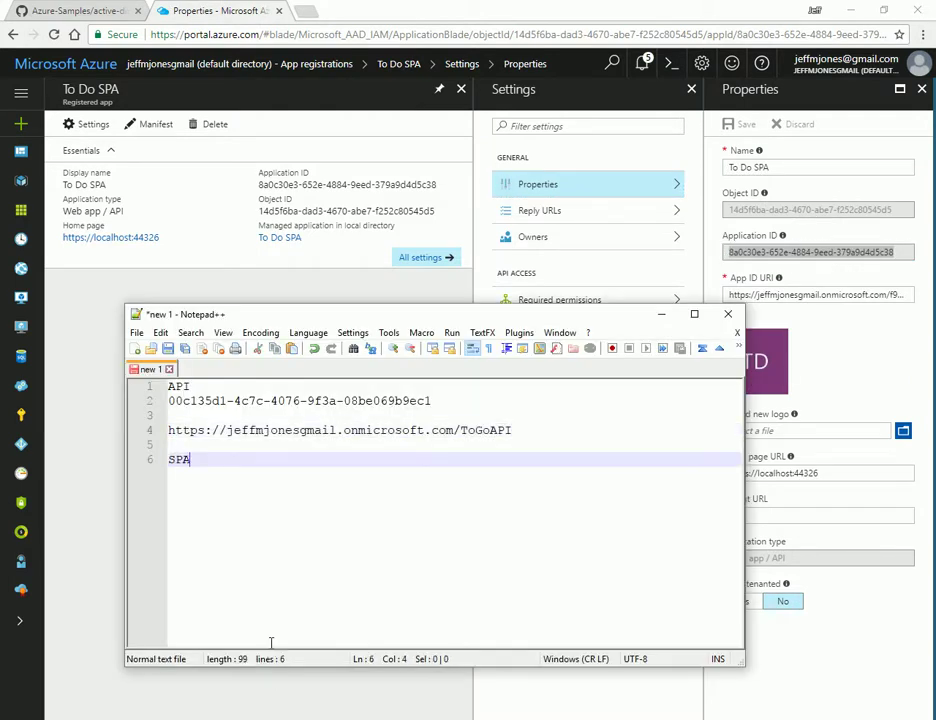
{"action": "type", "text": "8a0c30e3-652e-4884-9eed-379a9d4d5c38"}
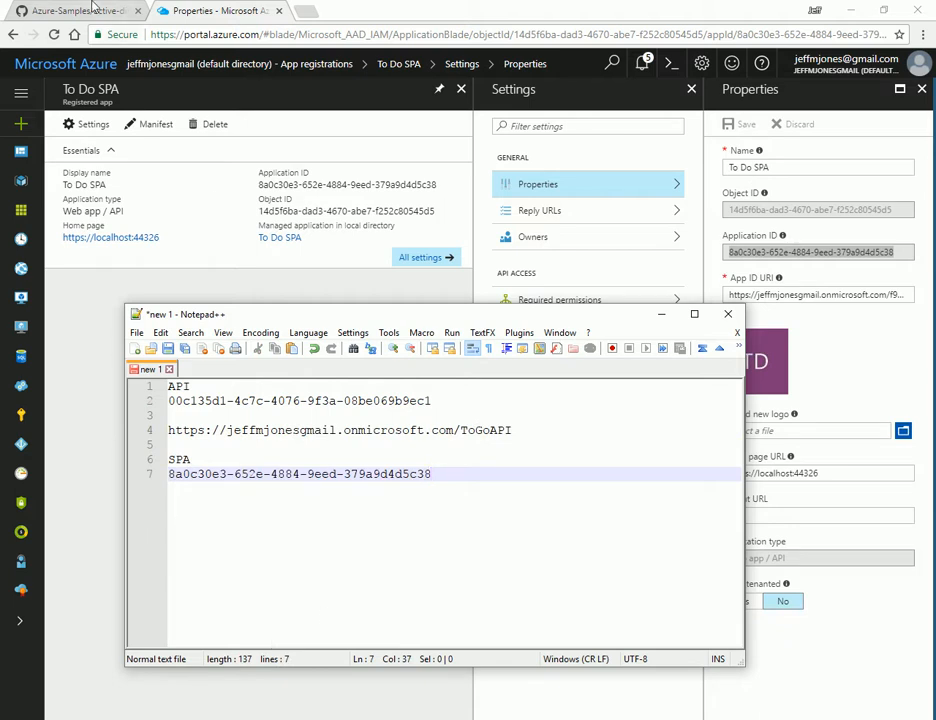
{"action": "left_click", "coordinate": [60, 16]}
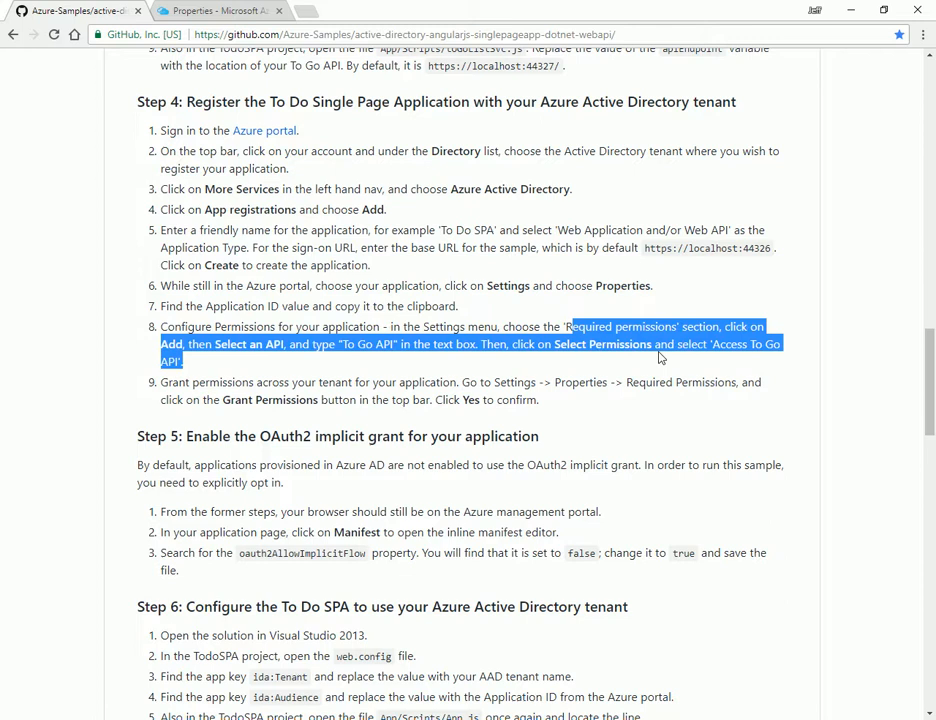
Step: In To Do SPA's Required permissions, add an API and select To Go API from the search
{"action": "left_click", "coordinate": [236, 8]}
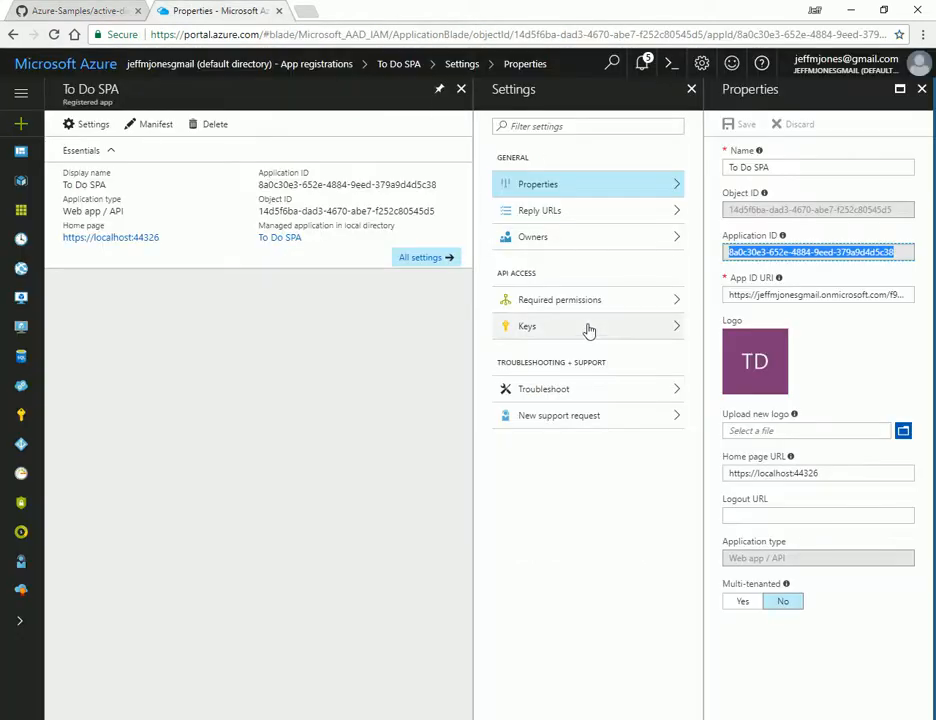
{"action": "left_click", "coordinate": [558, 300]}
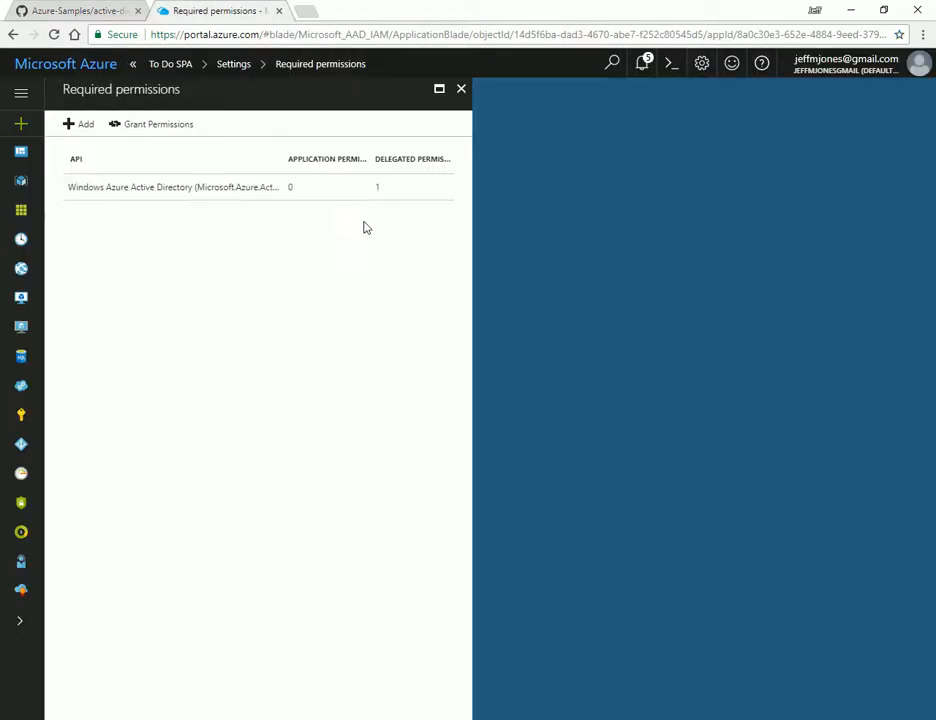
{"action": "mouse_move", "coordinate": [110, 192]}
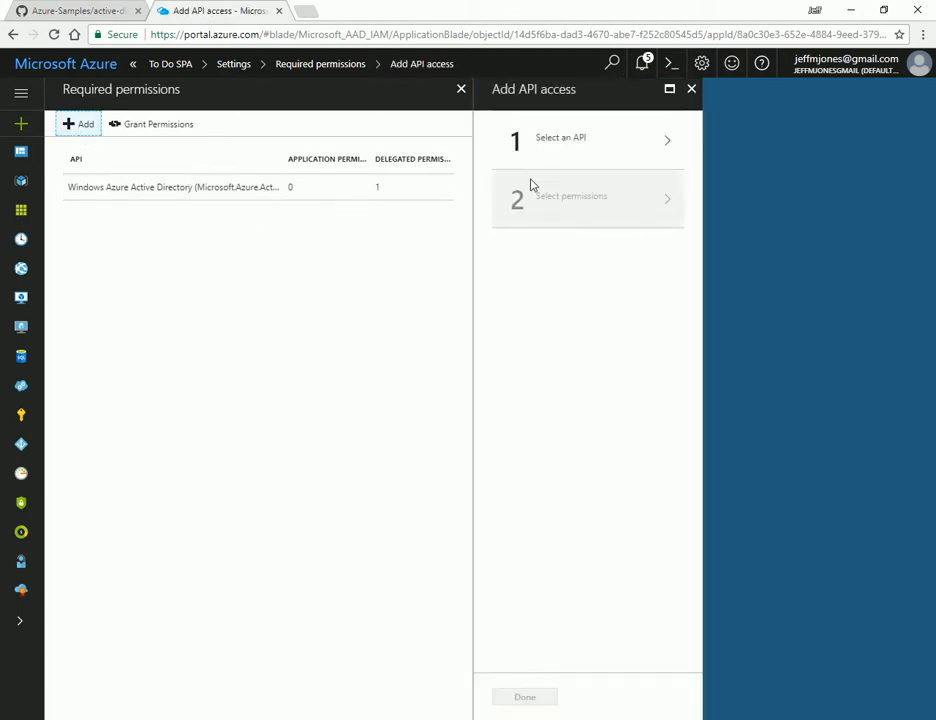
{"action": "left_click", "coordinate": [70, 10]}
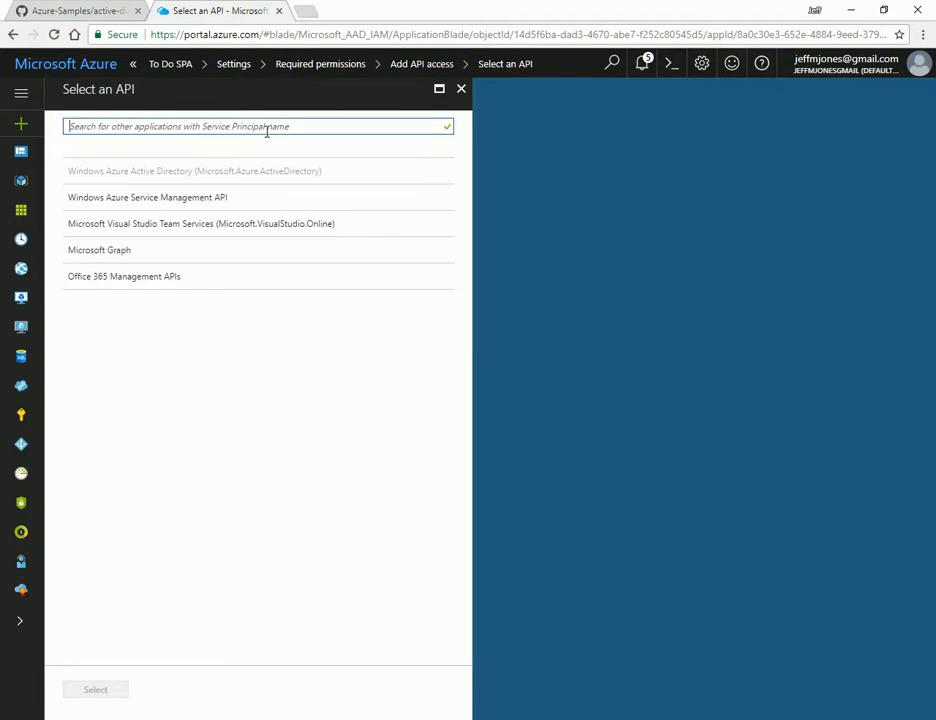
{"action": "type", "text": "To Go API"}
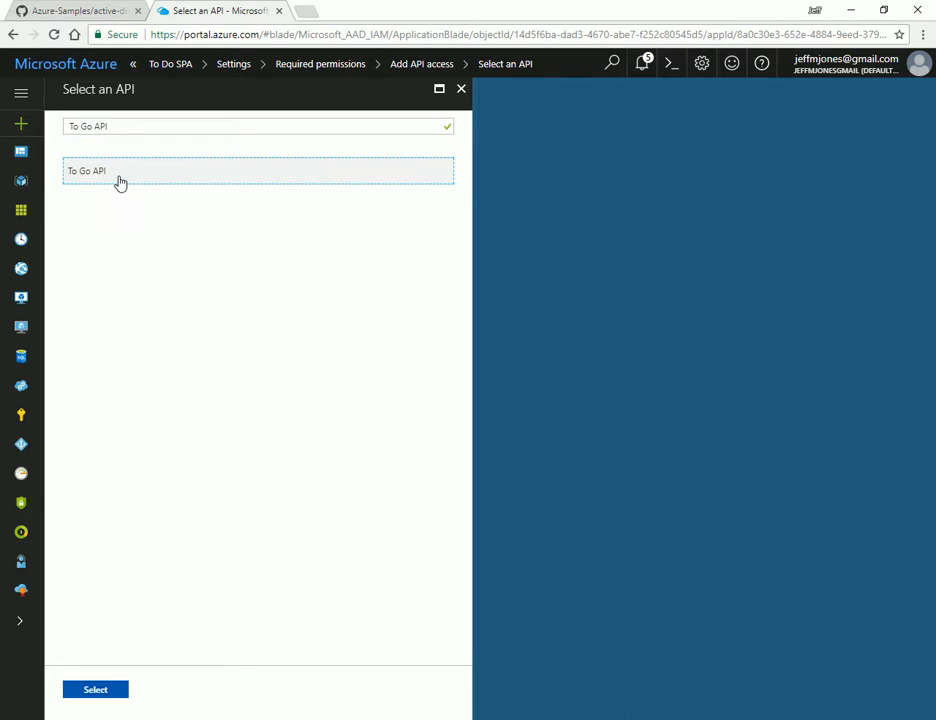
{"action": "left_click", "coordinate": [96, 688]}
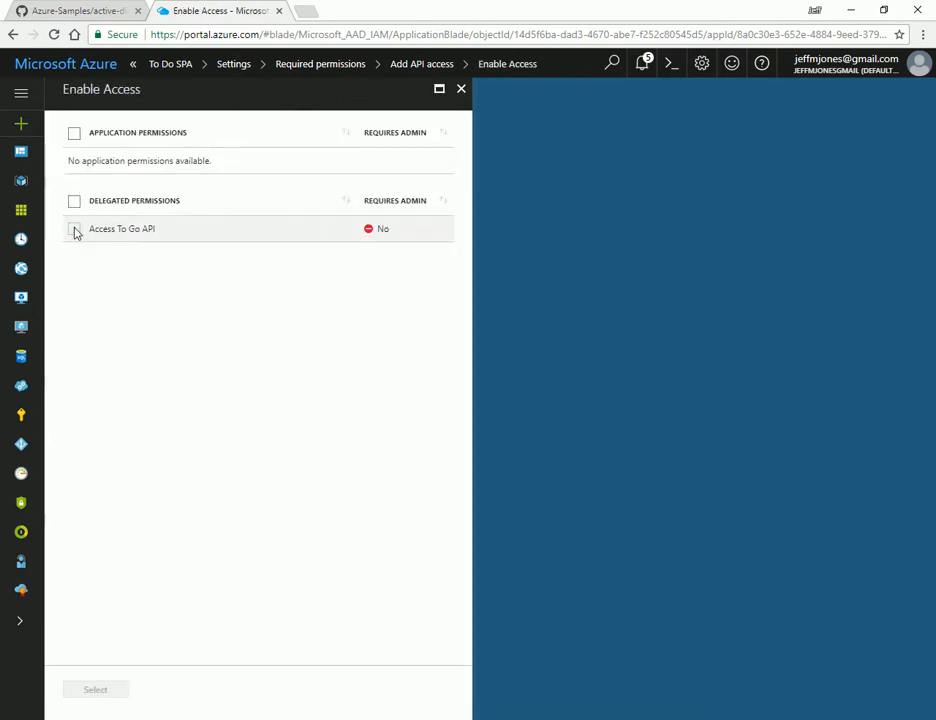
Step: Tick the Access To Go API delegated permission and finish adding it
{"action": "left_click", "coordinate": [72, 228]}
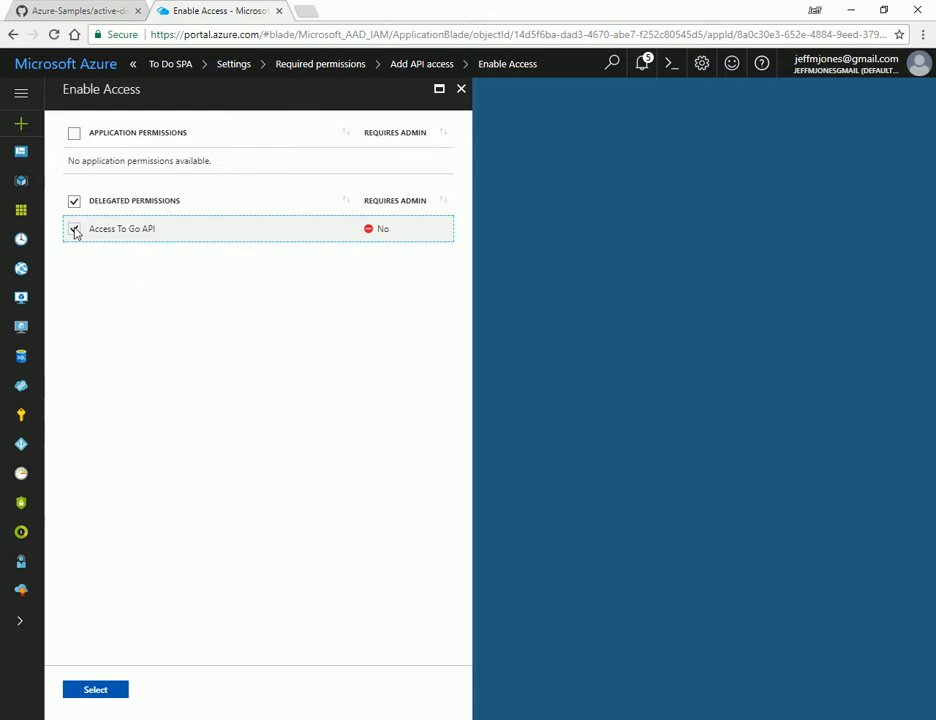
{"action": "left_click", "coordinate": [74, 228]}
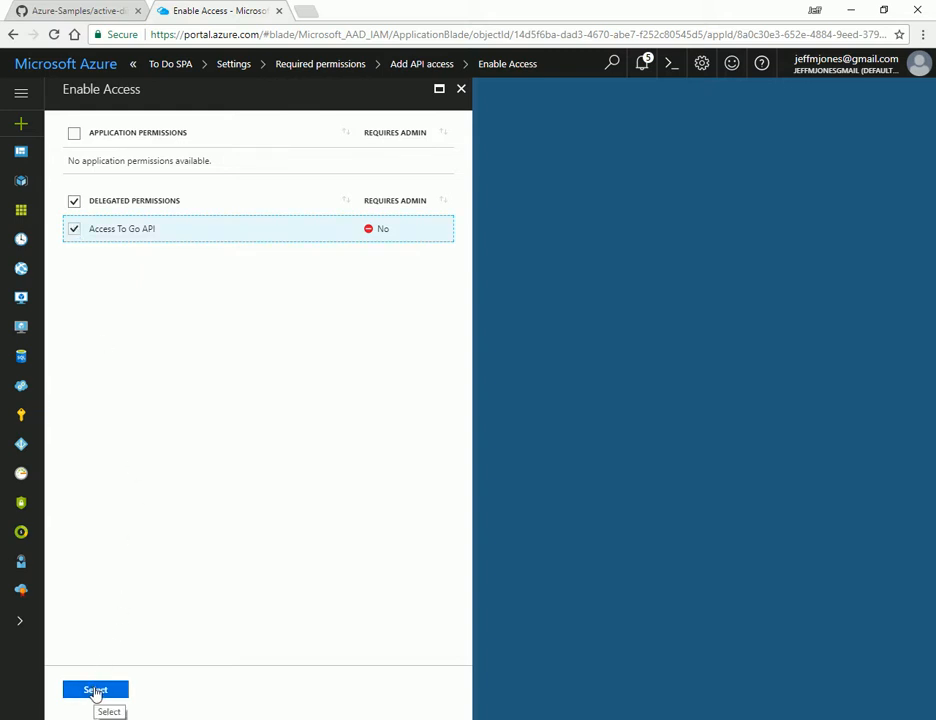
{"action": "left_click", "coordinate": [96, 688]}
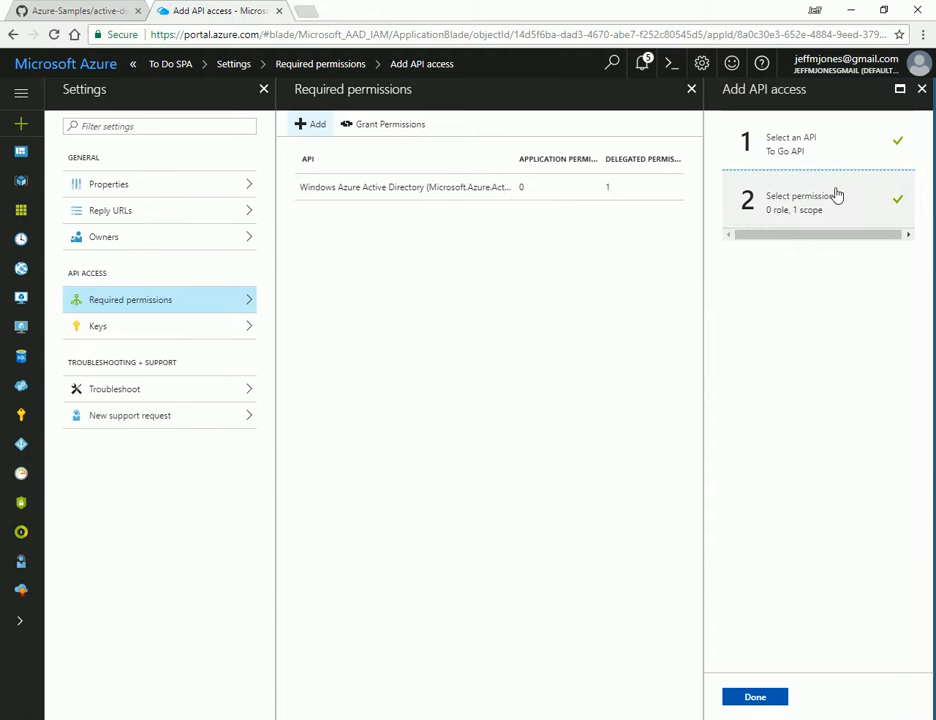
{"action": "mouse_move", "coordinate": [814, 204]}
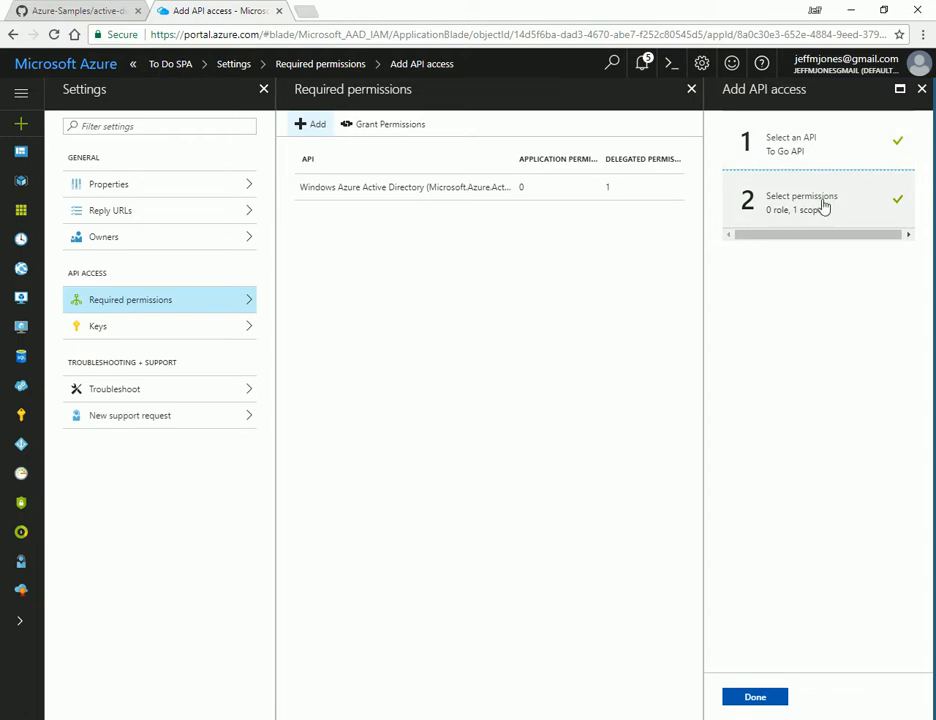
{"action": "left_click", "coordinate": [754, 696]}
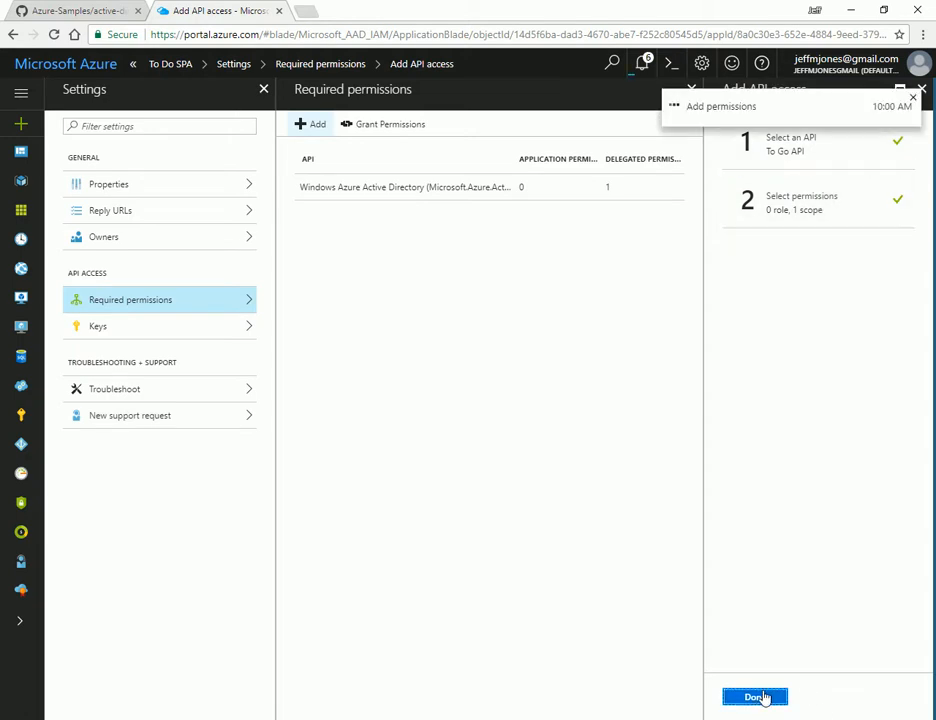
{"action": "left_click", "coordinate": [752, 696]}
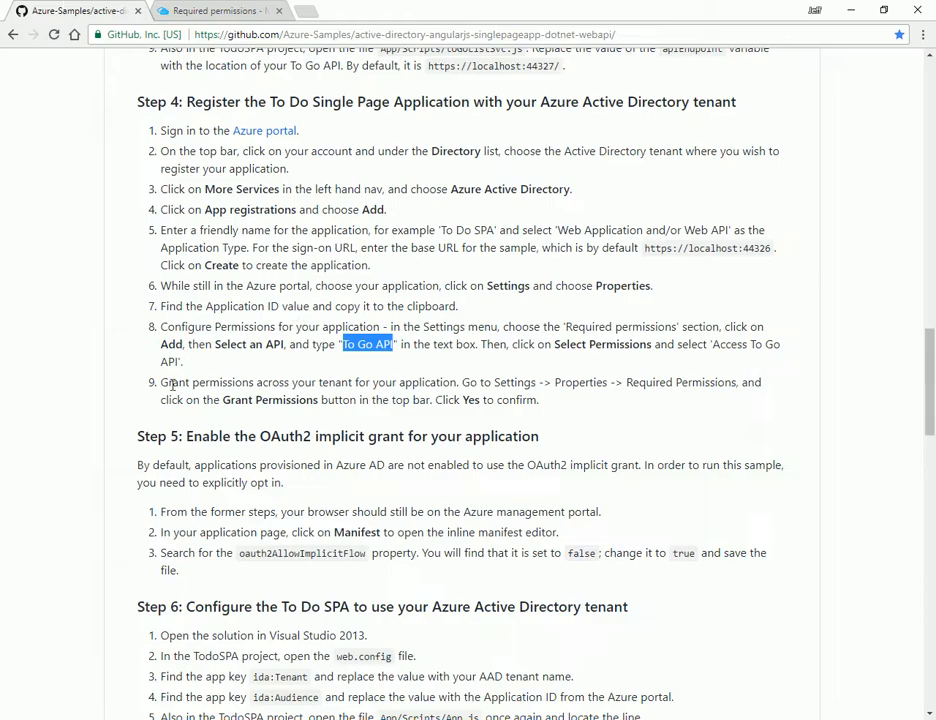
Step: Grant the To Do SPA's required permissions for all directory accounts and confirm with Yes
{"action": "left_click_drag", "start_coordinate": [160, 382], "coordinate": [456, 382]}
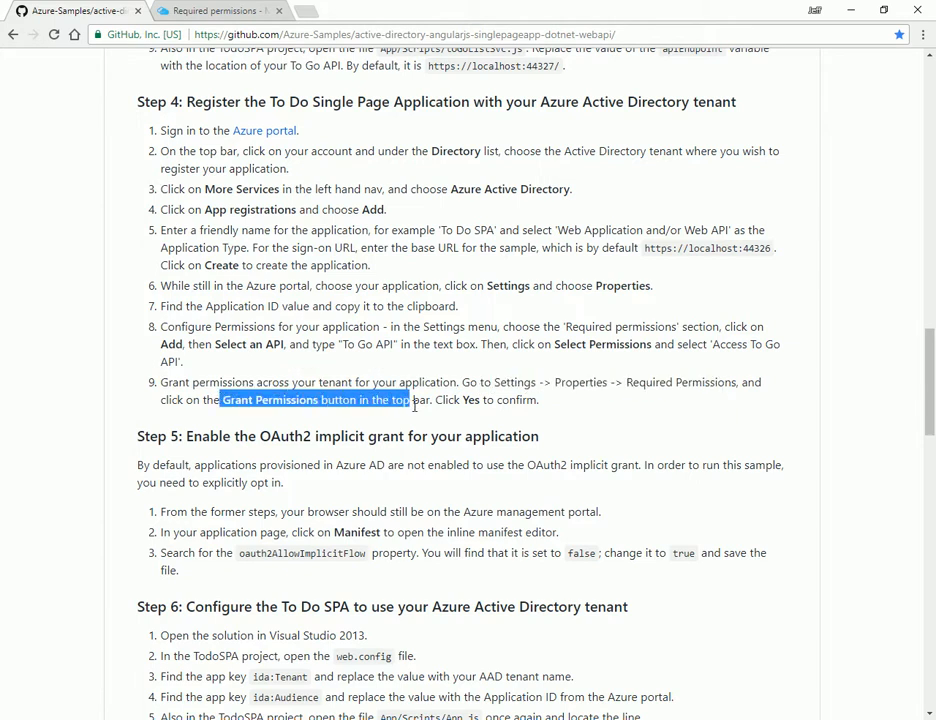
{"action": "left_click", "coordinate": [240, 14]}
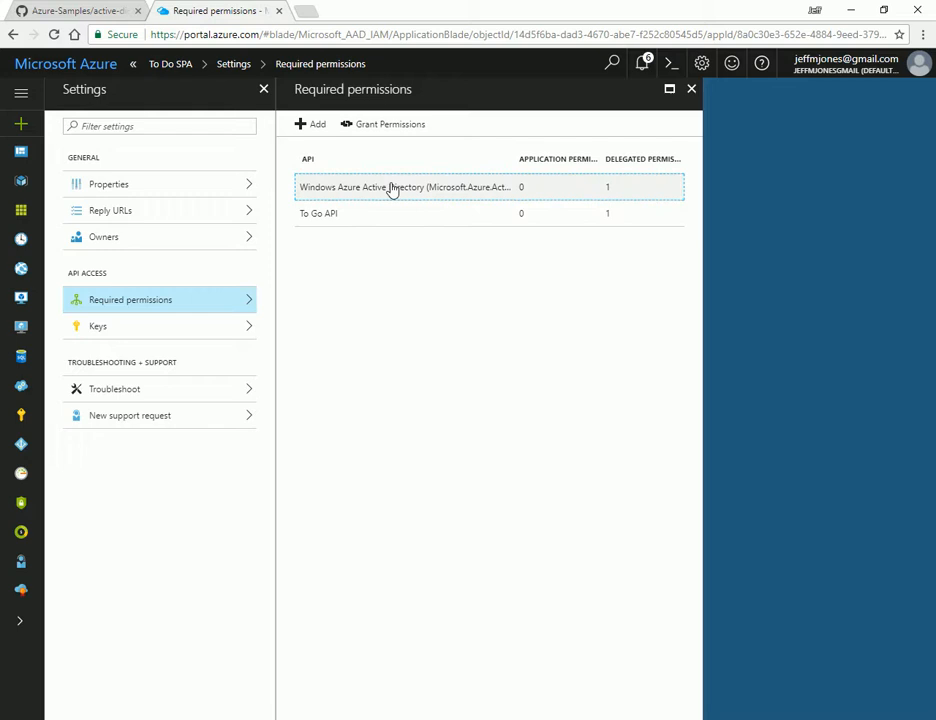
{"action": "mouse_move", "coordinate": [380, 132]}
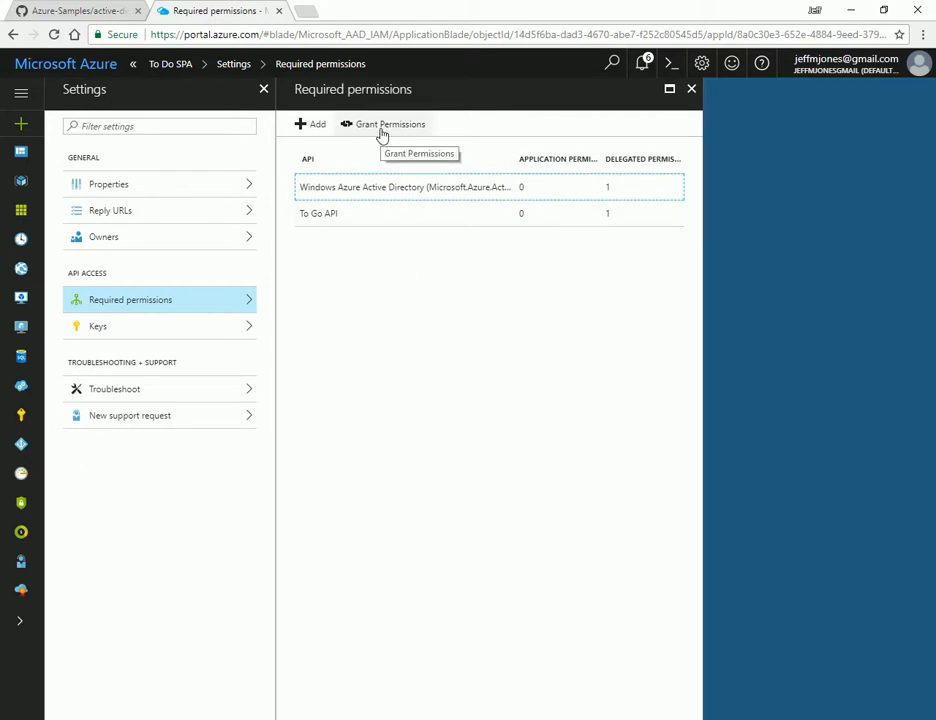
{"action": "left_click", "coordinate": [388, 124]}
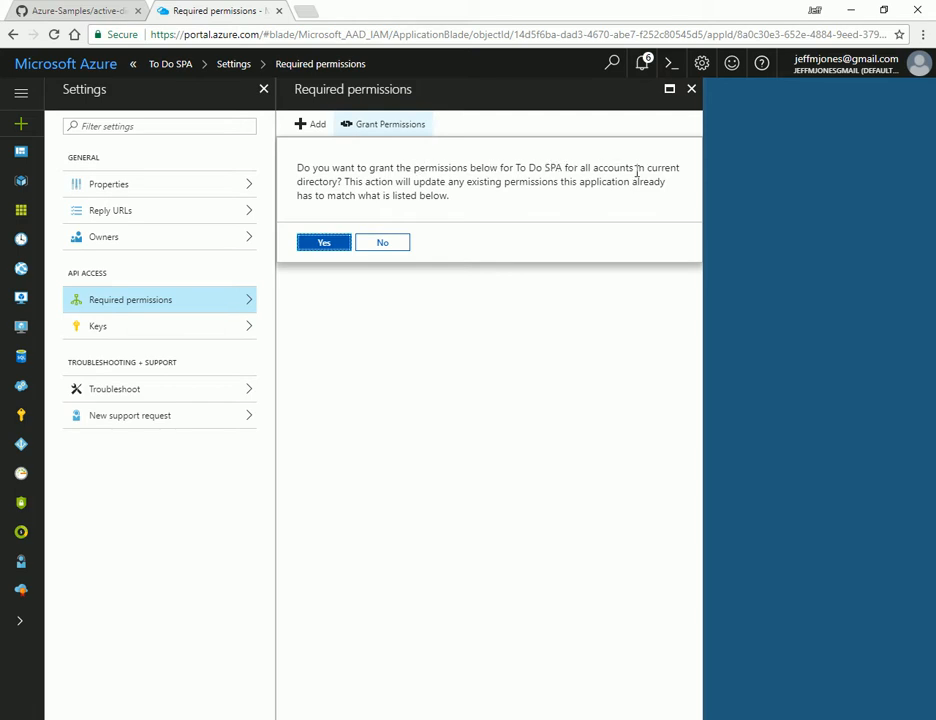
{"action": "left_click_drag", "start_coordinate": [296, 168], "coordinate": [342, 180]}
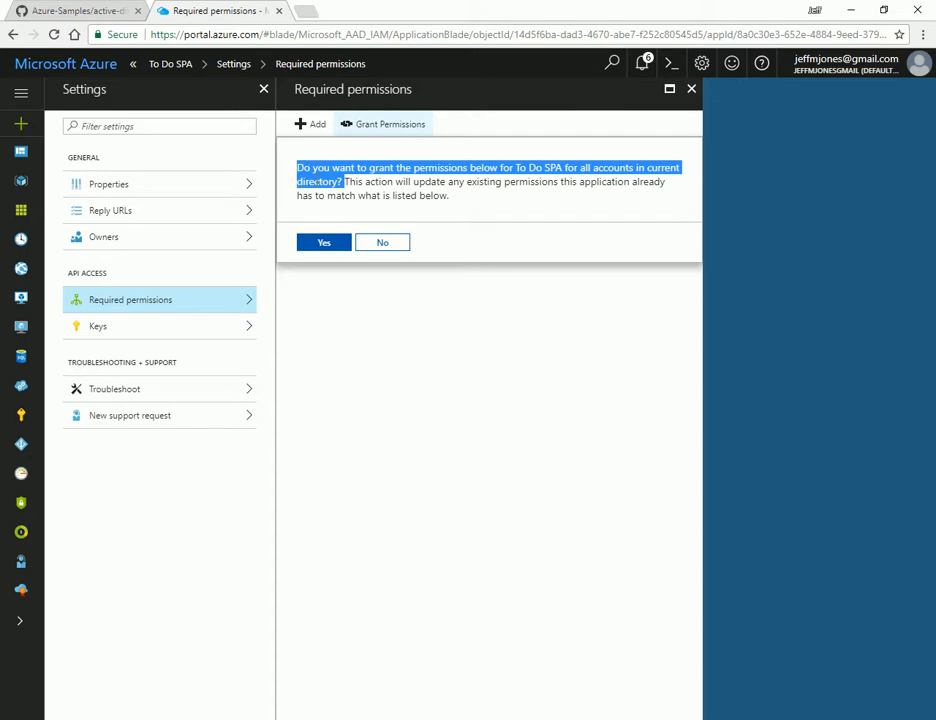
{"action": "left_click", "coordinate": [324, 242]}
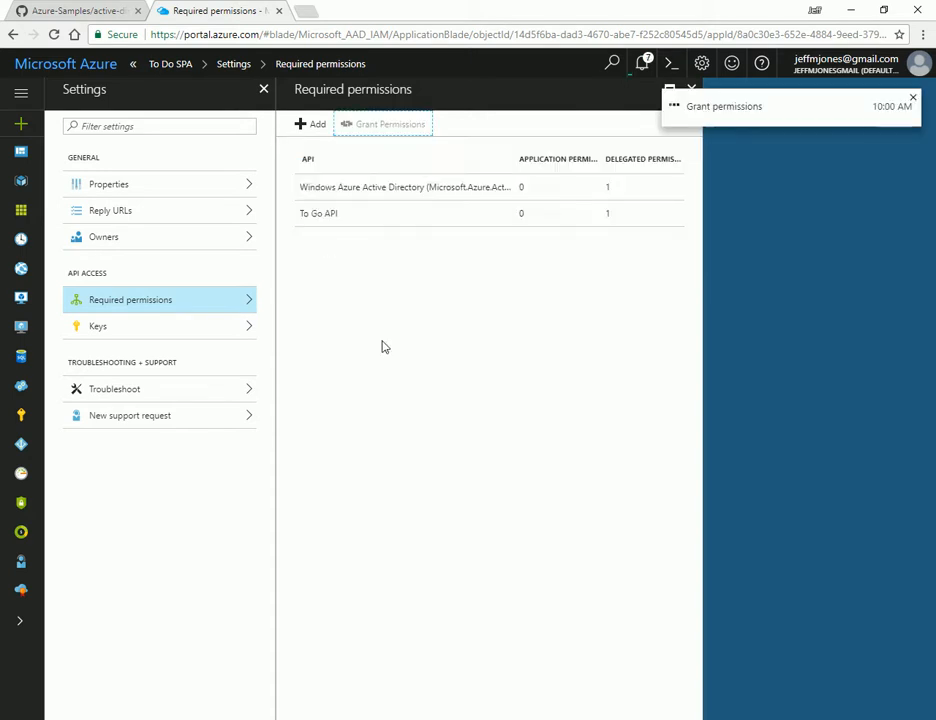
{"action": "left_click", "coordinate": [384, 124]}
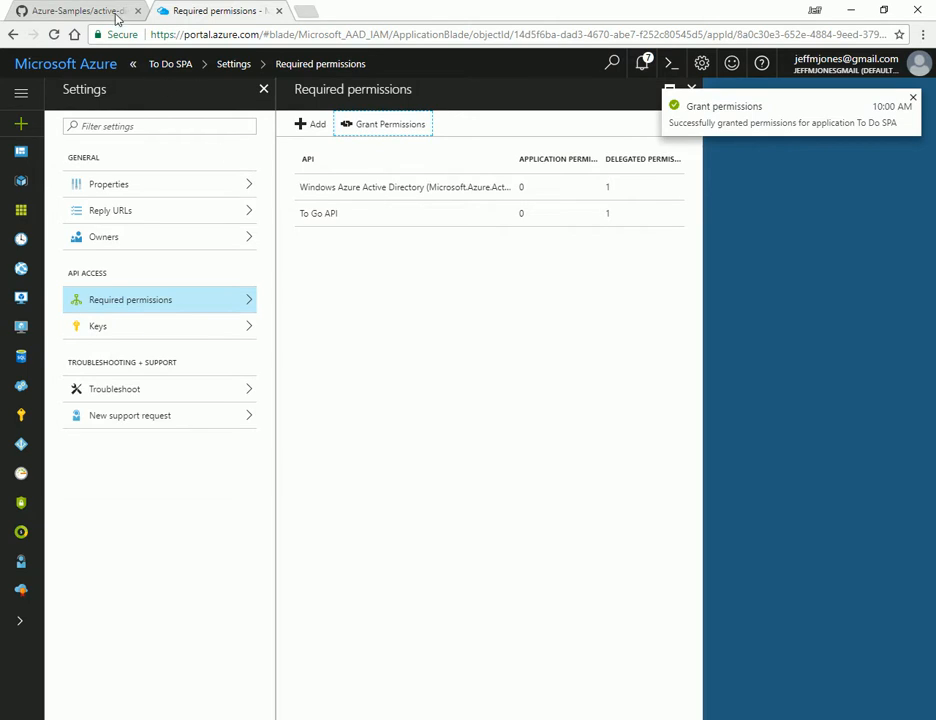
{"action": "left_click", "coordinate": [70, 16]}
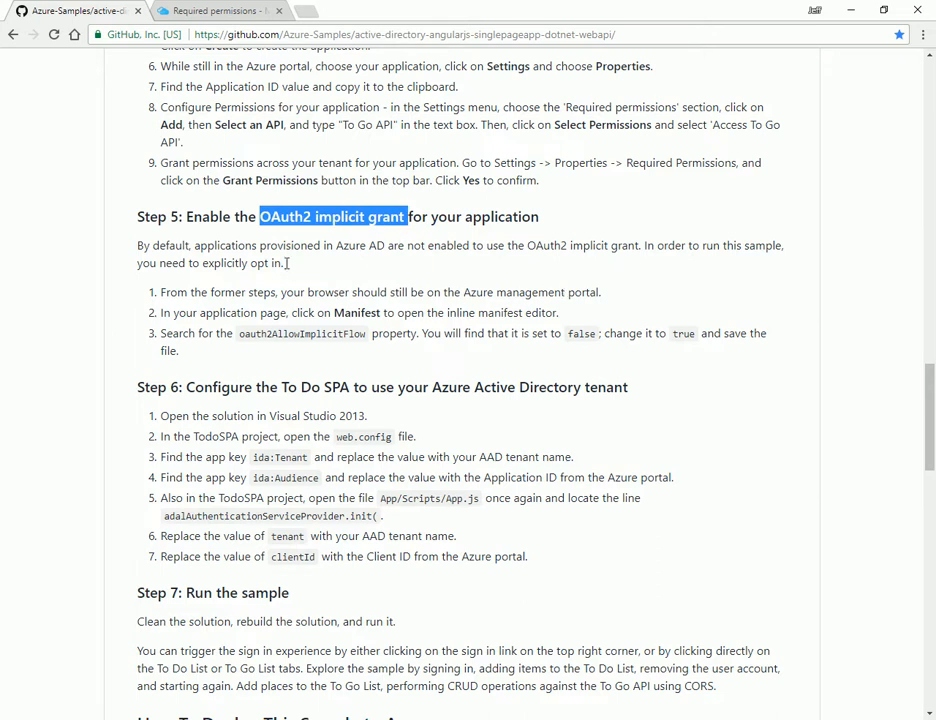
Step: Return to the To Do SPA in the Azure portal and bring up its manifest for editing
{"action": "left_click_drag", "start_coordinate": [170, 244], "coordinate": [284, 264]}
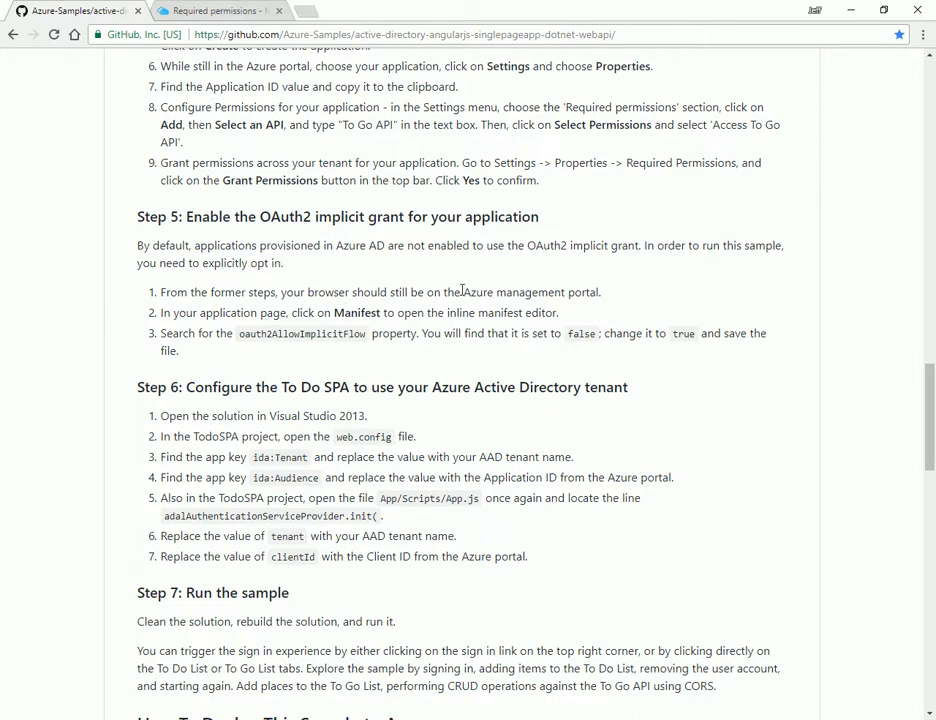
{"action": "left_click", "coordinate": [230, 16]}
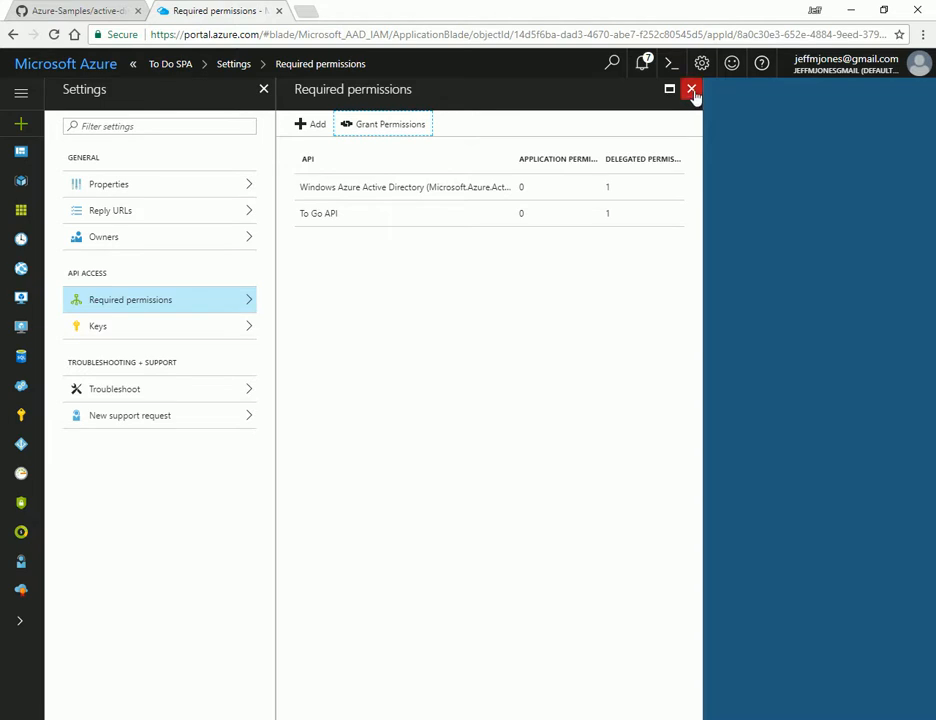
{"action": "left_click", "coordinate": [692, 90]}
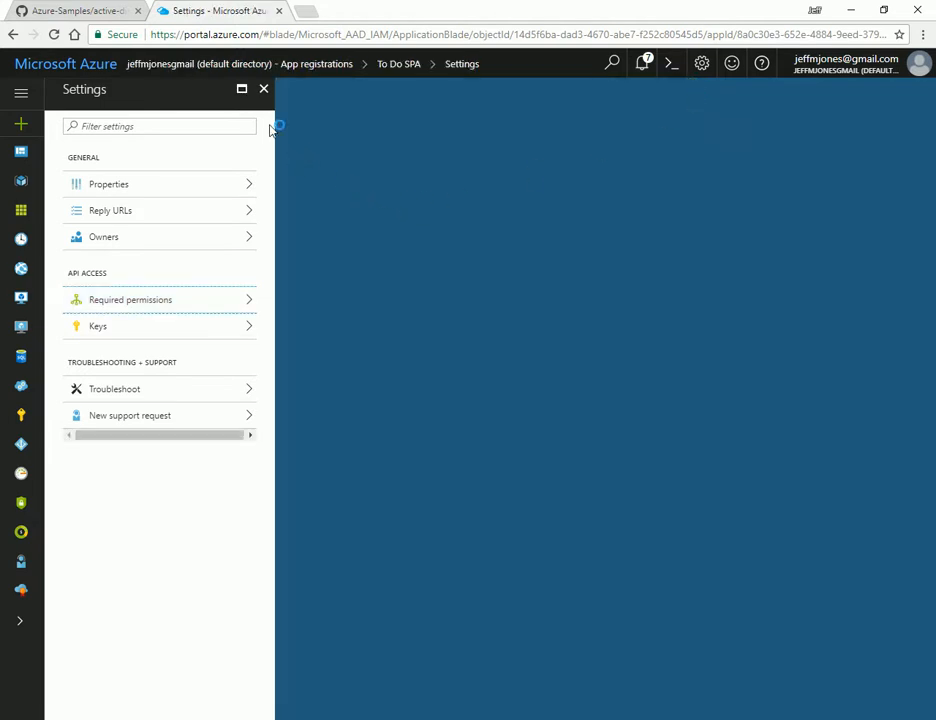
{"action": "left_click", "coordinate": [264, 88]}
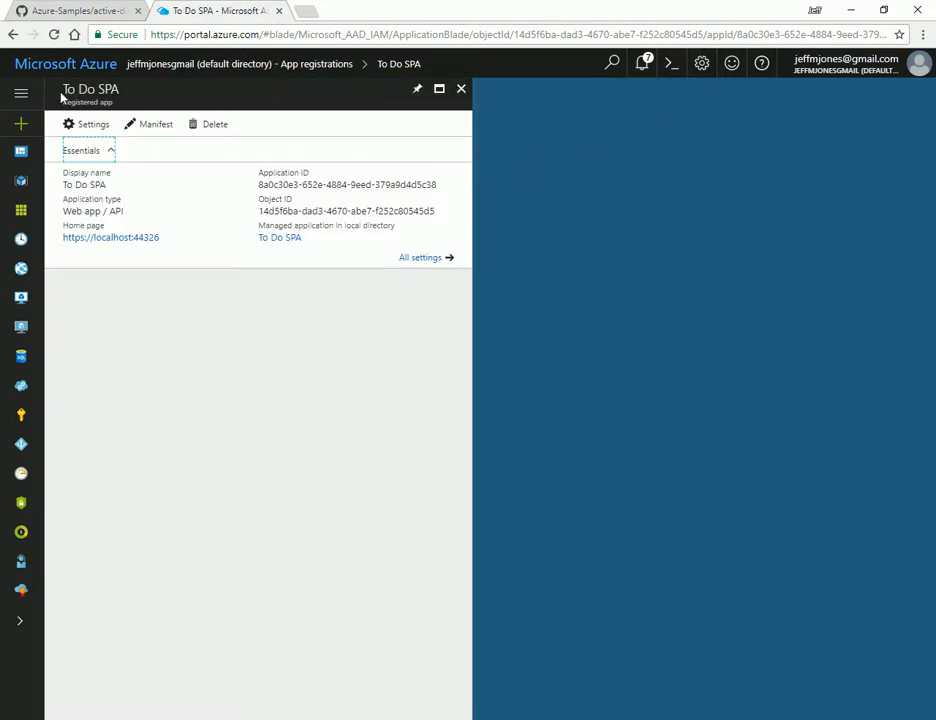
{"action": "left_click", "coordinate": [148, 124]}
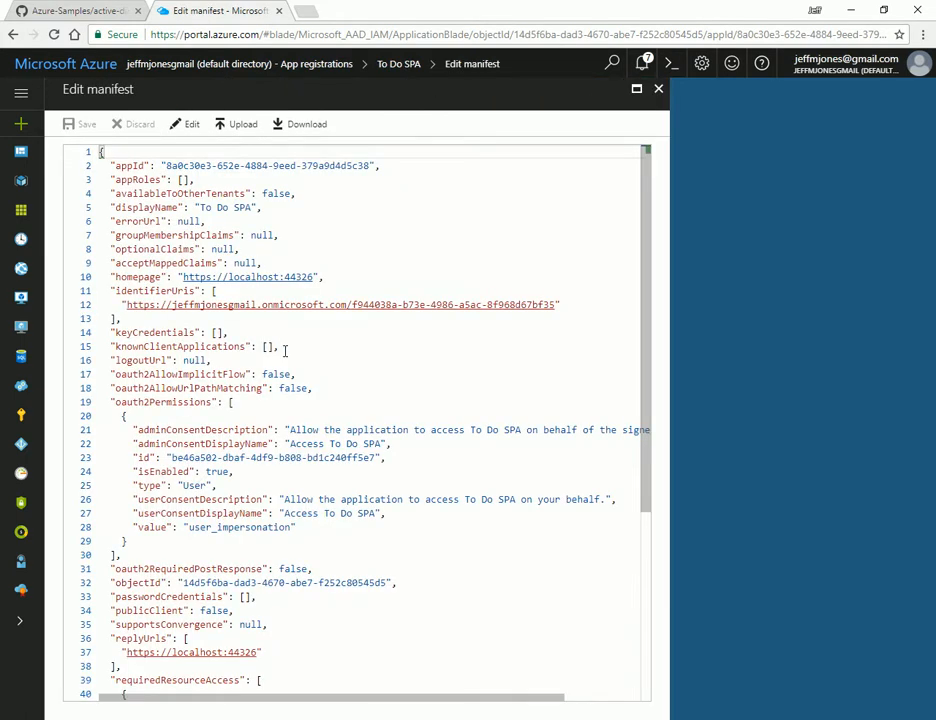
Step: Change oauth2AllowImplicitFlow from false to true and save the updated manifest
{"action": "double_click", "coordinate": [276, 374]}
{"action": "type", "text": "tru"}
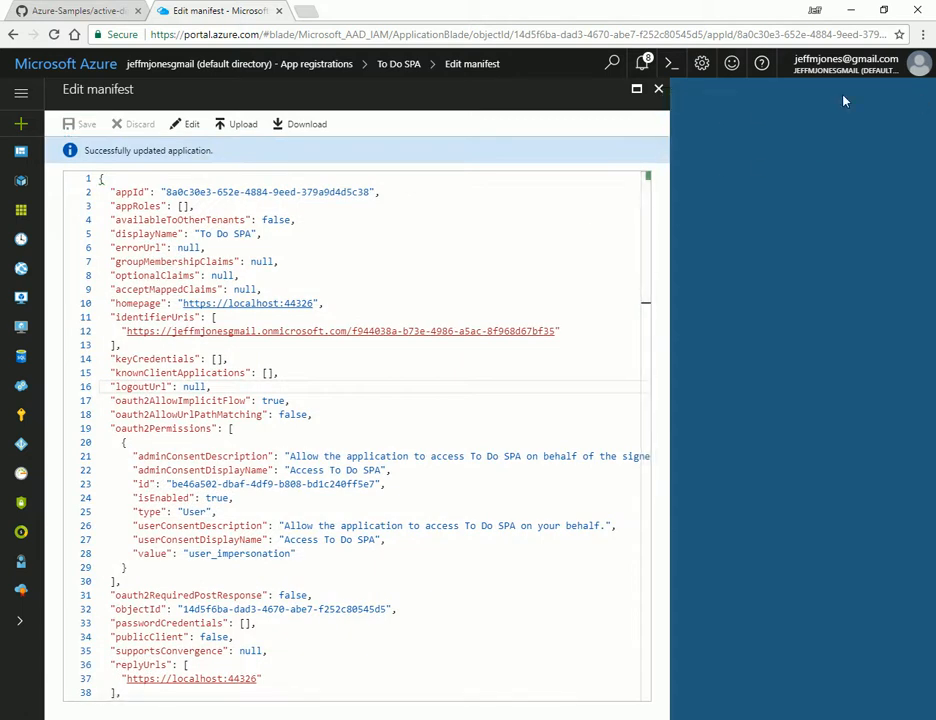
{"action": "left_click", "coordinate": [216, 12]}
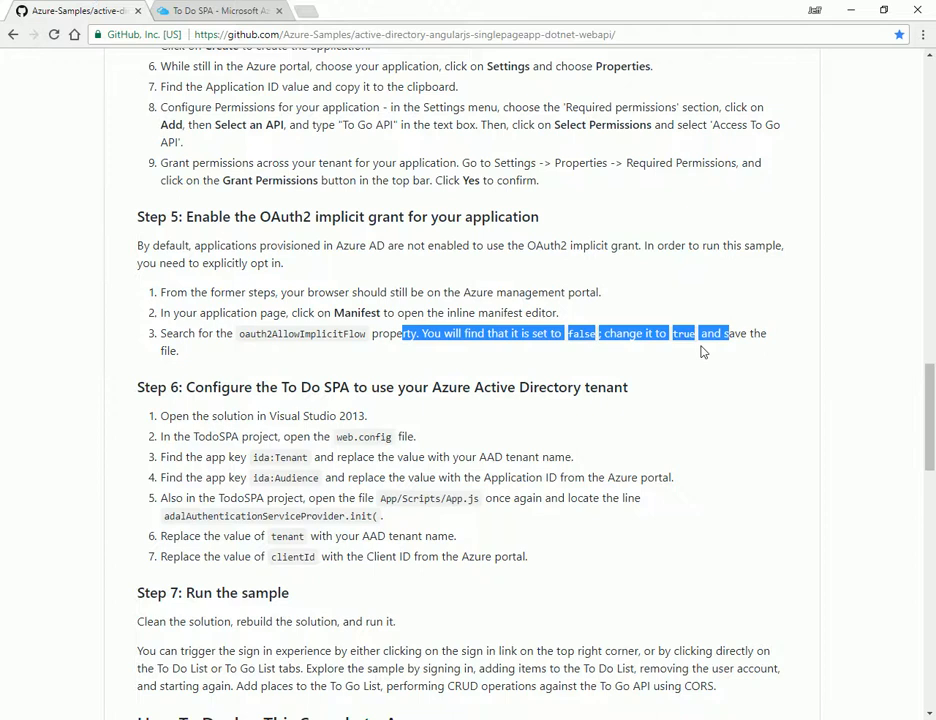
{"action": "scroll", "scroll_direction": "down", "scroll_amount": 3}
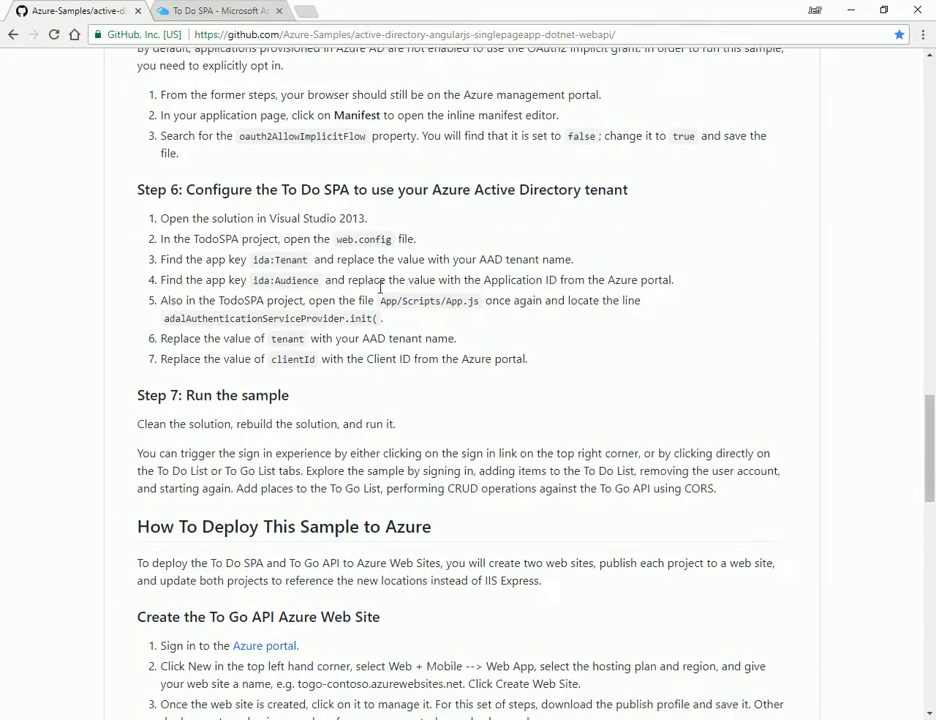
{"action": "scroll", "scroll_direction": "down", "scroll_amount": 3}
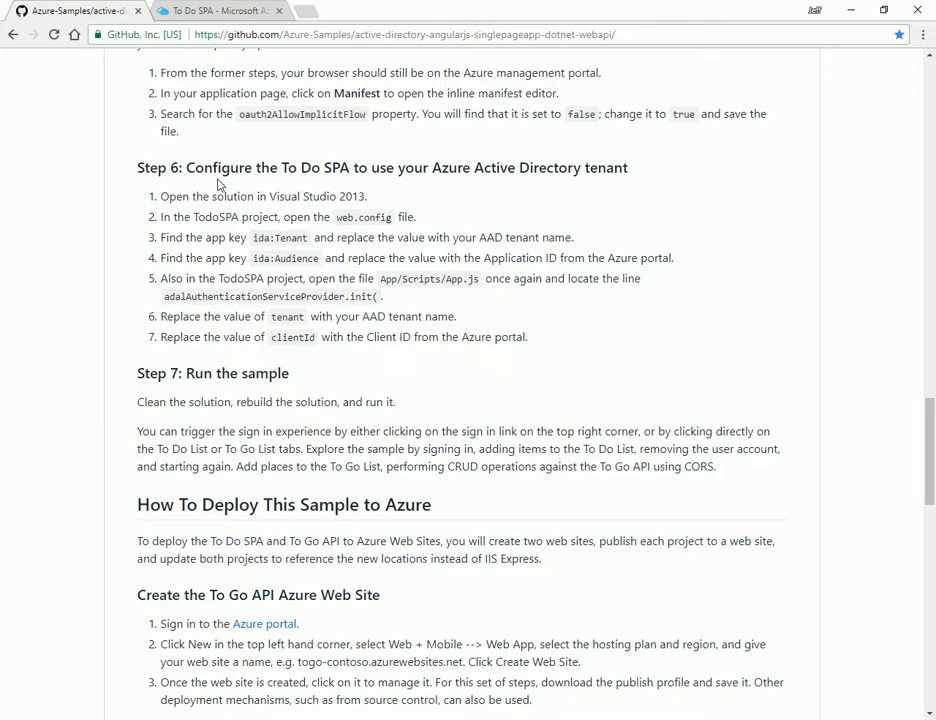
{"action": "mouse_move", "coordinate": [264, 236]}
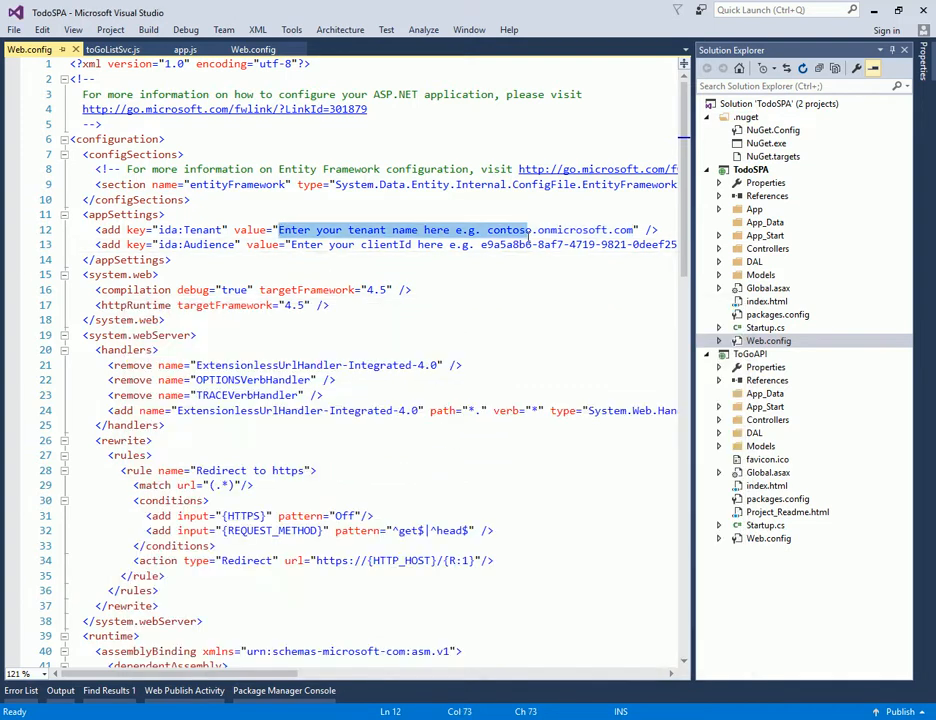
Step: Set ida:Tenant to jeffmjonesgmail.onmicrosoft.com and ida:Audience to the Application ID in Web.config
{"action": "type", "text": "jeffmjonesgmail.onmicrosoft.com"}
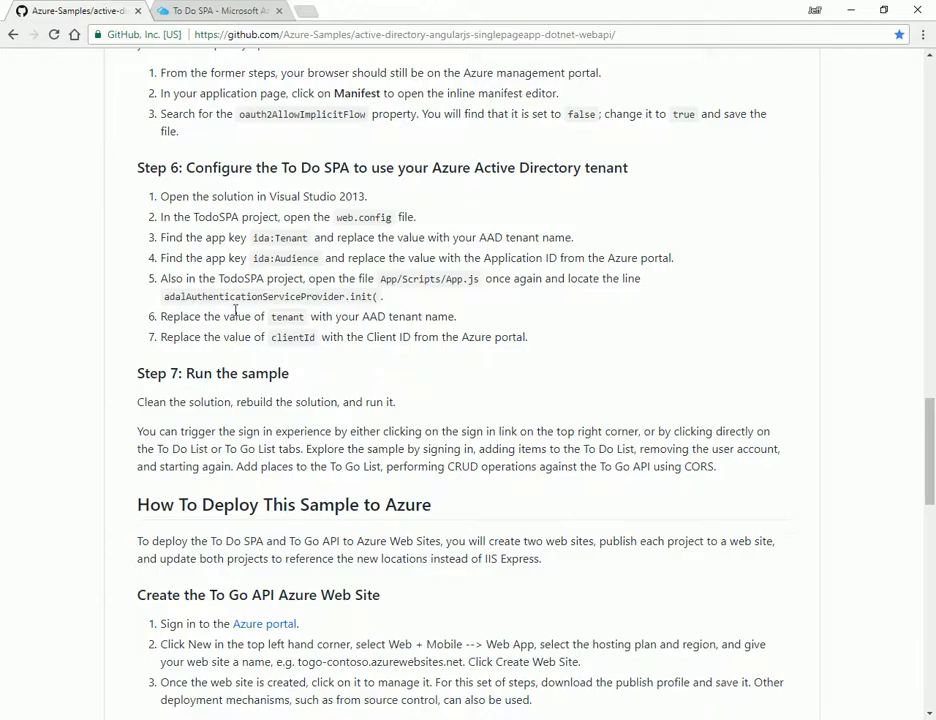
{"action": "mouse_move", "coordinate": [402, 390]}
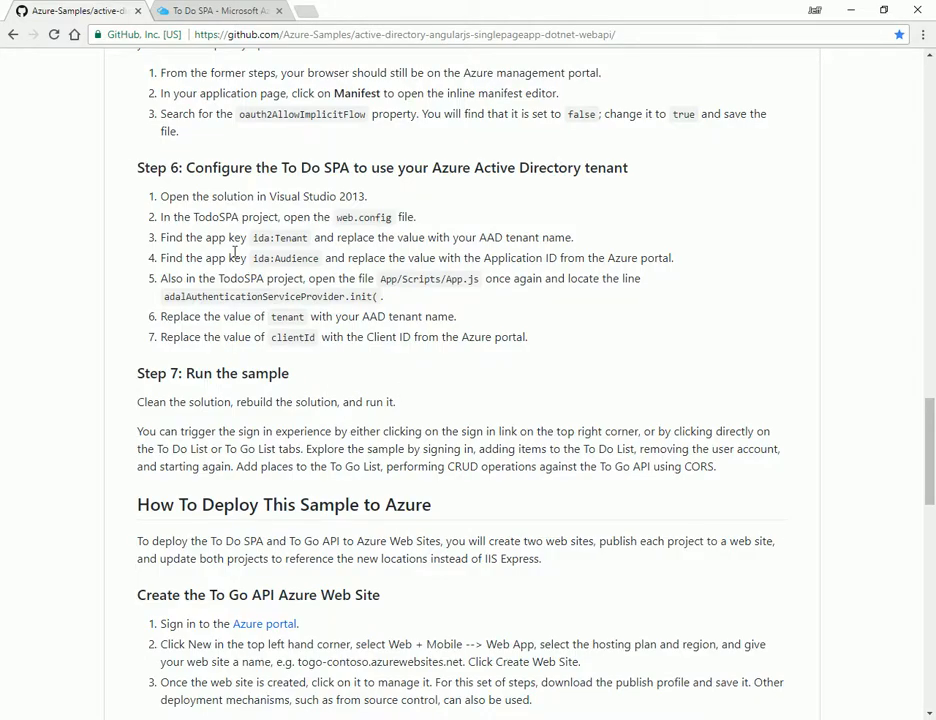
{"action": "left_click_drag", "start_coordinate": [208, 256], "coordinate": [410, 256]}
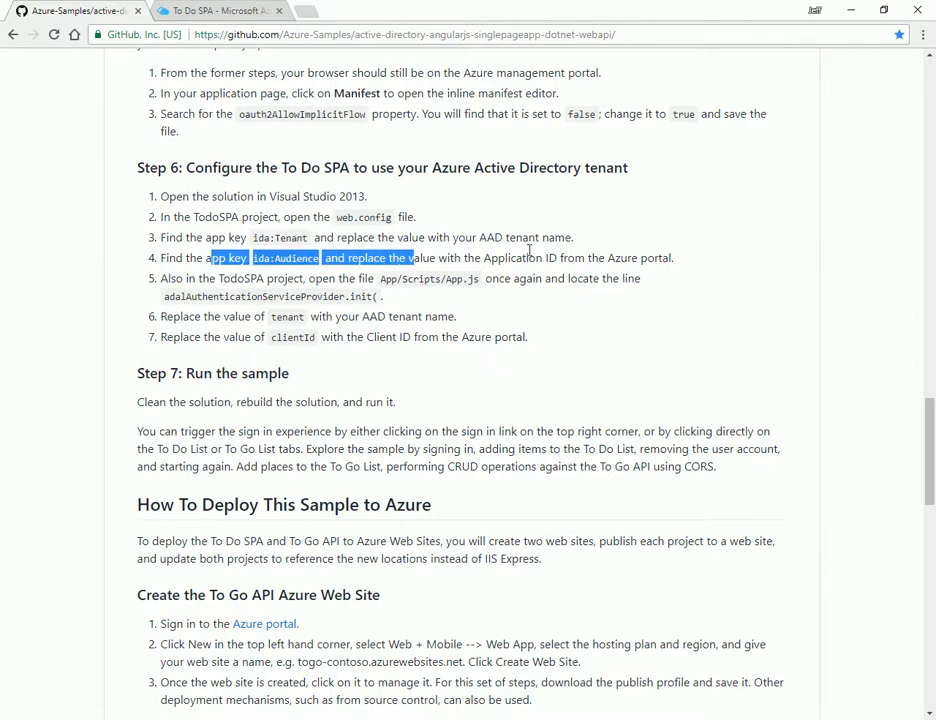
{"action": "left_click", "coordinate": [460, 280]}
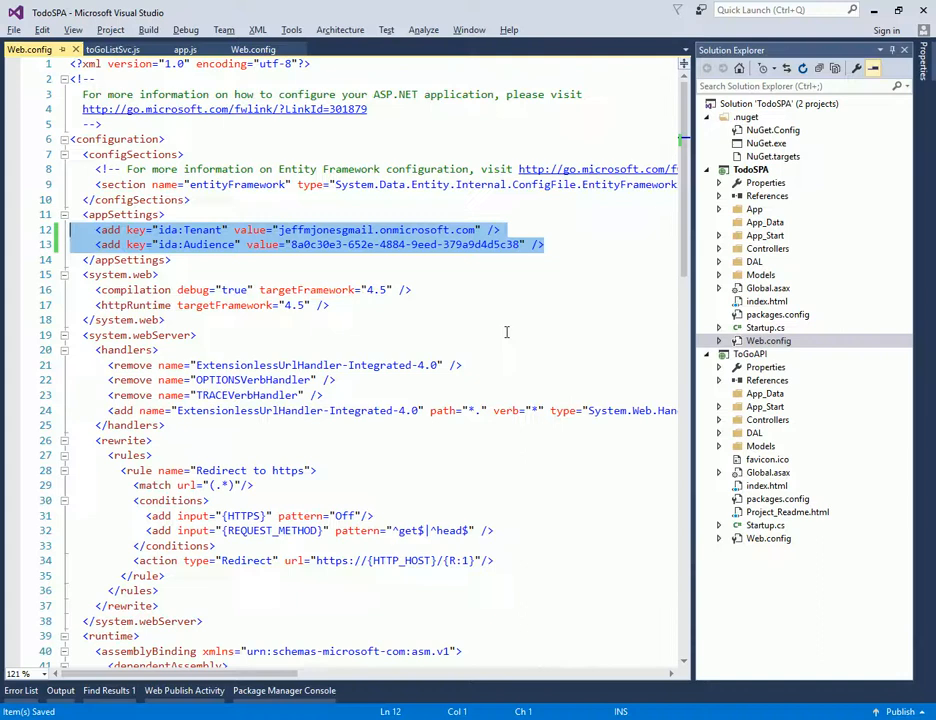
{"action": "left_click", "coordinate": [720, 236]}
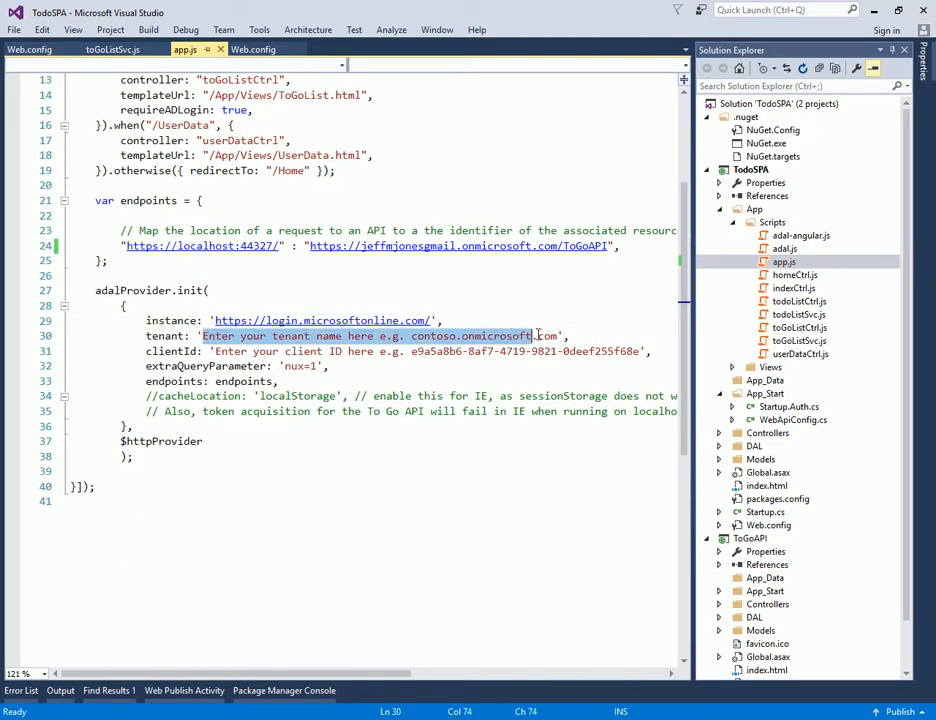
Step: Fill adalProvider.init's tenant with the AAD tenant name and clientId with the ida:Audience value from Web.config
{"action": "left_click", "coordinate": [262, 48]}
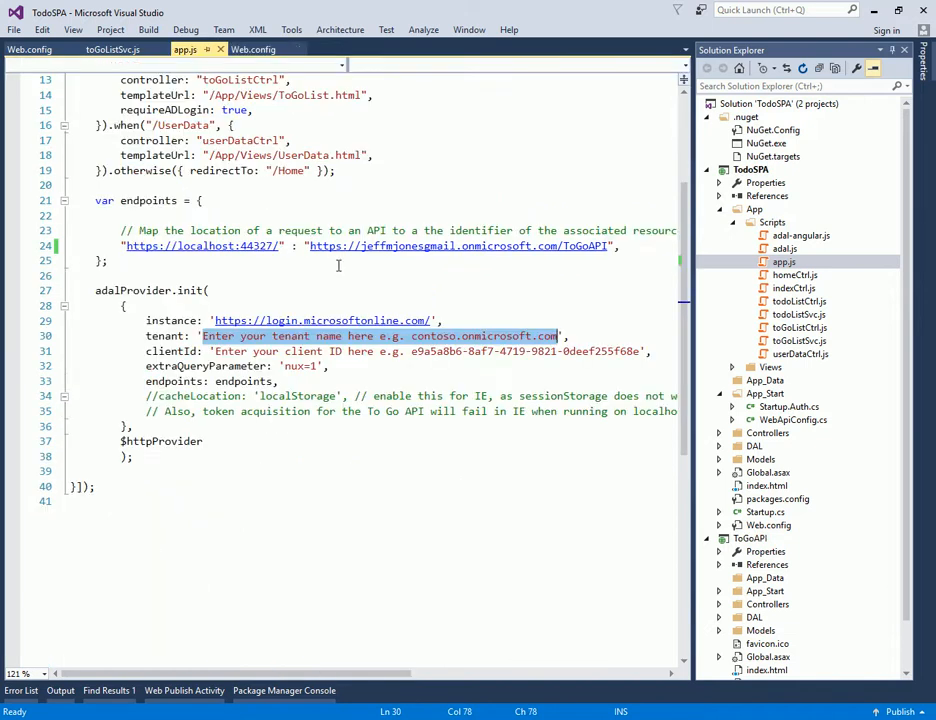
{"action": "left_click", "coordinate": [270, 48]}
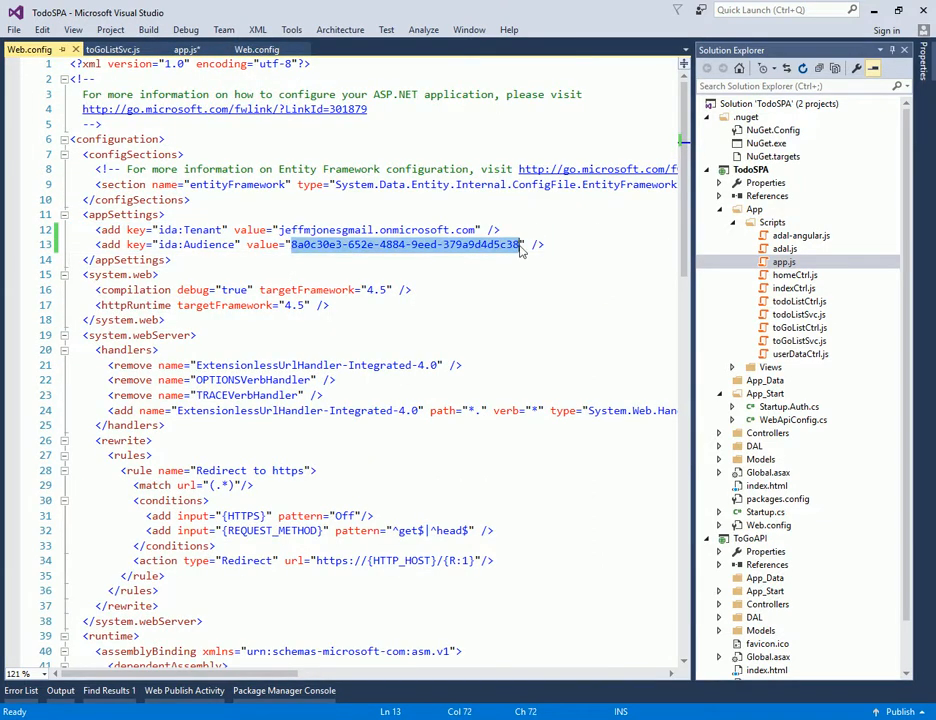
{"action": "mouse_move", "coordinate": [30, 50]}
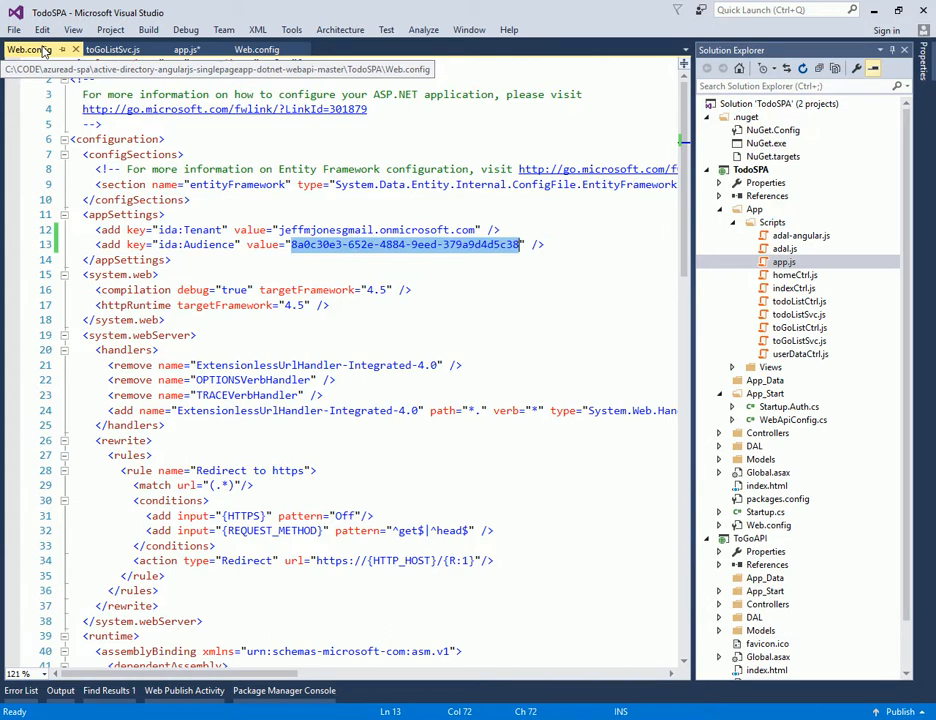
{"action": "left_click", "coordinate": [190, 52]}
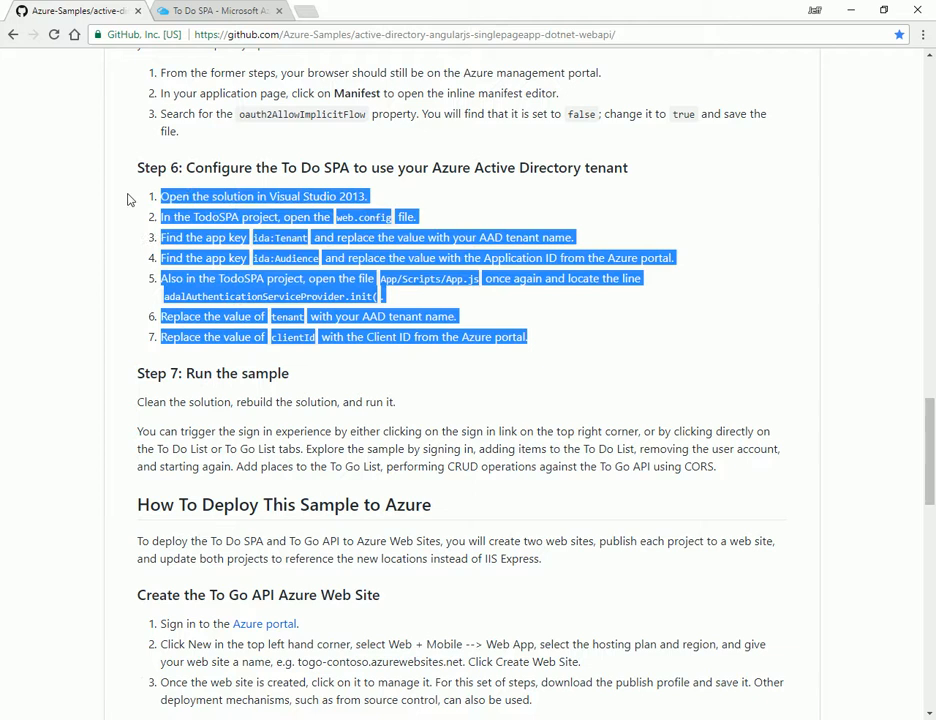
Step: Read through the Step 6 checklist in the README and scroll on to Step 7, Run the sample
{"action": "scroll", "scroll_direction": "down", "scroll_amount": 3}
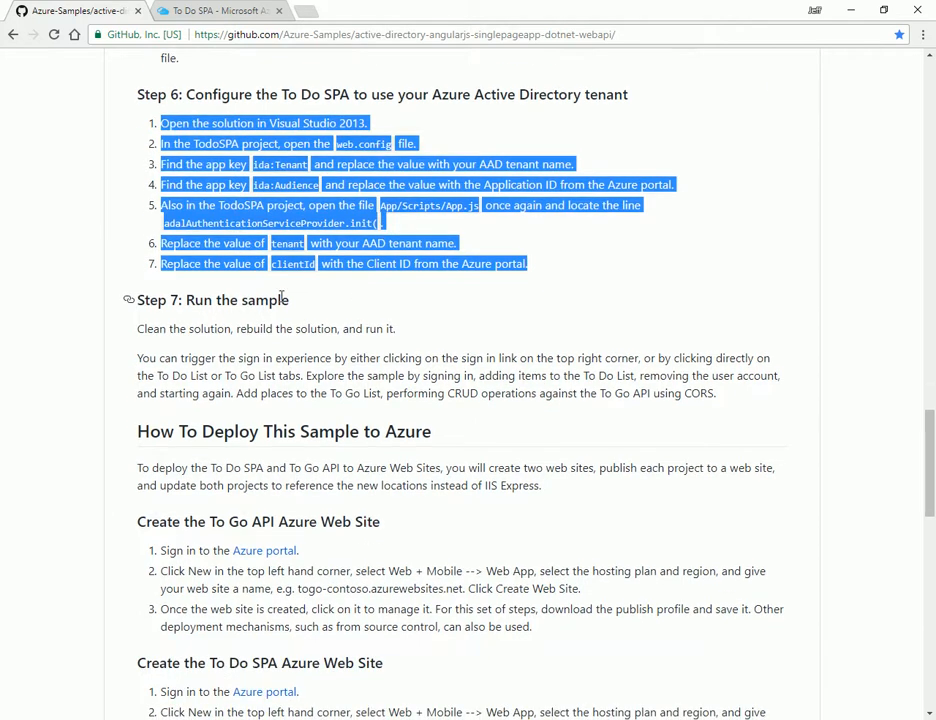
{"action": "left_click", "coordinate": [284, 468]}
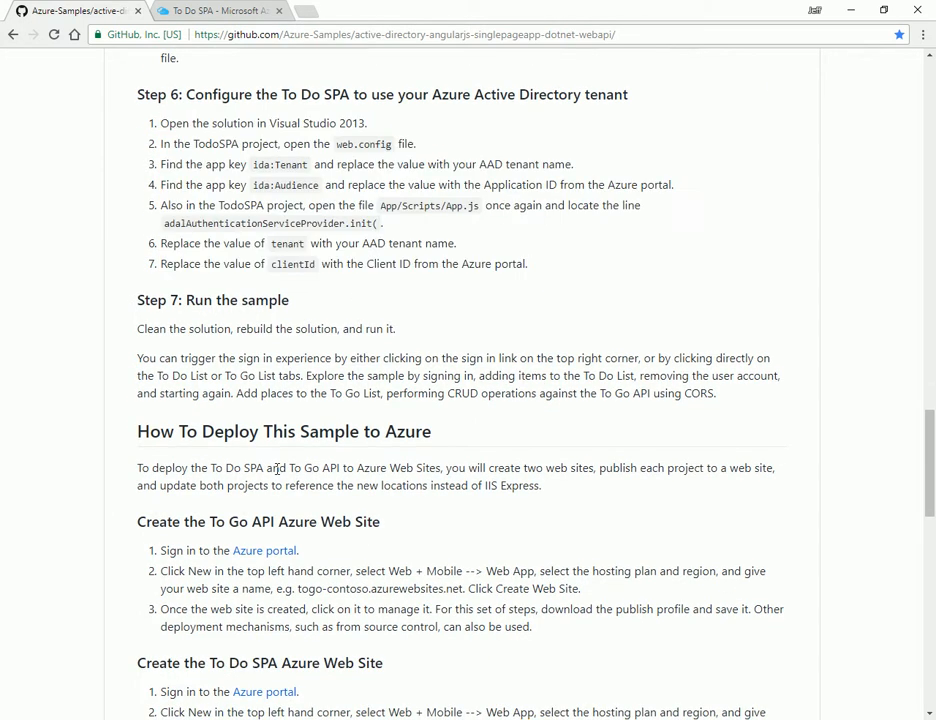
{"action": "scroll", "scroll_direction": "up", "scroll_amount": 3}
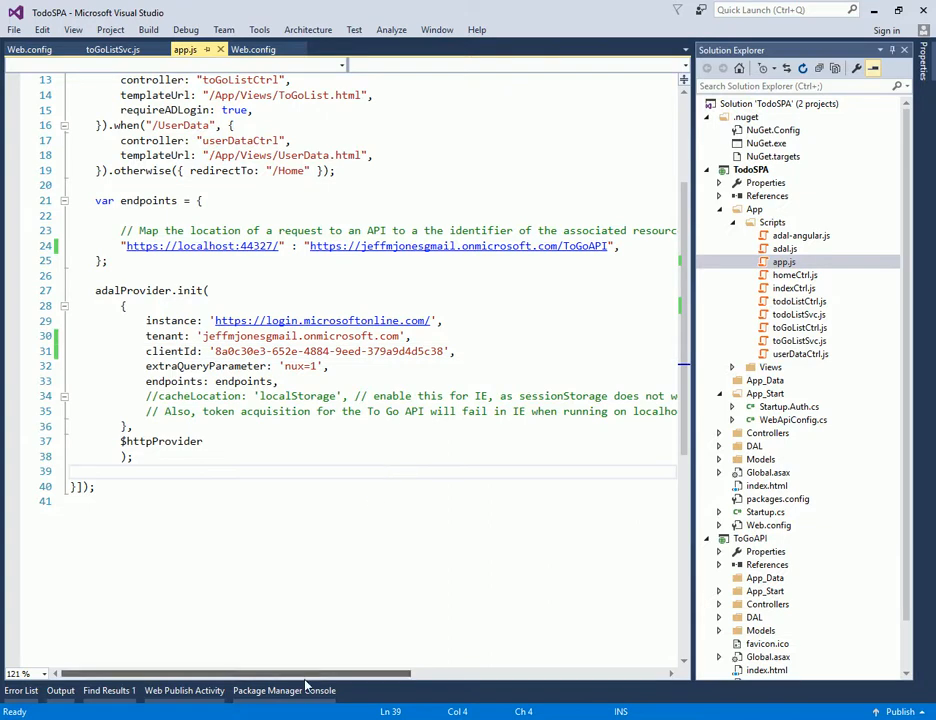
Step: Run update-package in the Package Manager Console, then Install-Package System.IdentityModel.Tokens.Jwt 4.0.2.206221351
{"action": "left_click", "coordinate": [708, 168]}
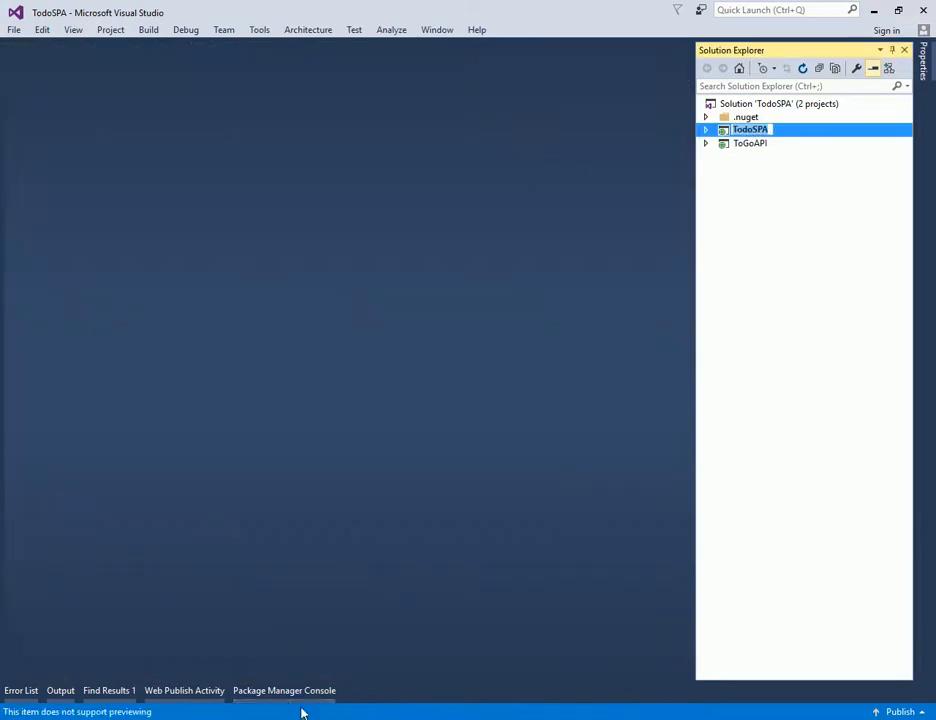
{"action": "left_click", "coordinate": [286, 690]}
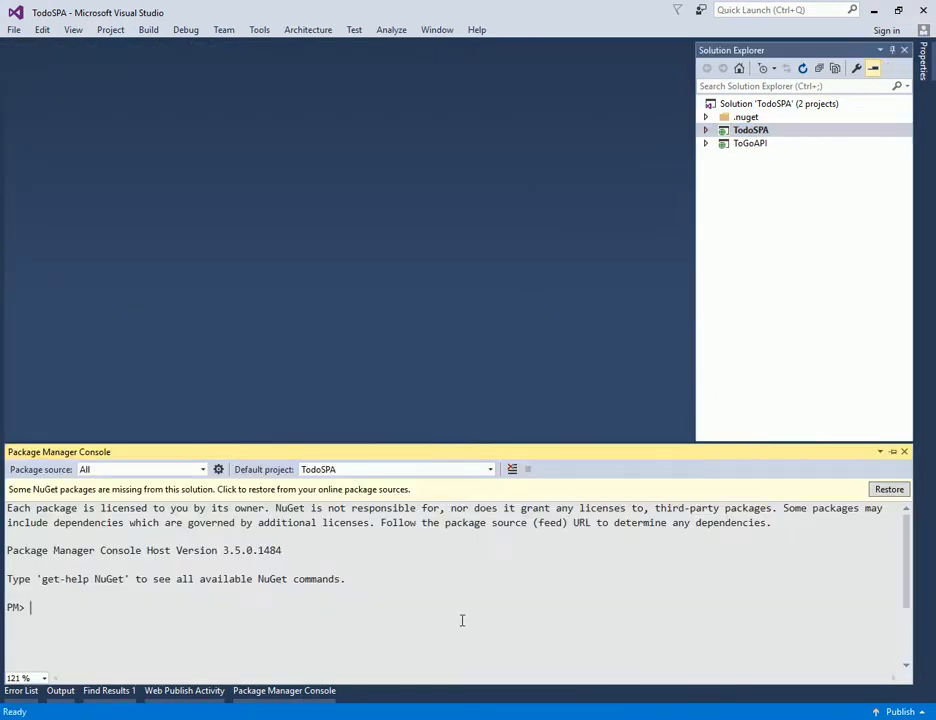
{"action": "type", "text": "update-package"}
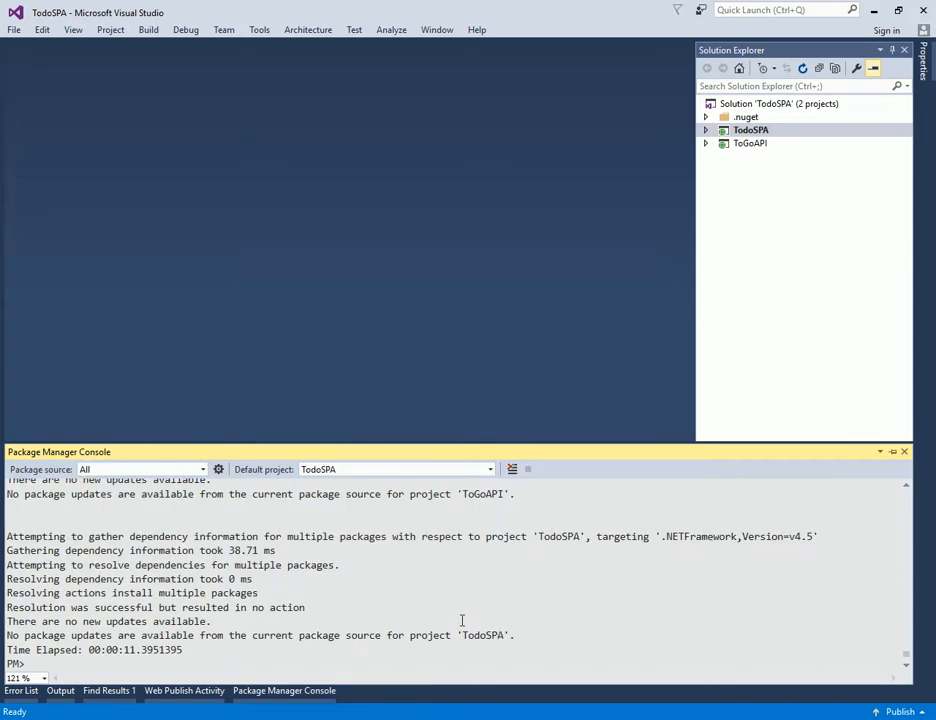
{"action": "mouse_move", "coordinate": [342, 370]}
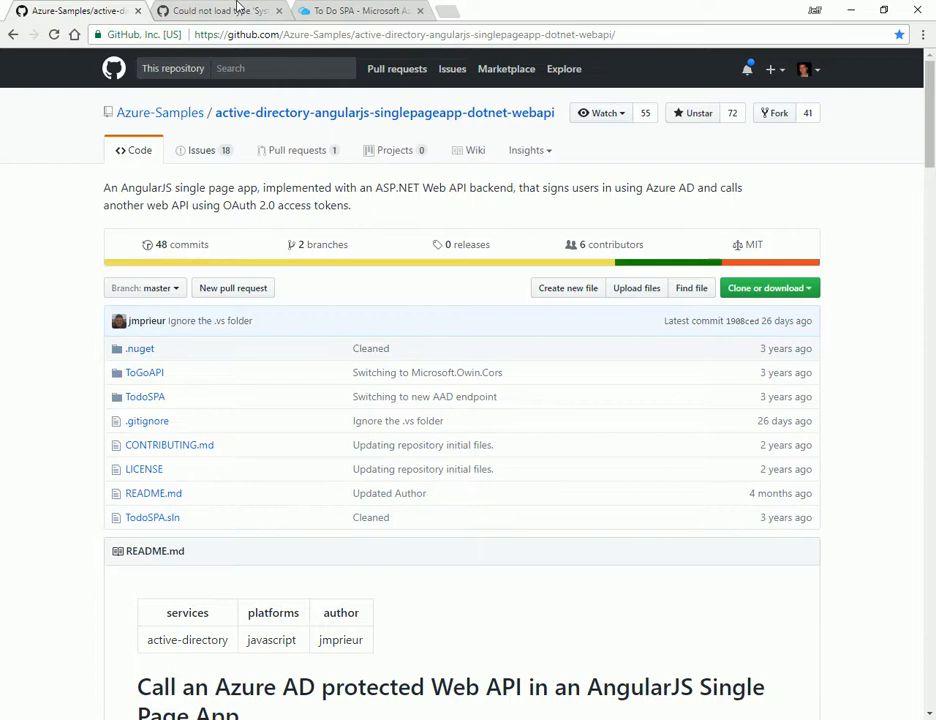
{"action": "left_click", "coordinate": [210, 12]}
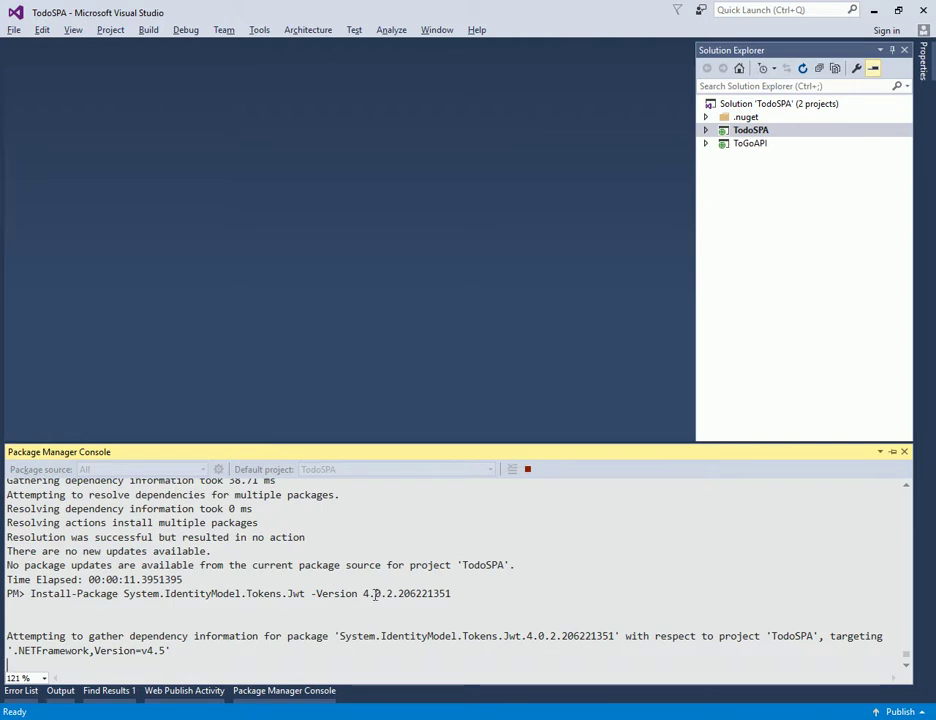
{"action": "mouse_move", "coordinate": [356, 500]}
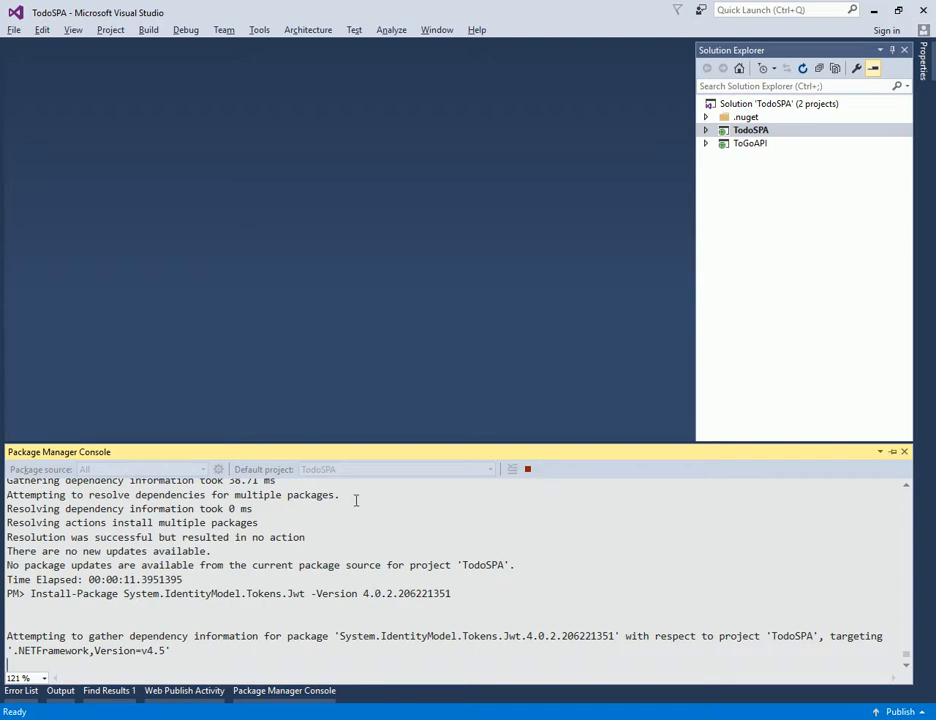
{"action": "mouse_move", "coordinate": [364, 544]}
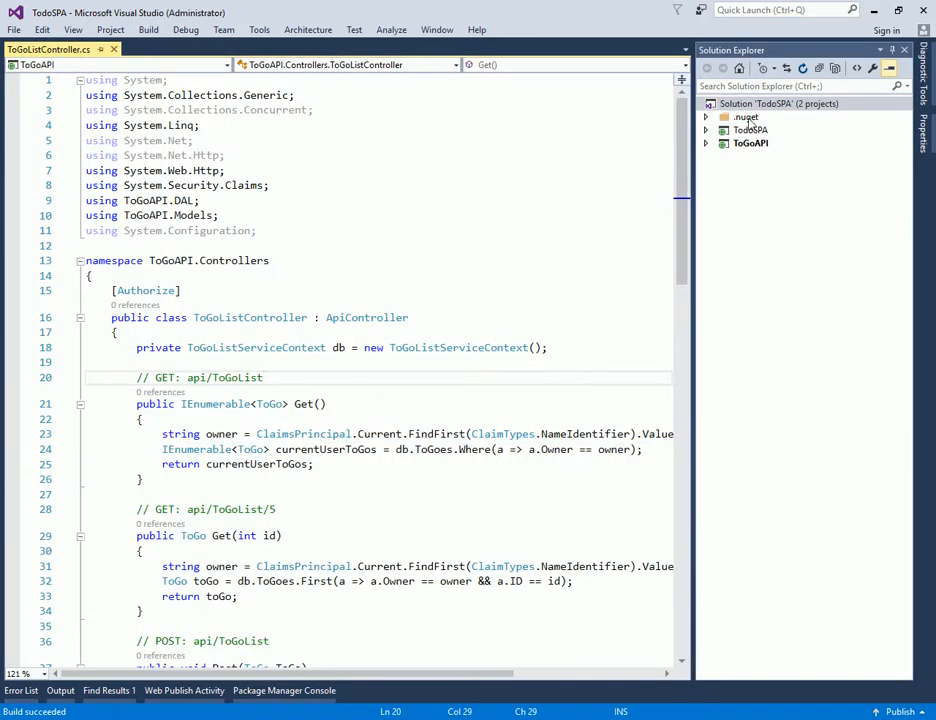
Step: Start the solution so the Todo List sample launches locally in Chrome
{"action": "left_click", "coordinate": [774, 104]}
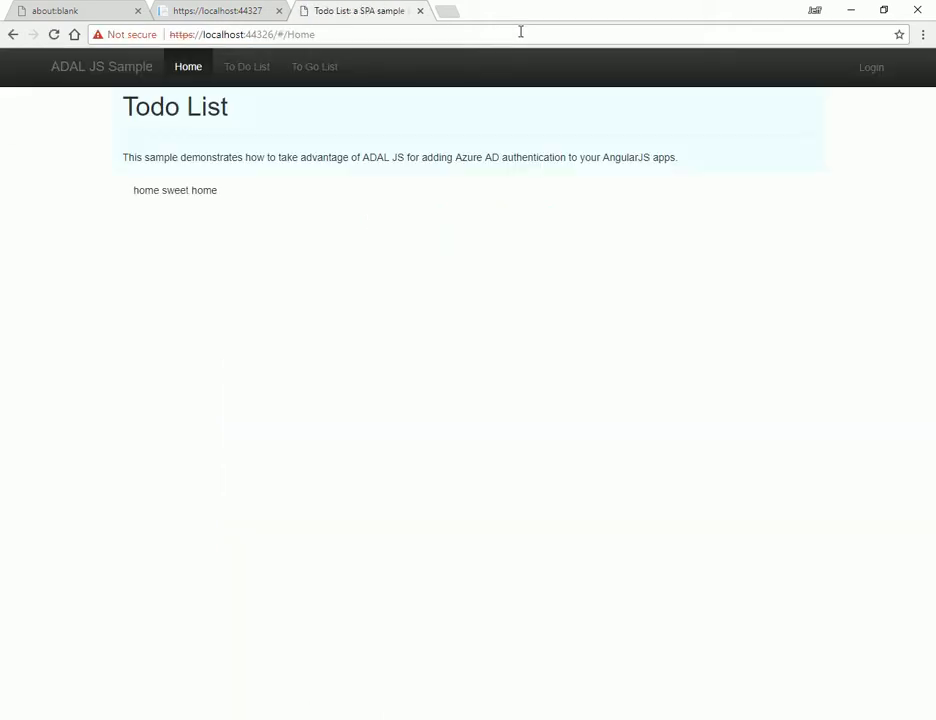
{"action": "mouse_move", "coordinate": [814, 148]}
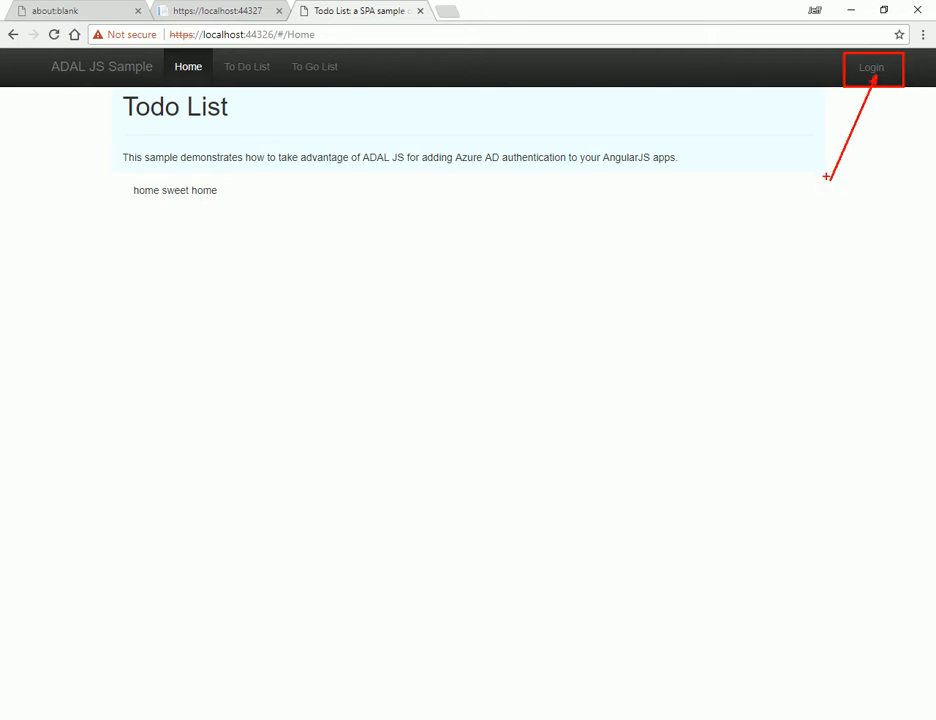
Step: Sign in with the Microsoft account password and return to the Todo List home page as a signed-in user
{"action": "left_click", "coordinate": [872, 68]}
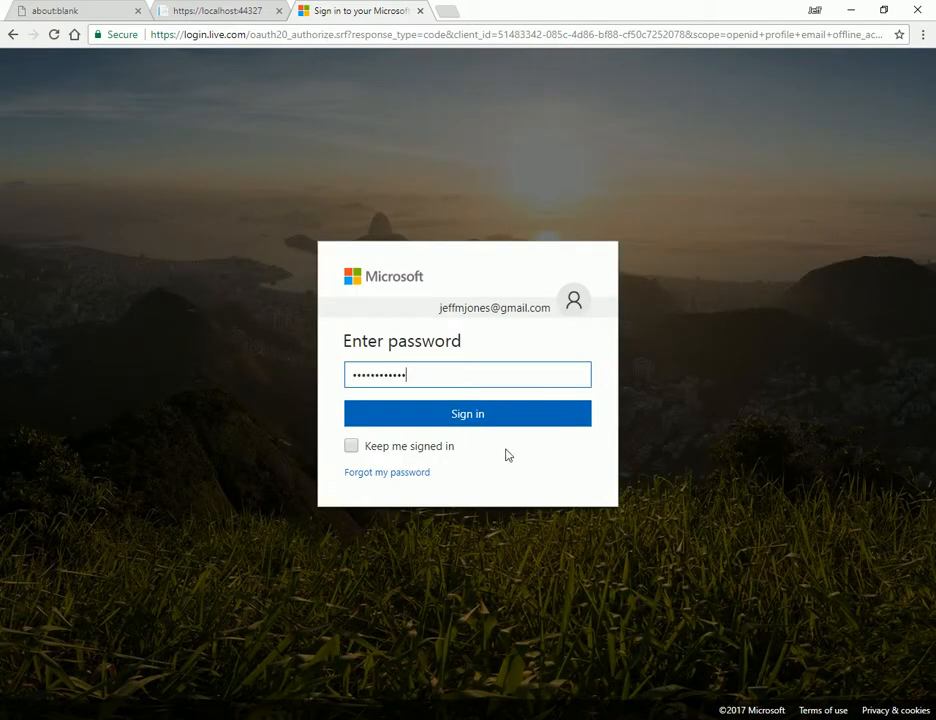
{"action": "left_click", "coordinate": [468, 412]}
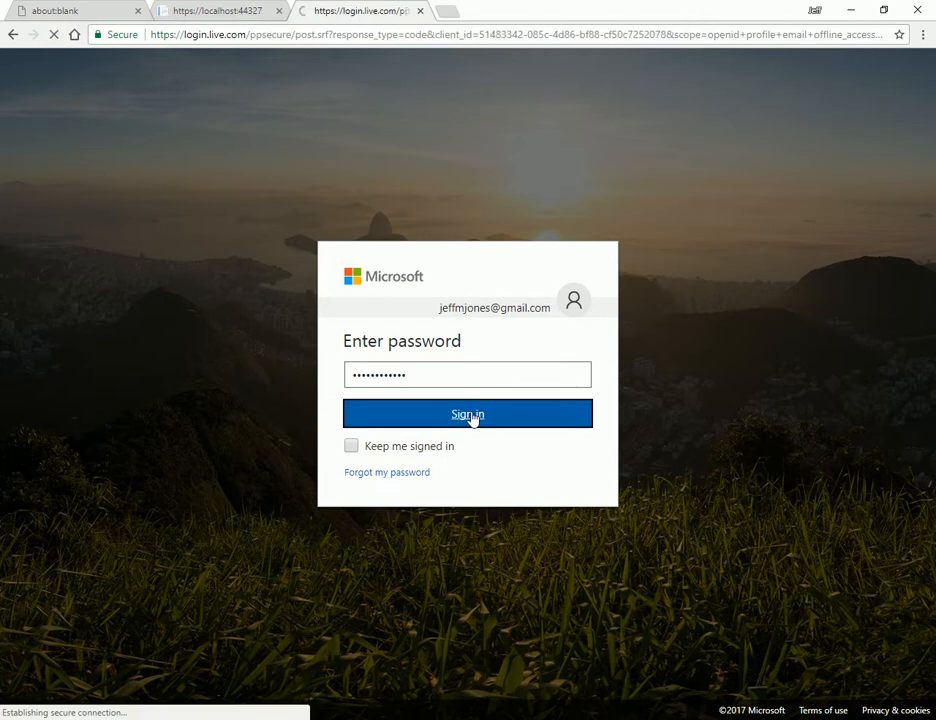
{"action": "left_click", "coordinate": [468, 412]}
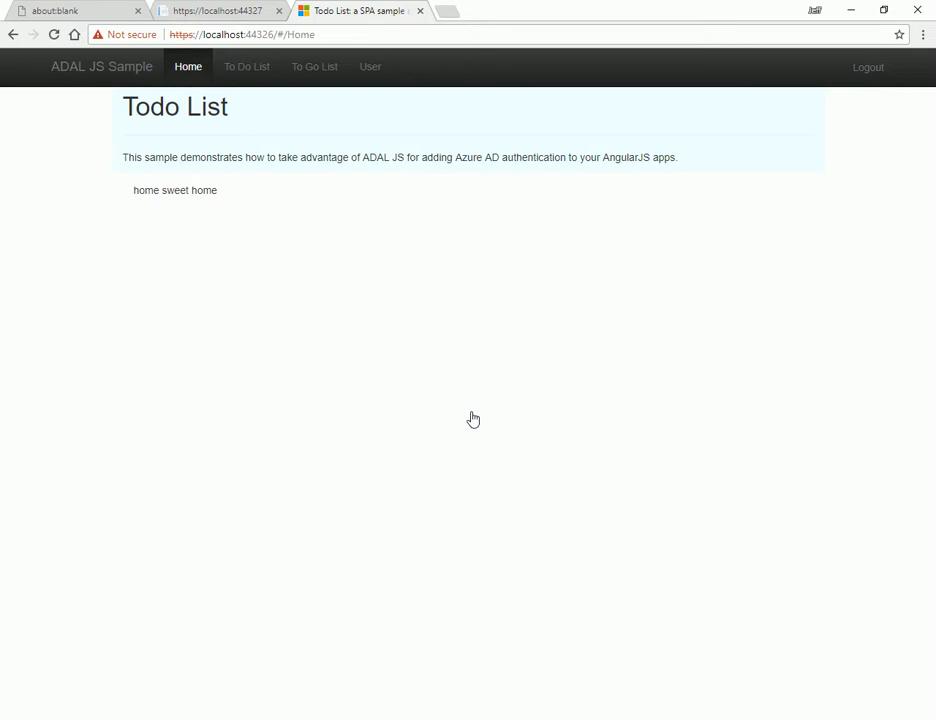
{"action": "mouse_move", "coordinate": [824, 144]}
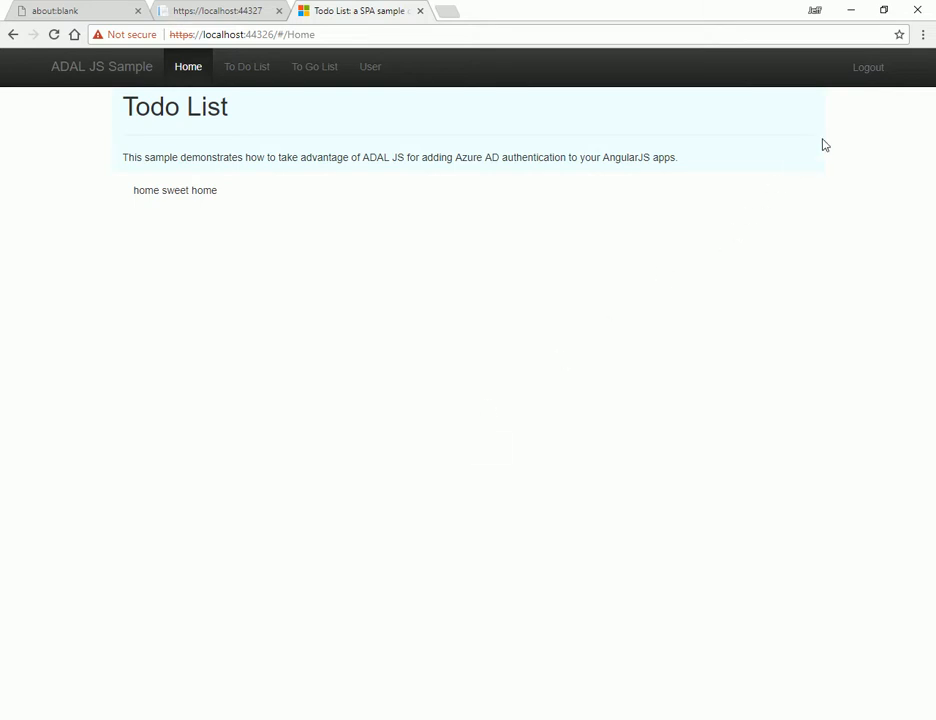
{"action": "mouse_move", "coordinate": [842, 132]}
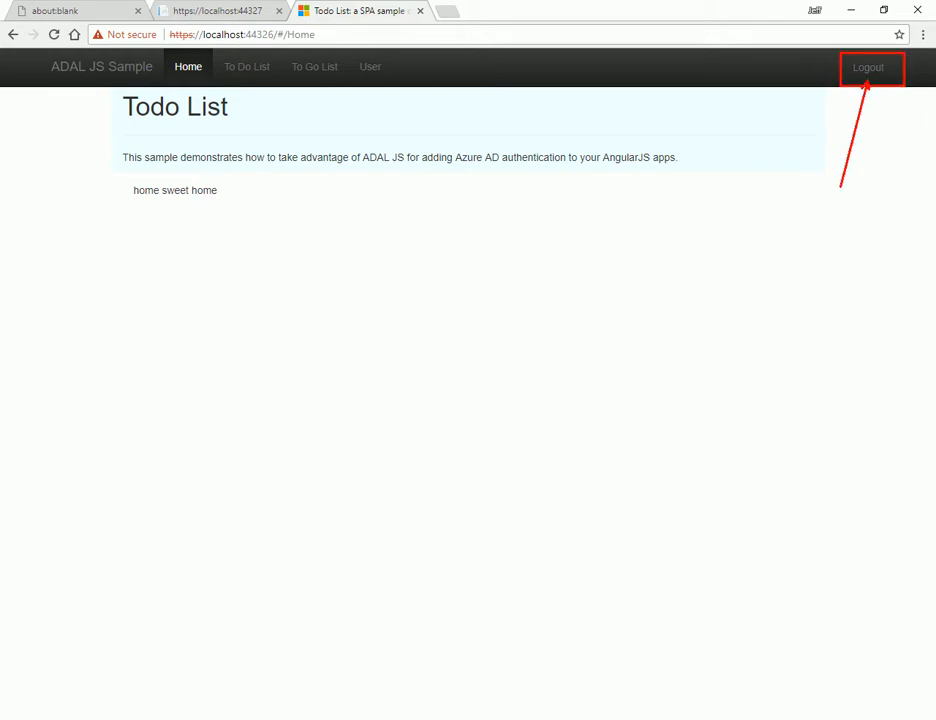
{"action": "mouse_move", "coordinate": [372, 60]}
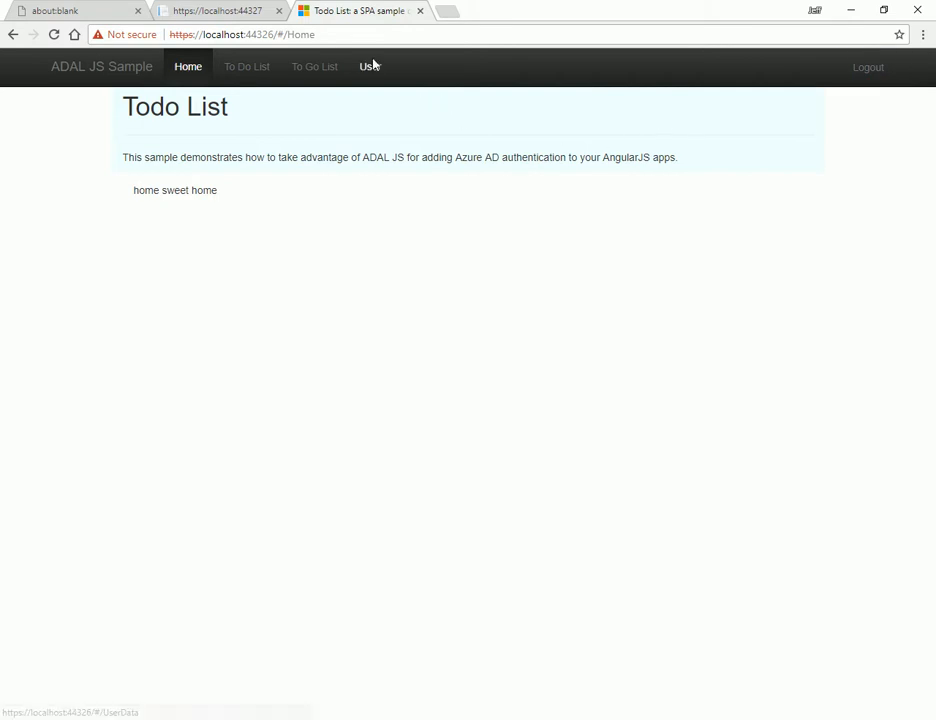
Step: View the signed-in user's id_token claims, then switch to the empty To Do List page
{"action": "left_click", "coordinate": [364, 66]}
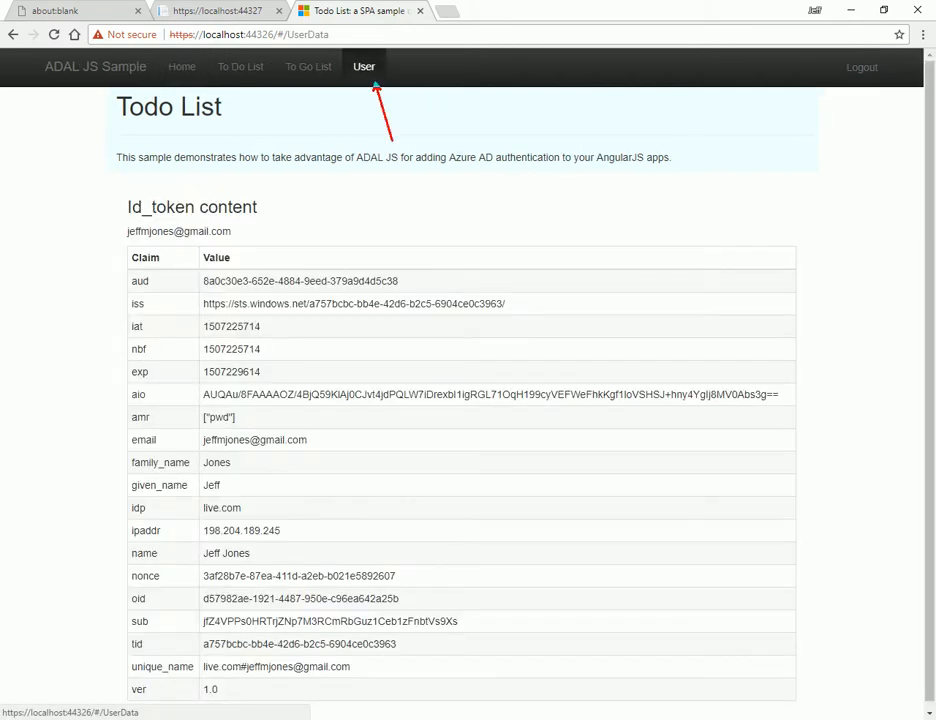
{"action": "left_click", "coordinate": [364, 68]}
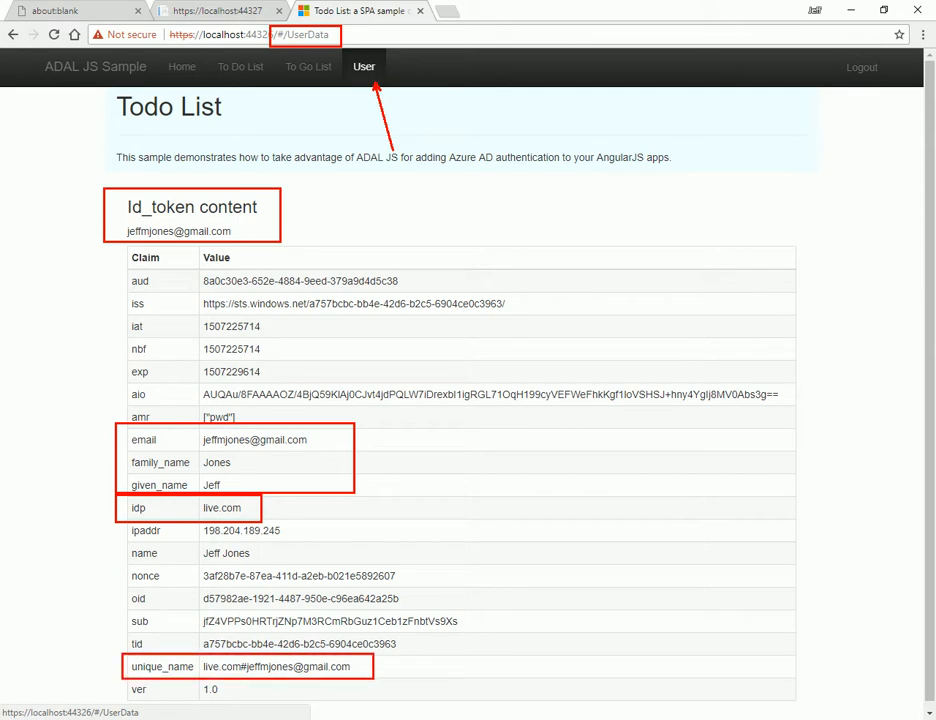
{"action": "mouse_move", "coordinate": [412, 436]}
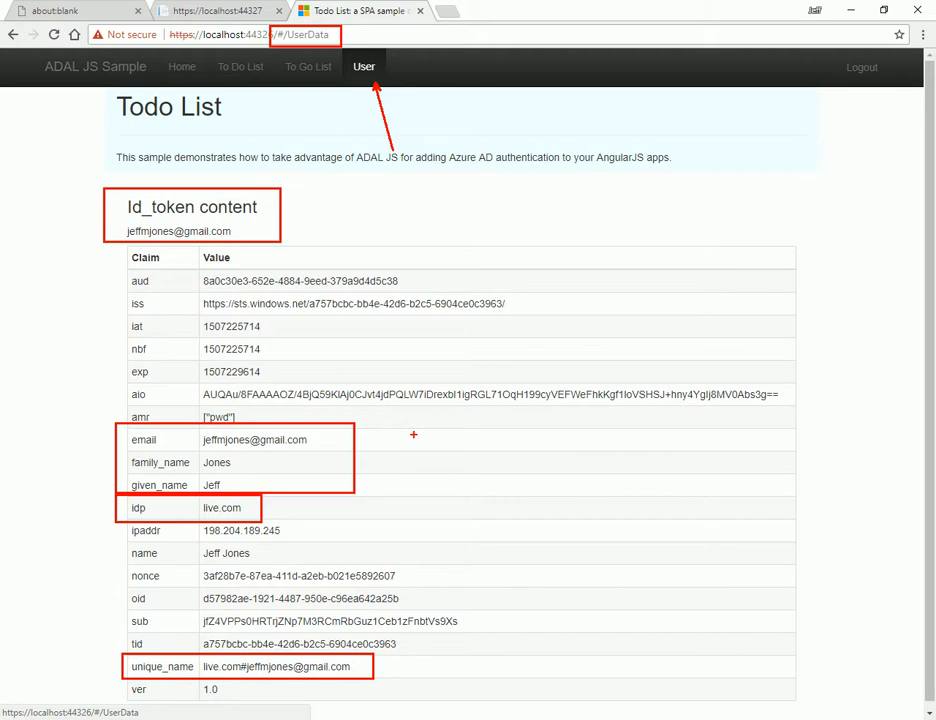
{"action": "mouse_move", "coordinate": [448, 392]}
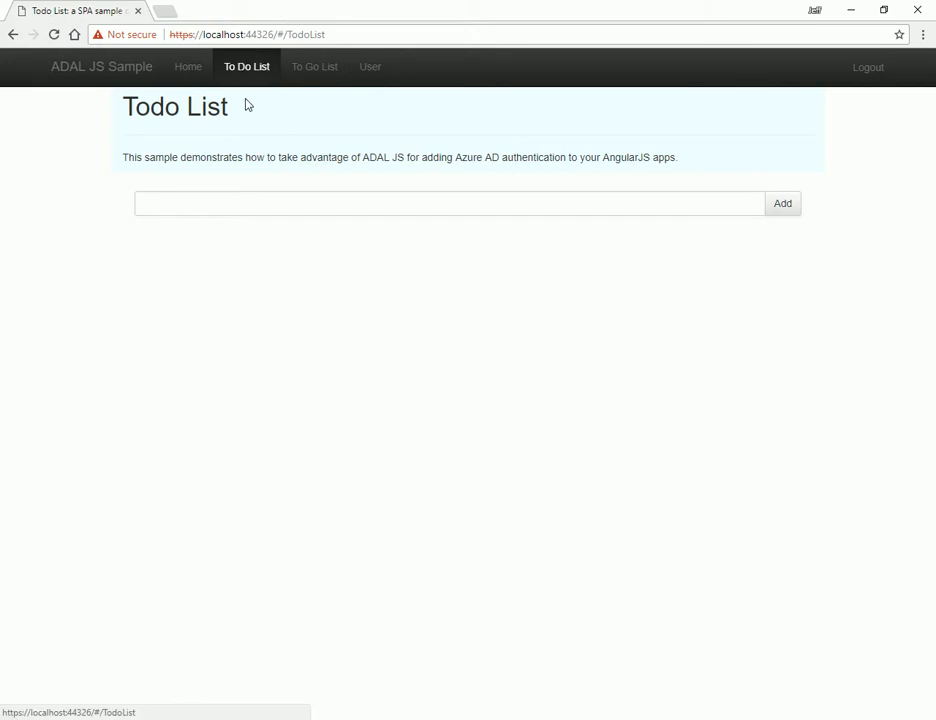
Step: Add the items new, idea and here to the To Do List, then move to the To Go List
{"action": "left_click", "coordinate": [278, 204]}
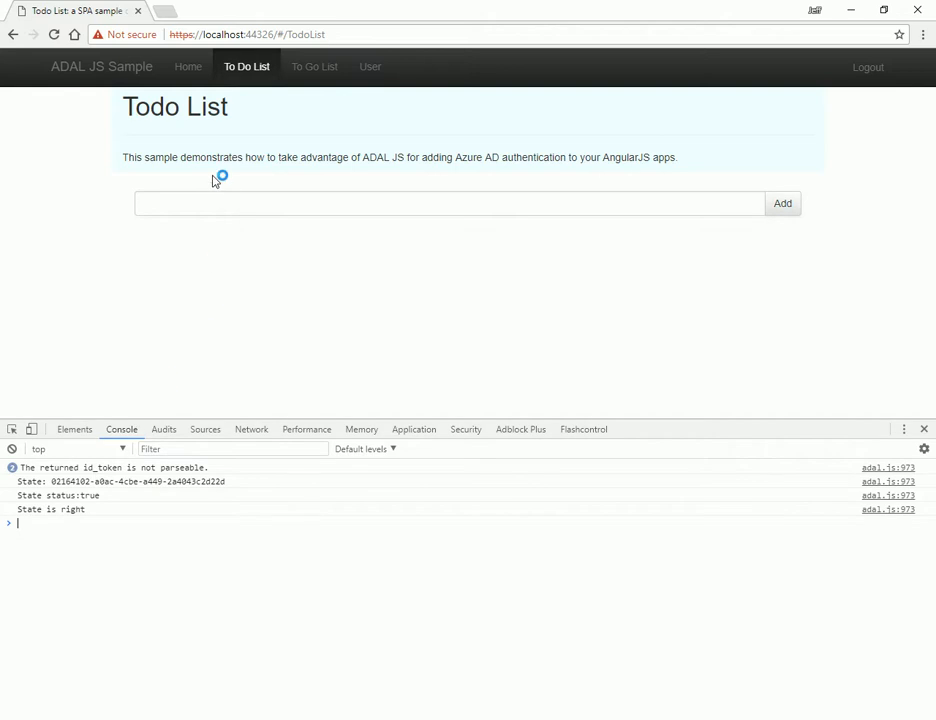
{"action": "left_click", "coordinate": [368, 66]}
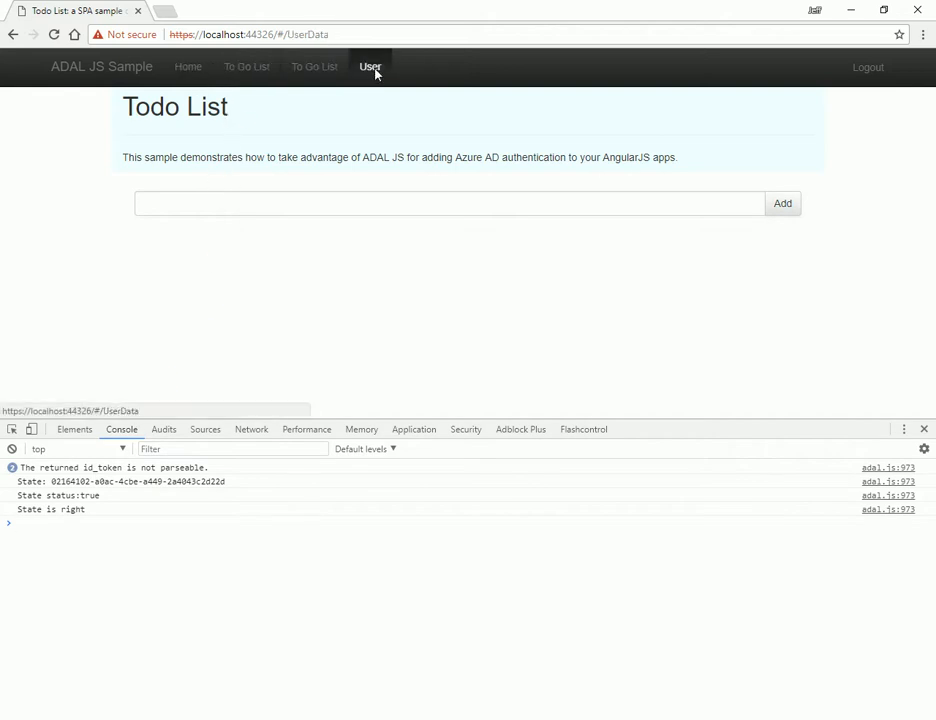
{"action": "left_click", "coordinate": [246, 68]}
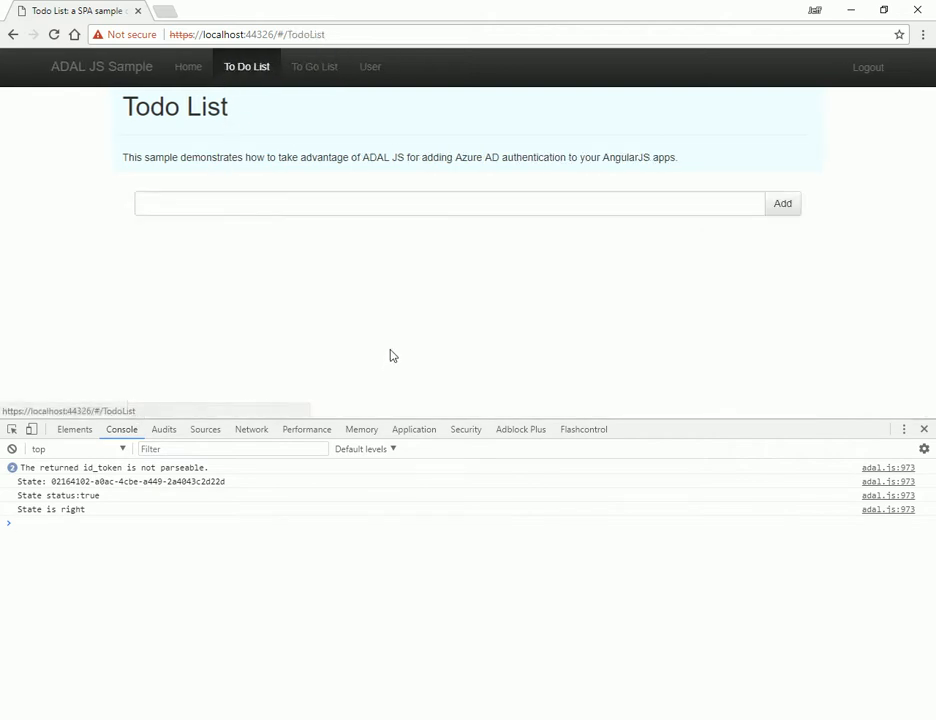
{"action": "left_click", "coordinate": [262, 204]}
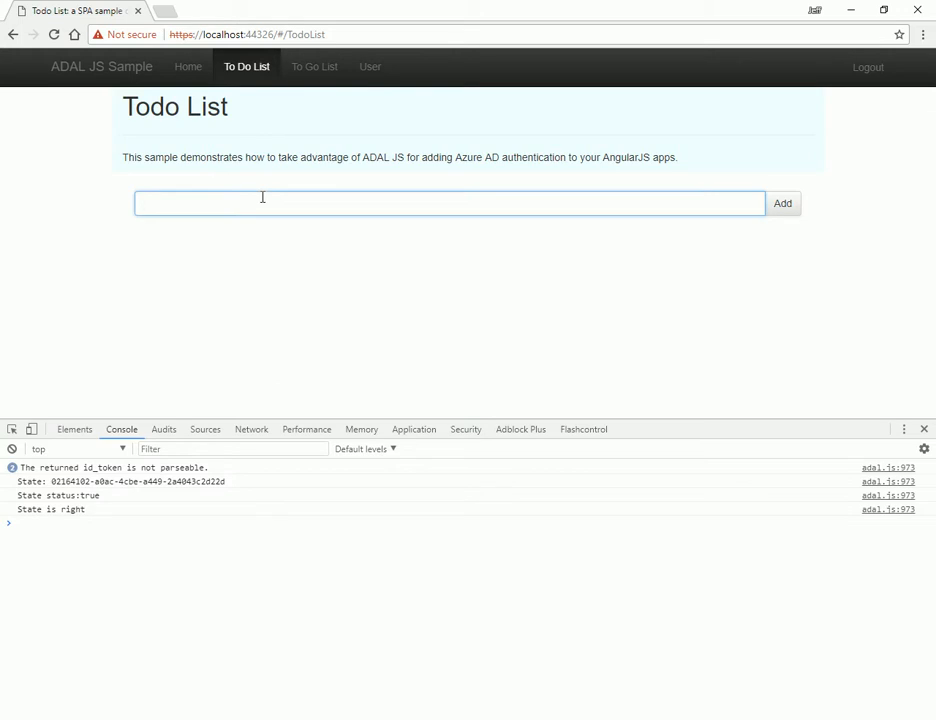
{"action": "type", "text": "new"}
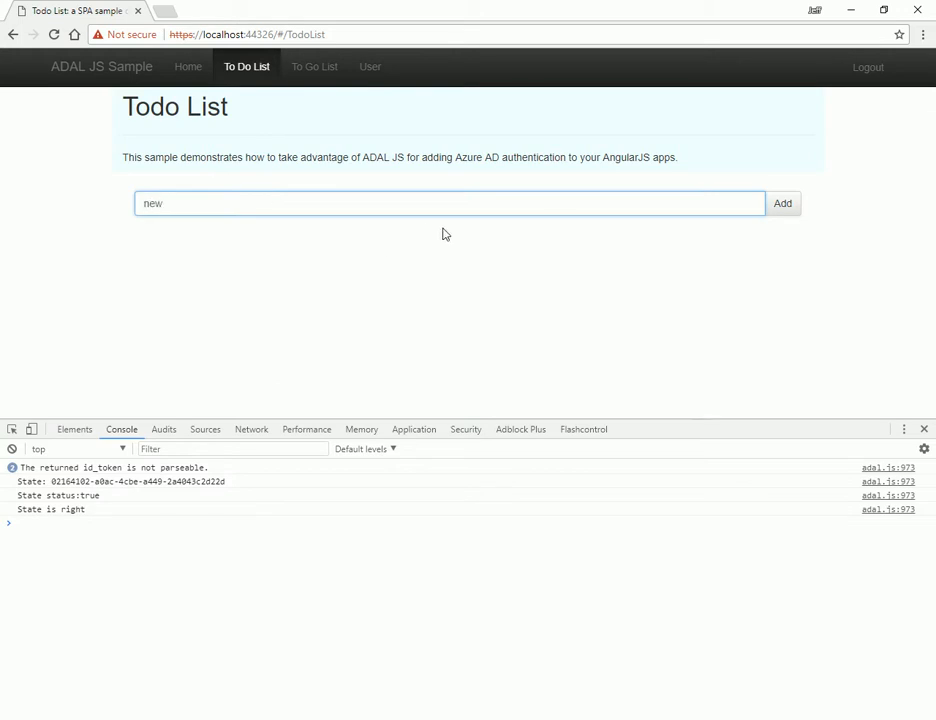
{"action": "left_click", "coordinate": [782, 204]}
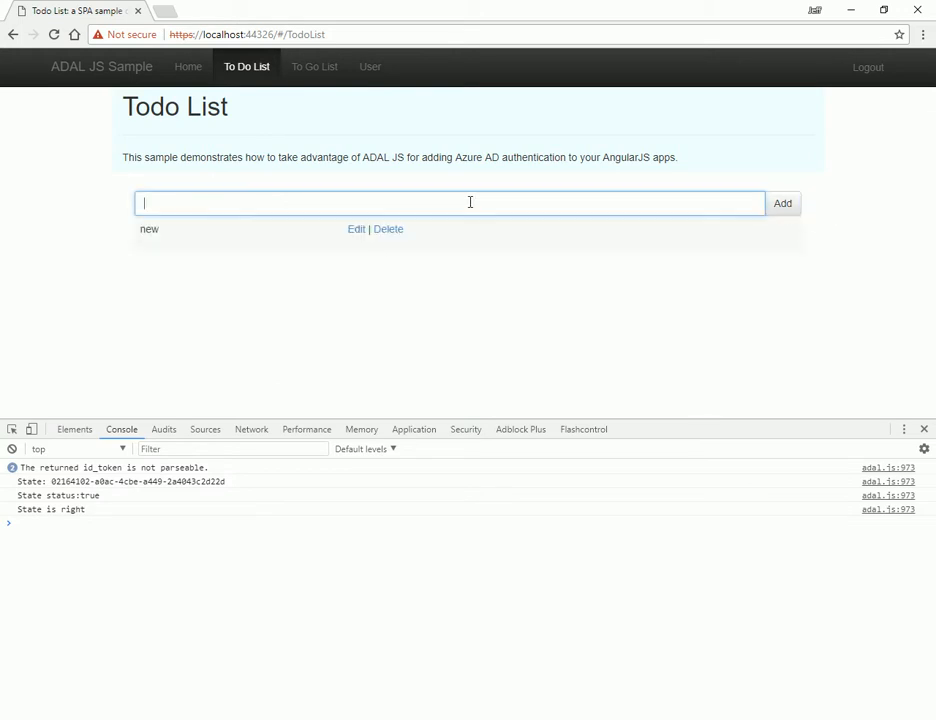
{"action": "left_click", "coordinate": [782, 204]}
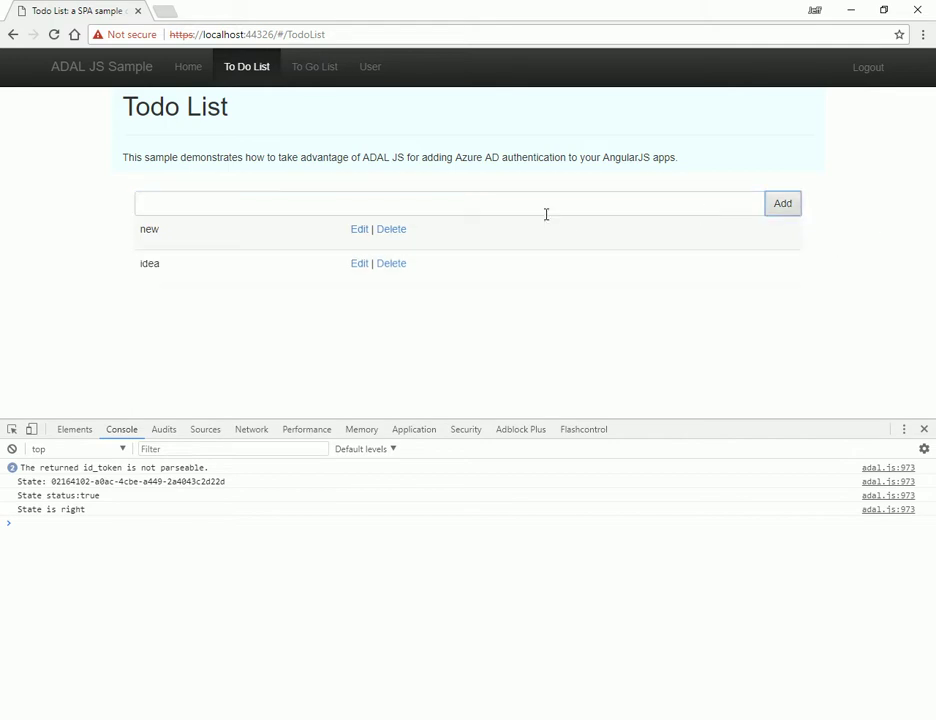
{"action": "left_click", "coordinate": [782, 204]}
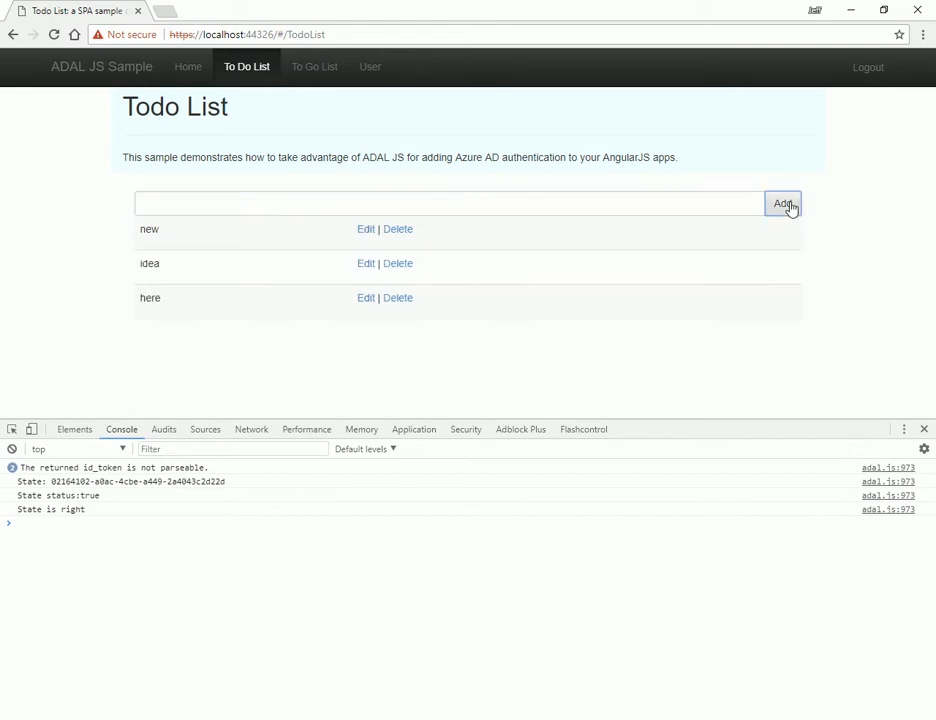
{"action": "mouse_move", "coordinate": [210, 316]}
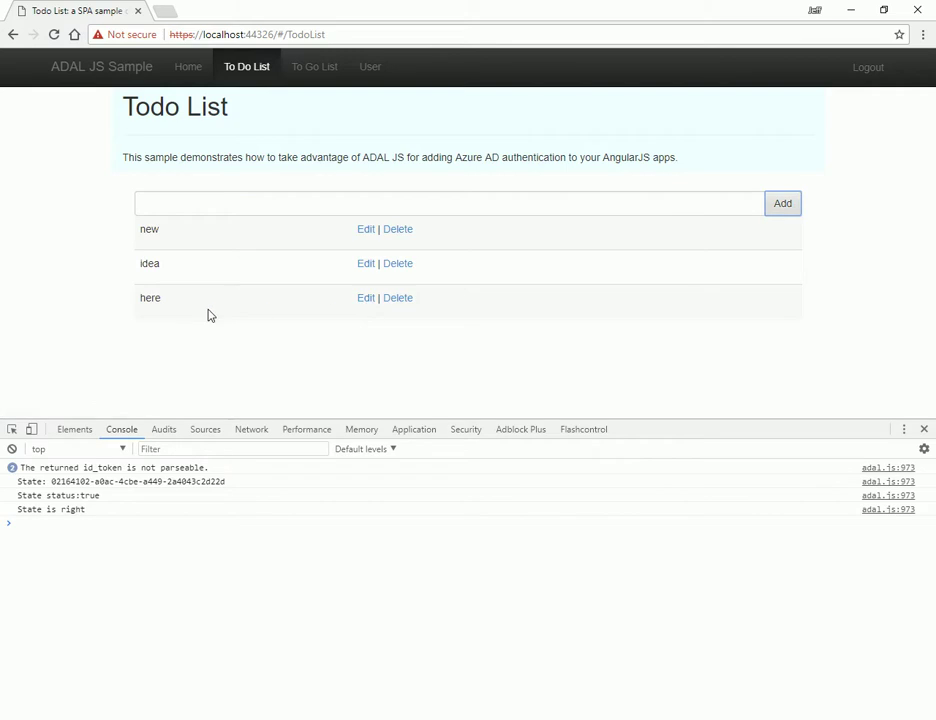
{"action": "left_click", "coordinate": [314, 66]}
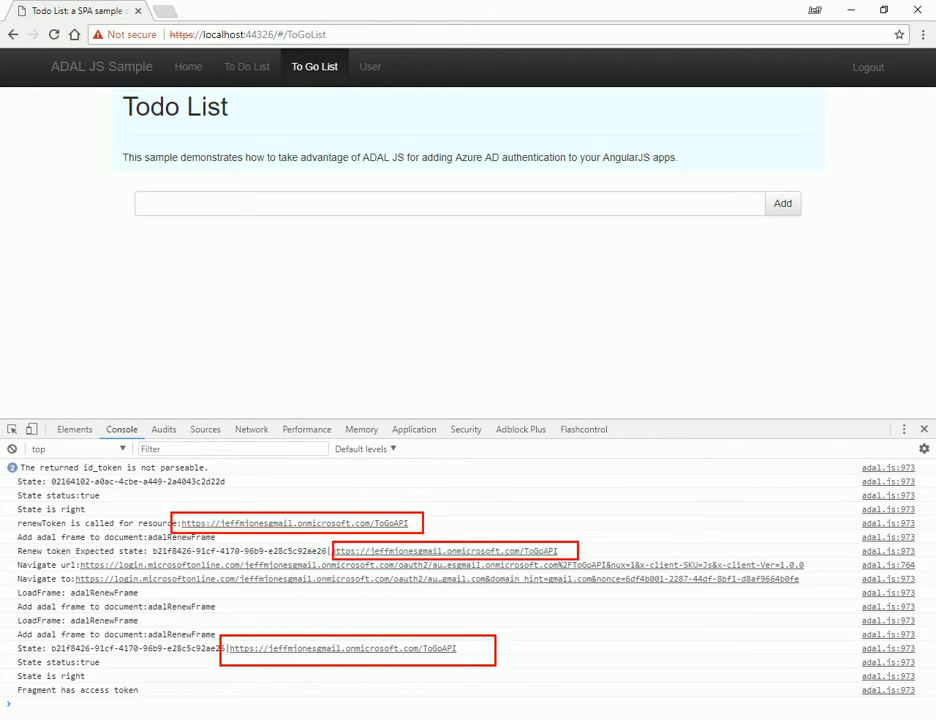
{"action": "mouse_move", "coordinate": [648, 524]}
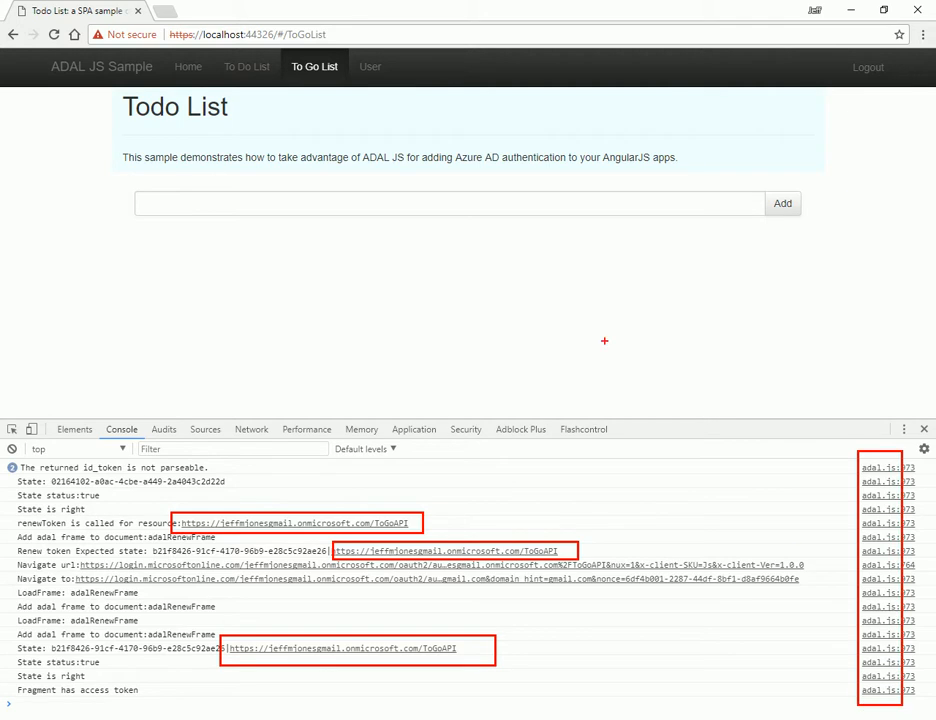
Step: Add the items new, idea and here to the To Go List after its ToGoAPI token is obtained
{"action": "left_click", "coordinate": [316, 204]}
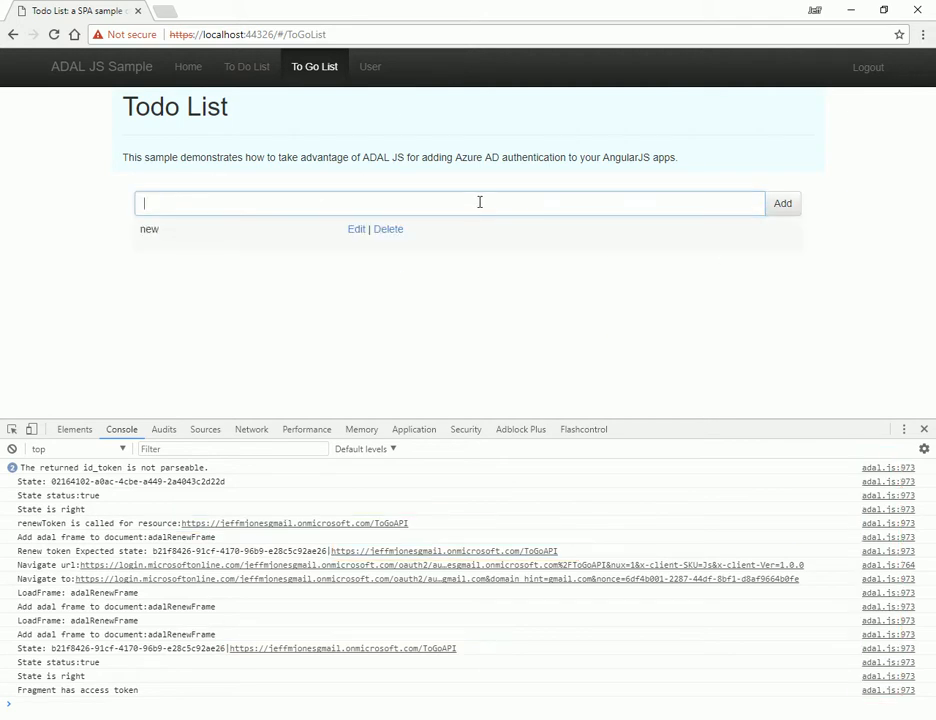
{"action": "left_click", "coordinate": [782, 204]}
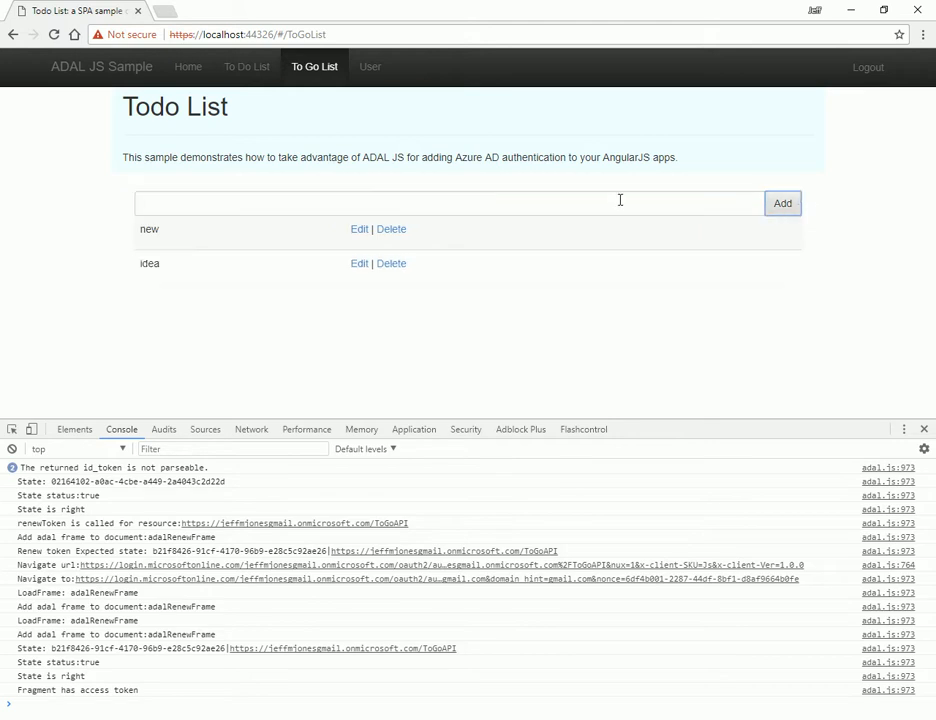
{"action": "left_click", "coordinate": [782, 204]}
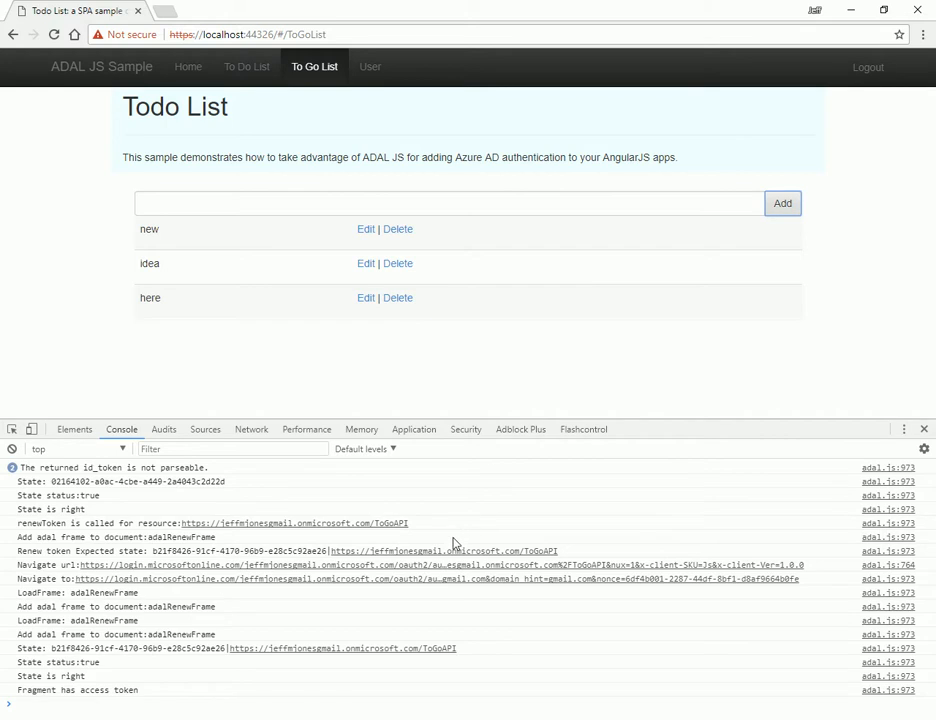
{"action": "mouse_move", "coordinate": [430, 592]}
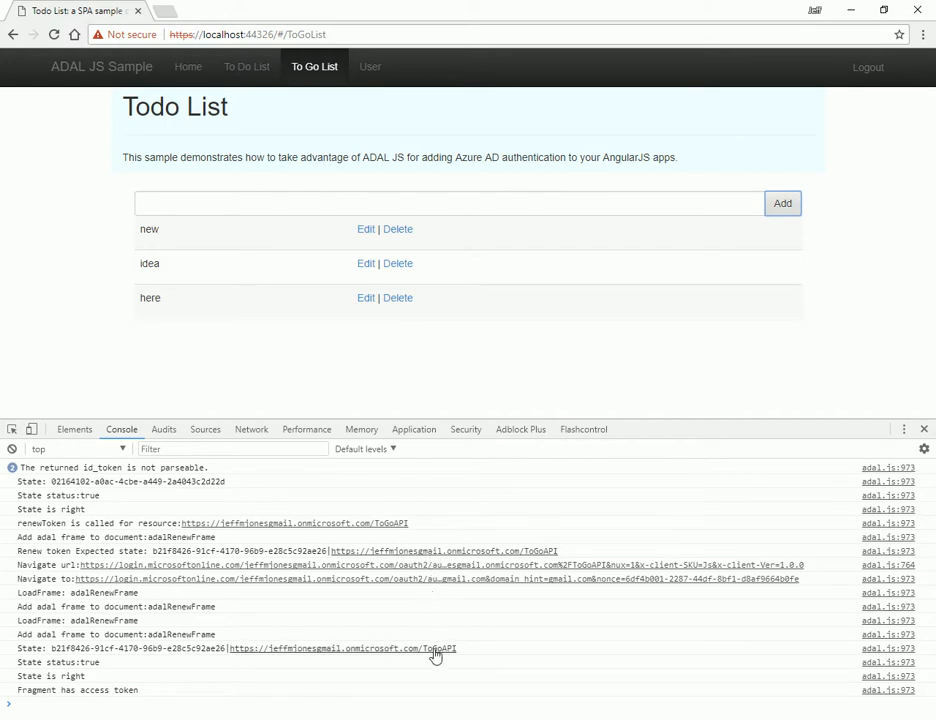
{"action": "mouse_move", "coordinate": [470, 660]}
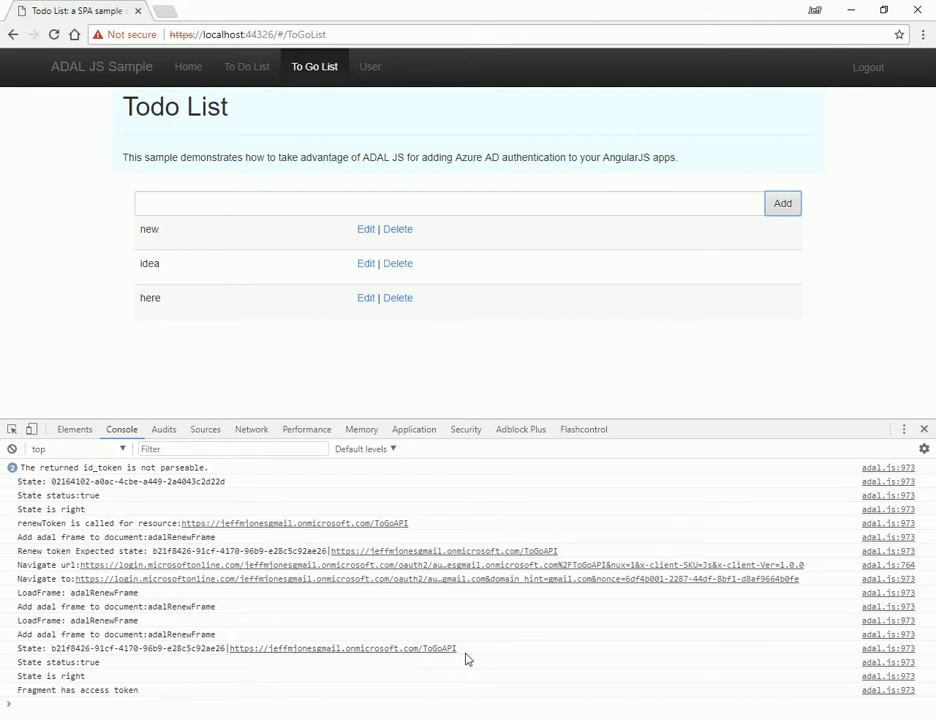
Step: Alternate between the User and To Go List pages, confirming three items persist and viewing id_token claims
{"action": "left_click", "coordinate": [366, 66]}
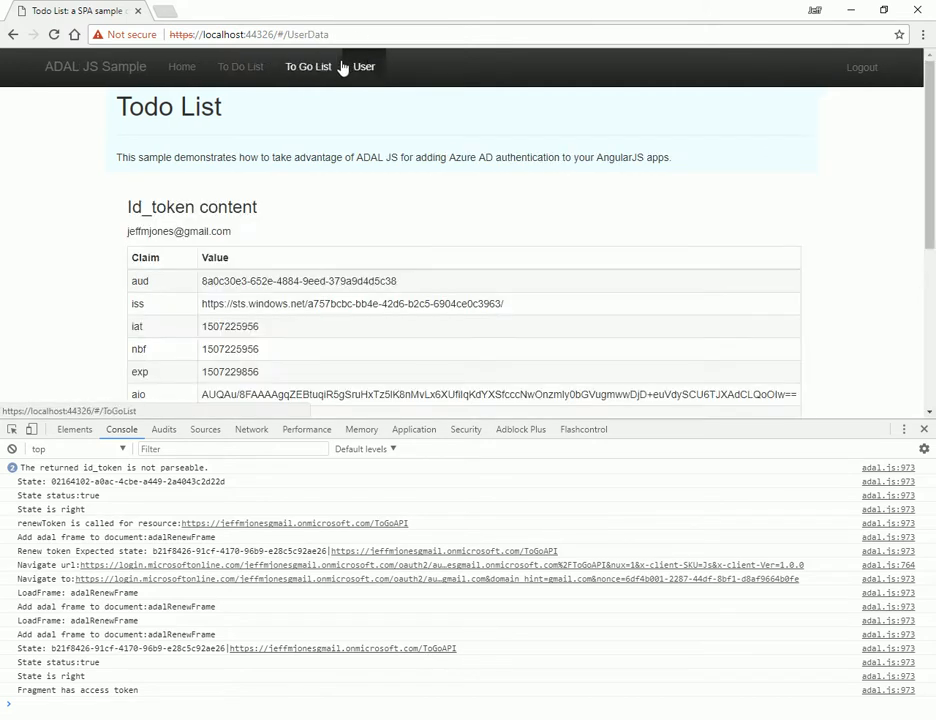
{"action": "left_click", "coordinate": [312, 66]}
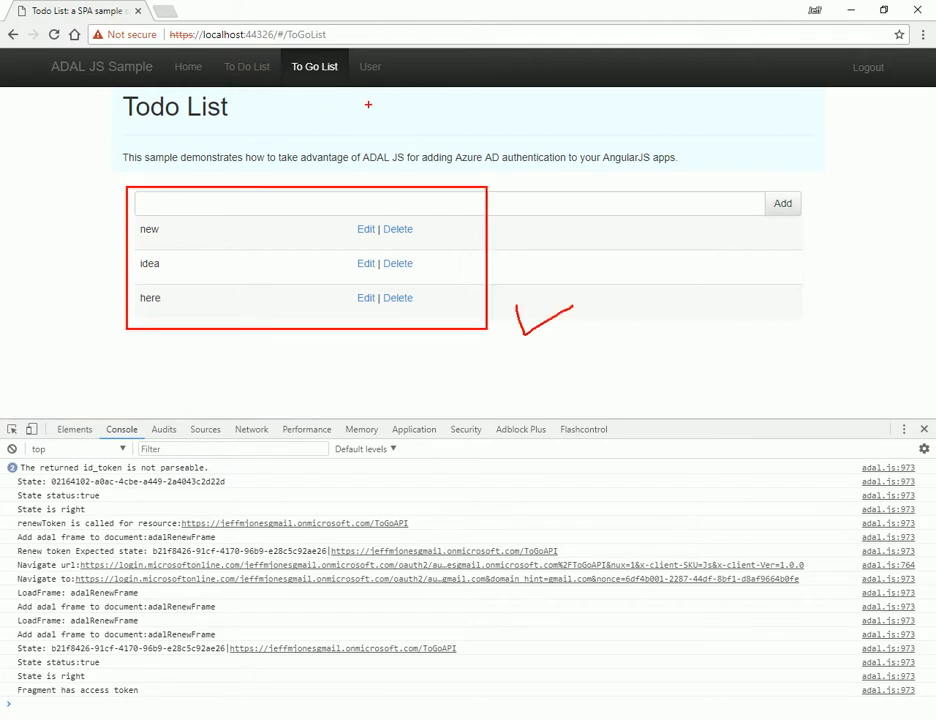
{"action": "left_click", "coordinate": [364, 66]}
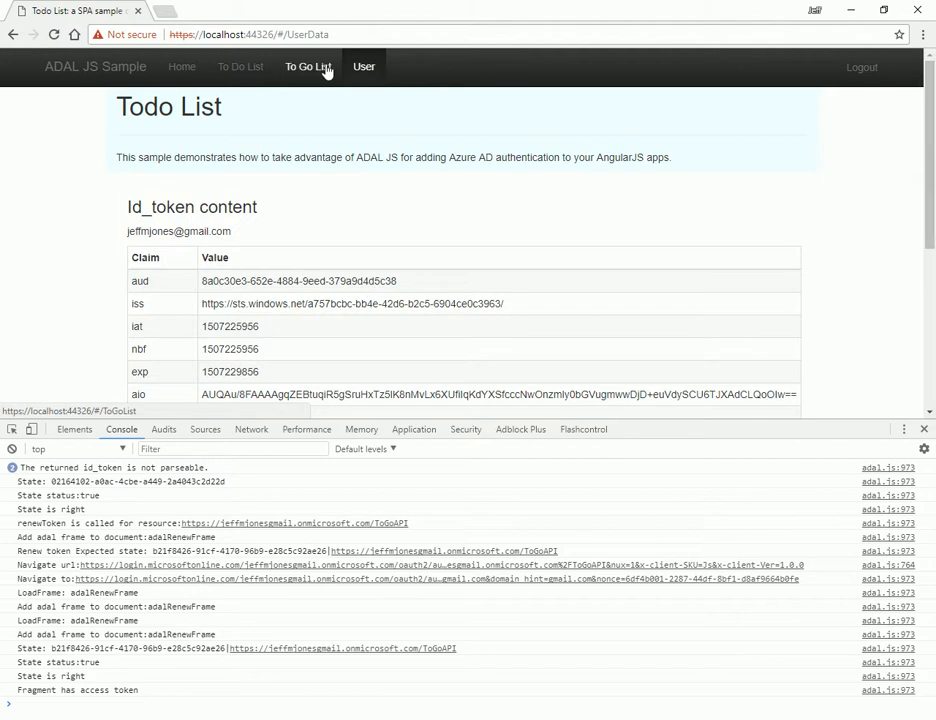
{"action": "left_click", "coordinate": [308, 66]}
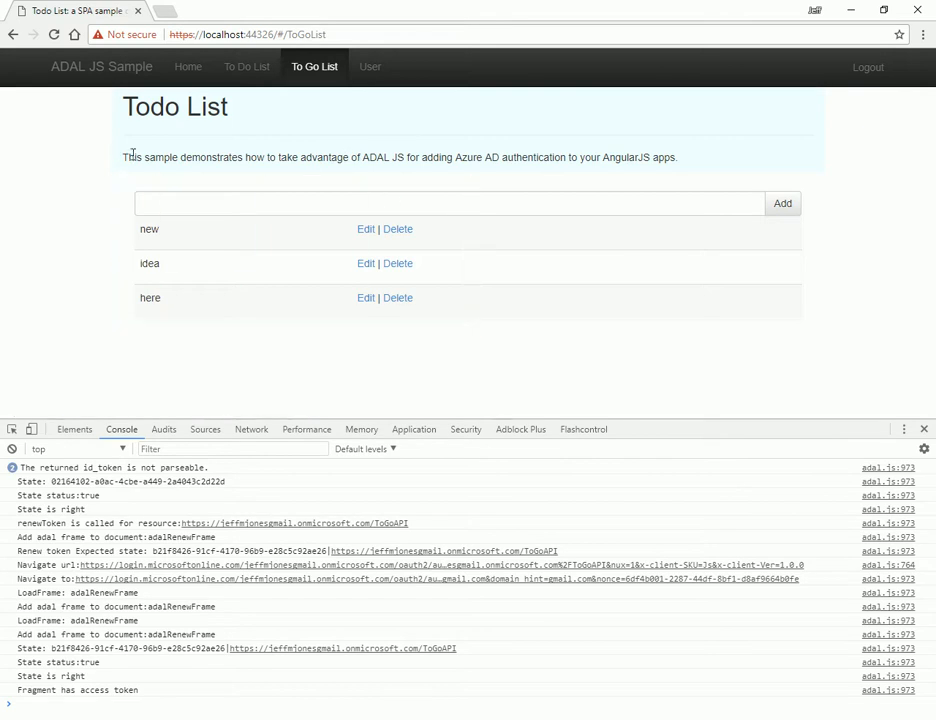
{"action": "left_click", "coordinate": [370, 66]}
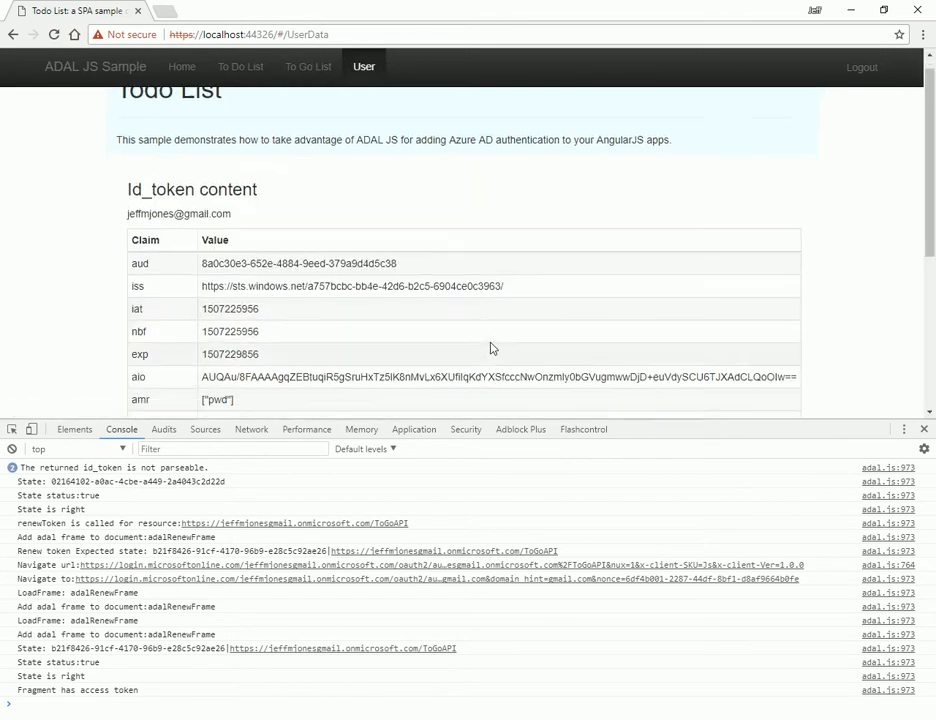
{"action": "scroll", "scroll_direction": "down", "scroll_amount": 3}
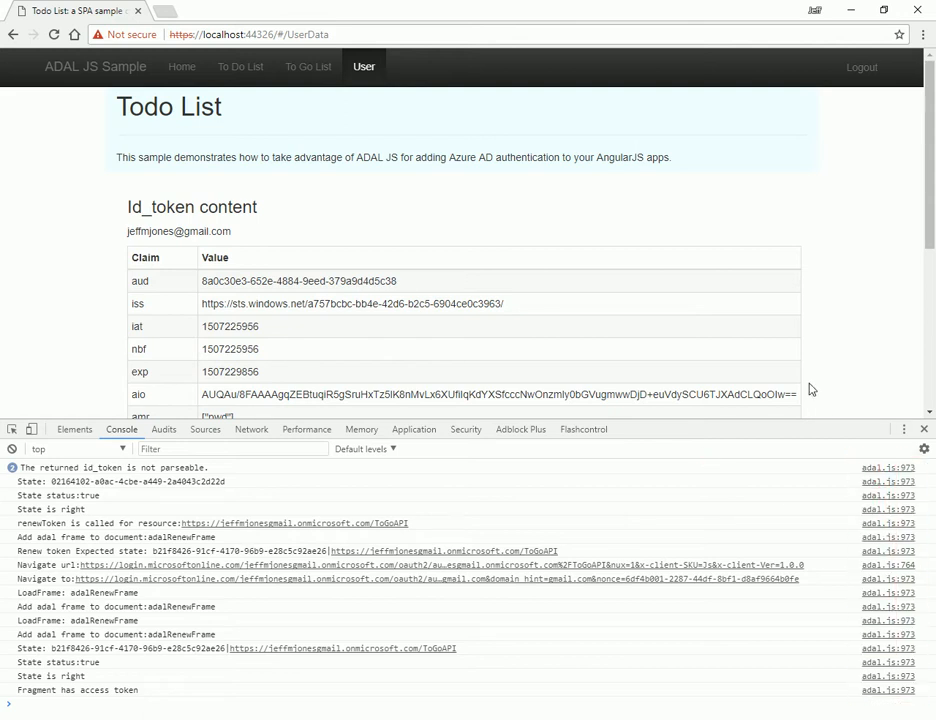
{"action": "mouse_move", "coordinate": [432, 232]}
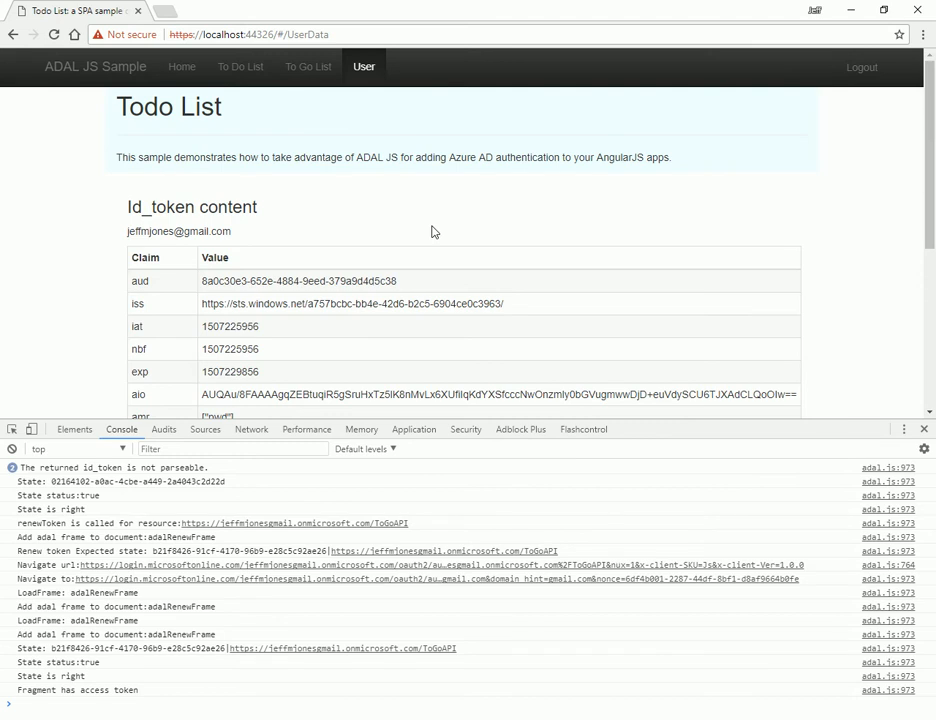